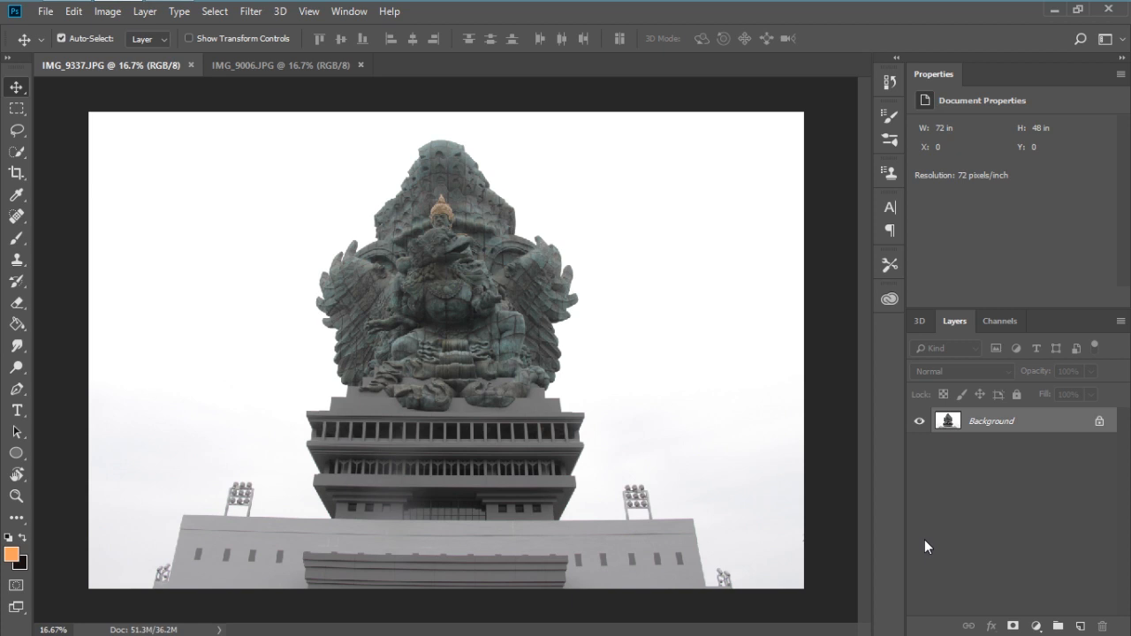
mouse_move(875, 507)
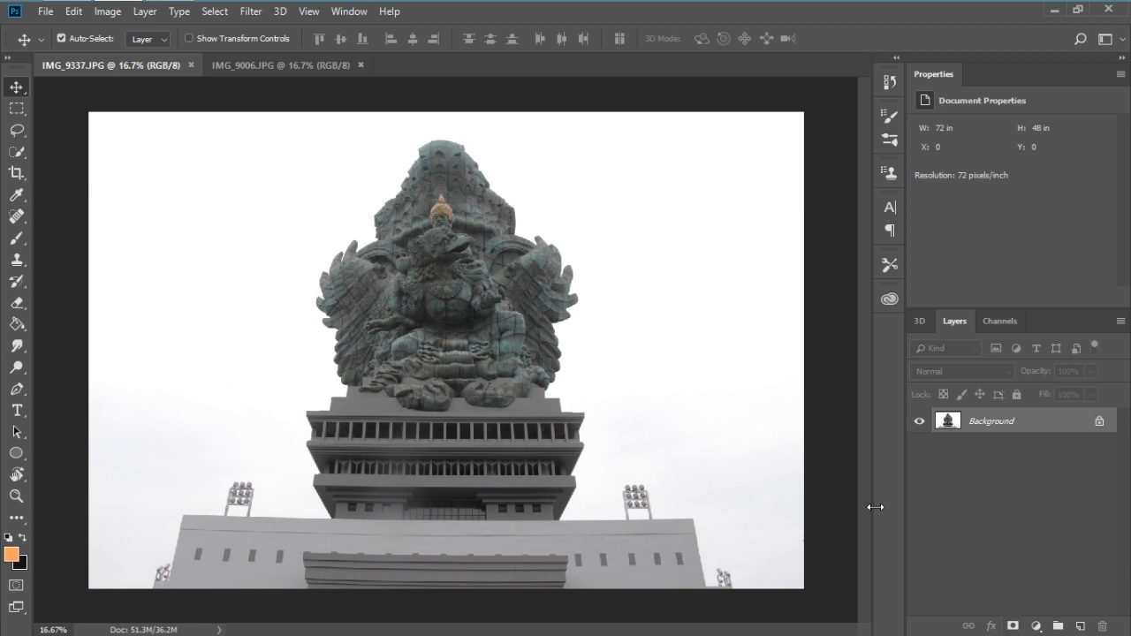
mouse_move(869, 471)
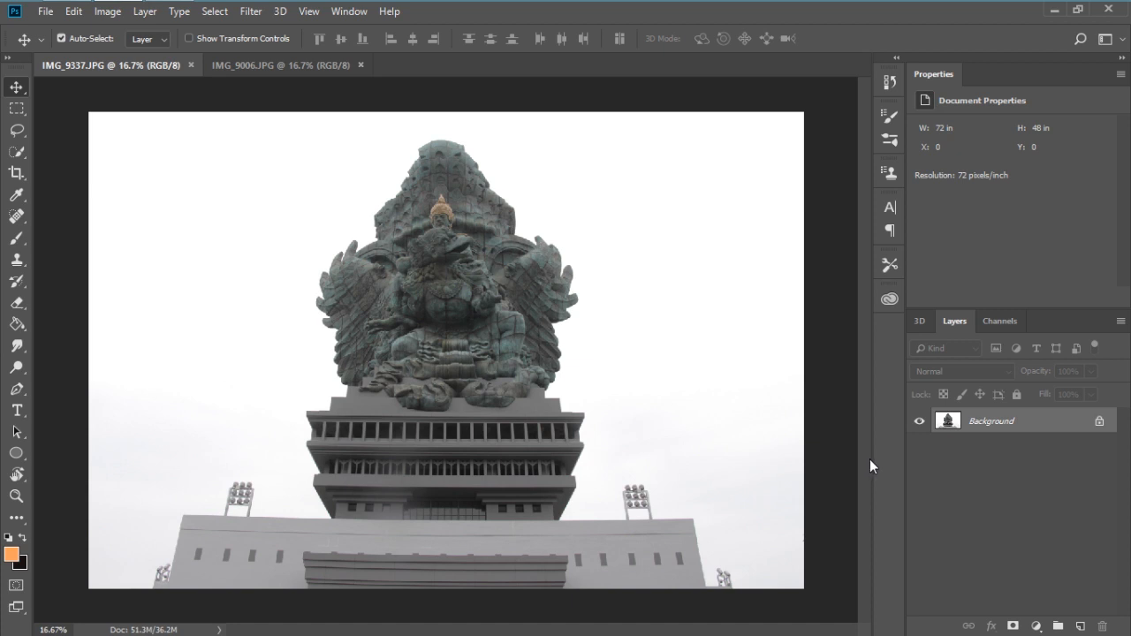
mouse_move(873, 456)
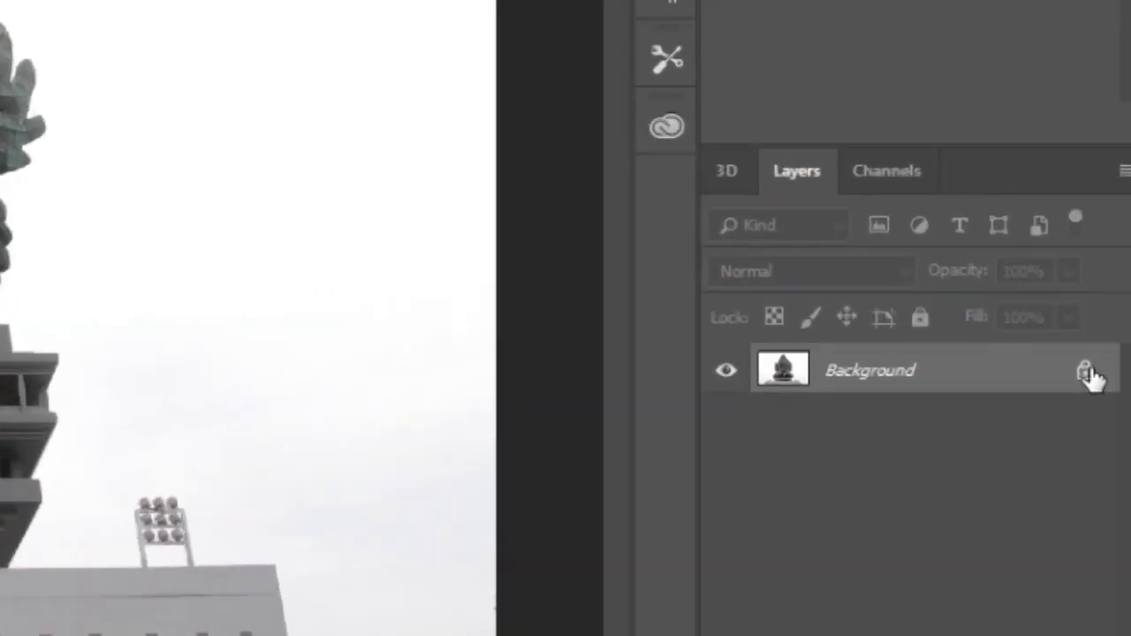
- Unlock the Background layer so it becomes editable Layer 0
left_click(1087, 369)
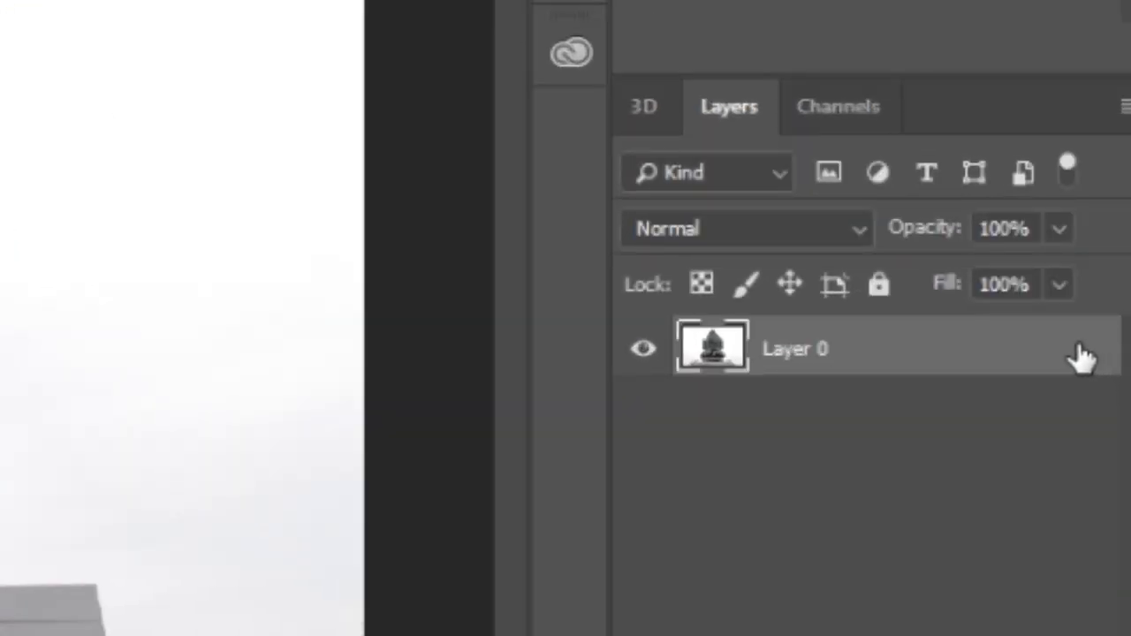
mouse_move(988, 431)
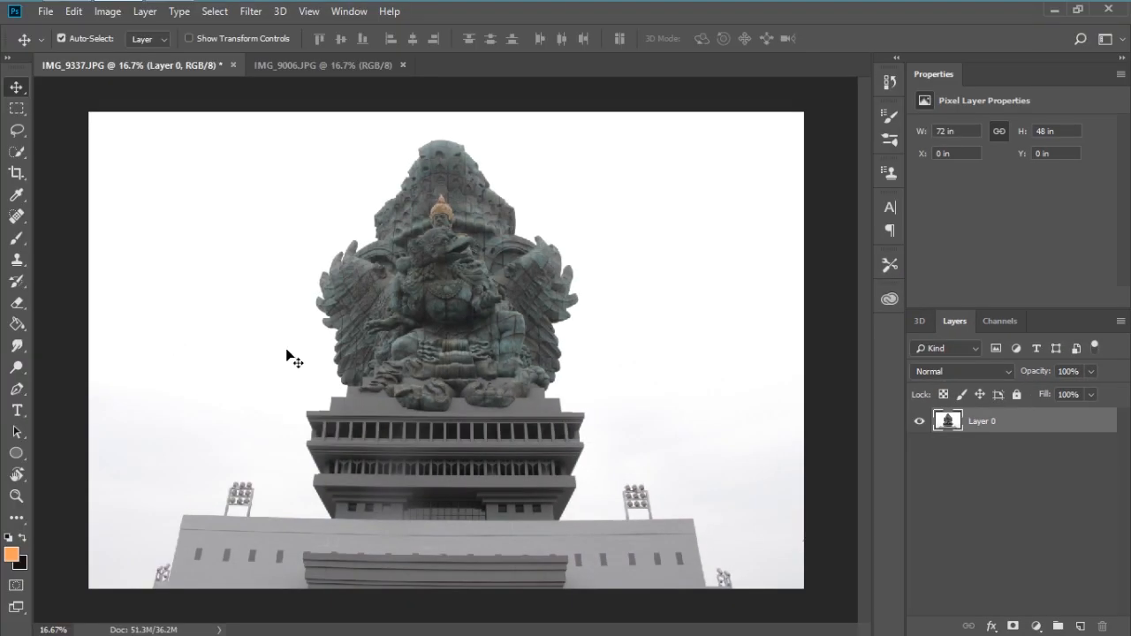
mouse_move(307, 360)
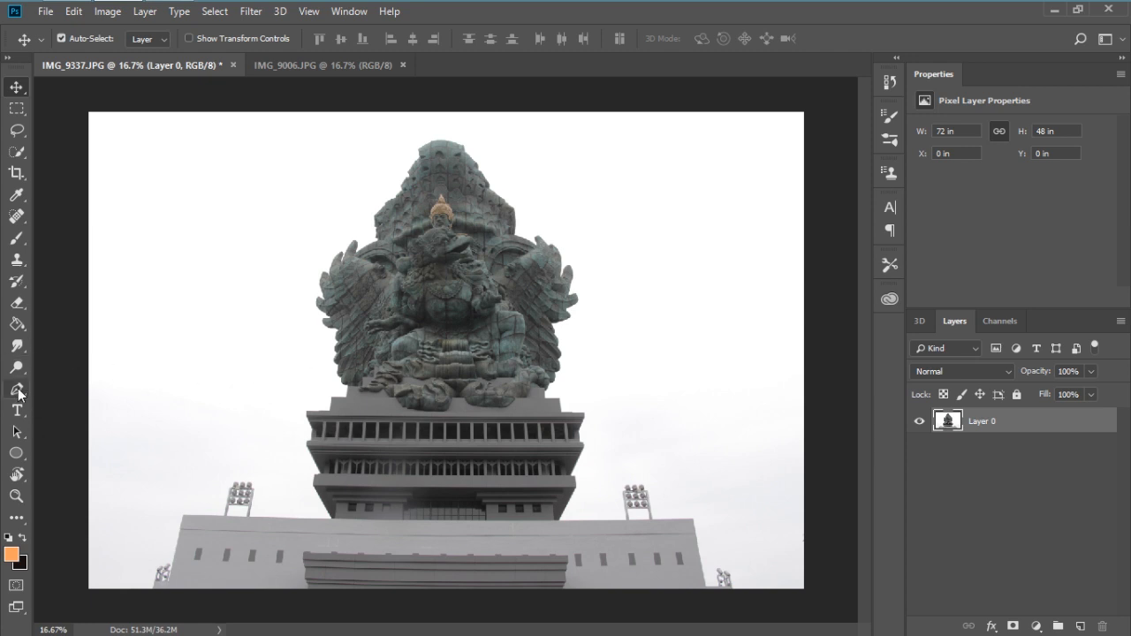
mouse_move(15, 147)
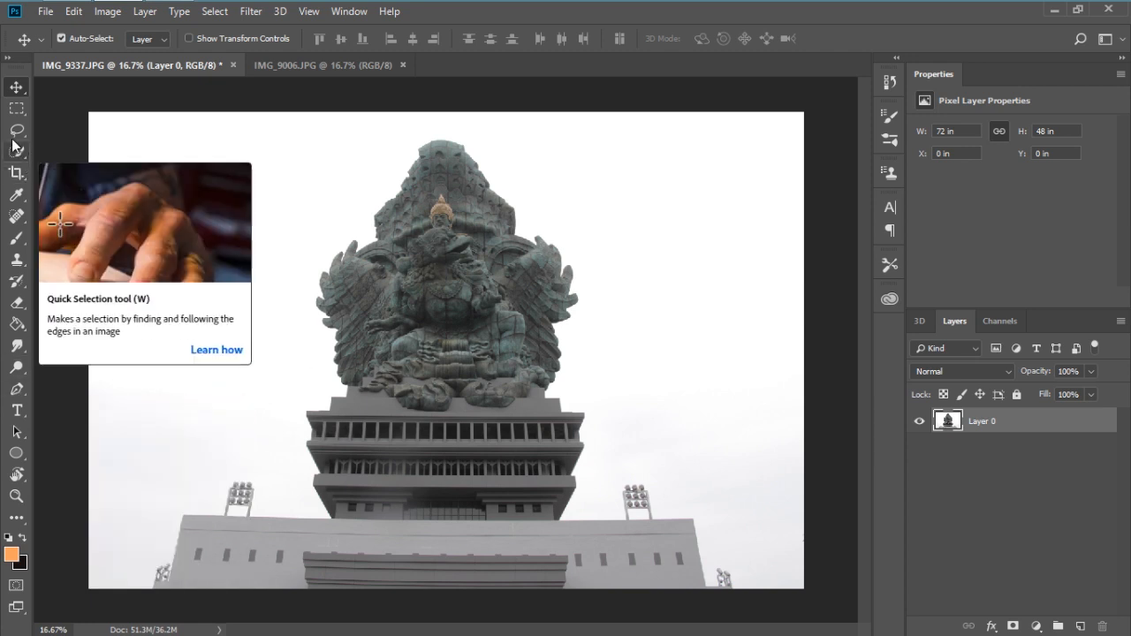
mouse_move(18, 156)
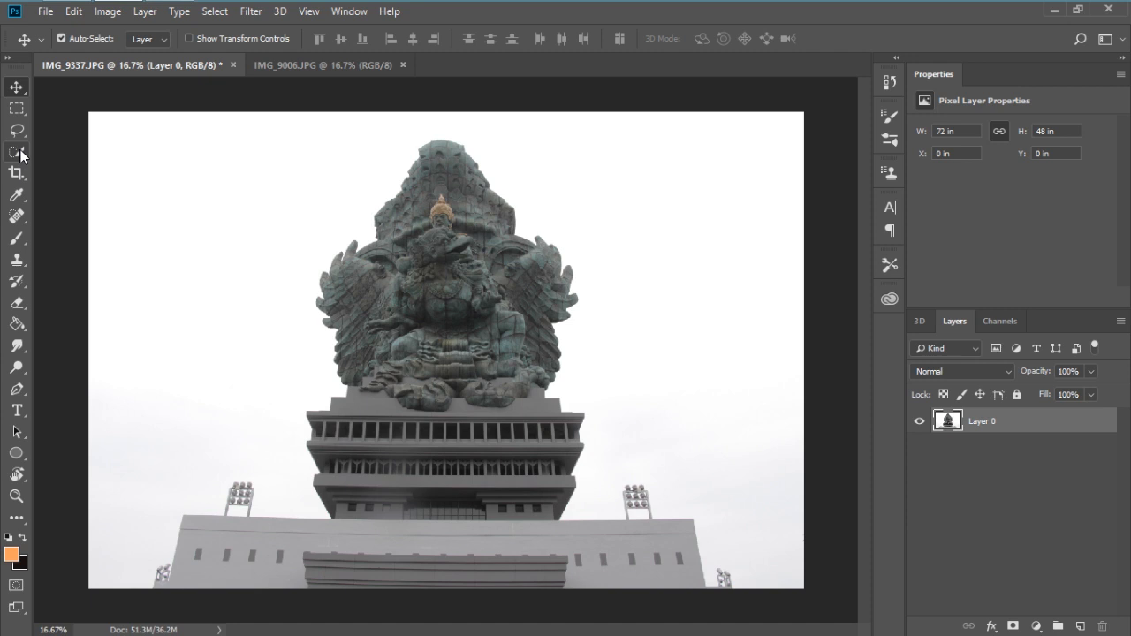
mouse_move(16, 157)
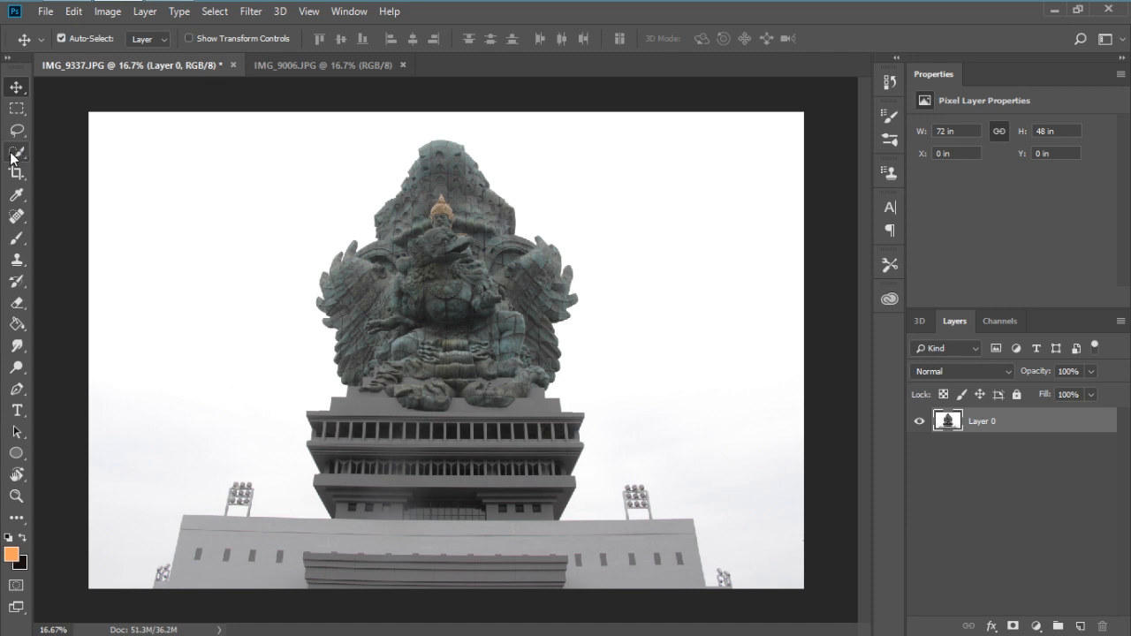
- Quick-select the statue and building and add a layer mask hiding the white sky
left_click(16, 152)
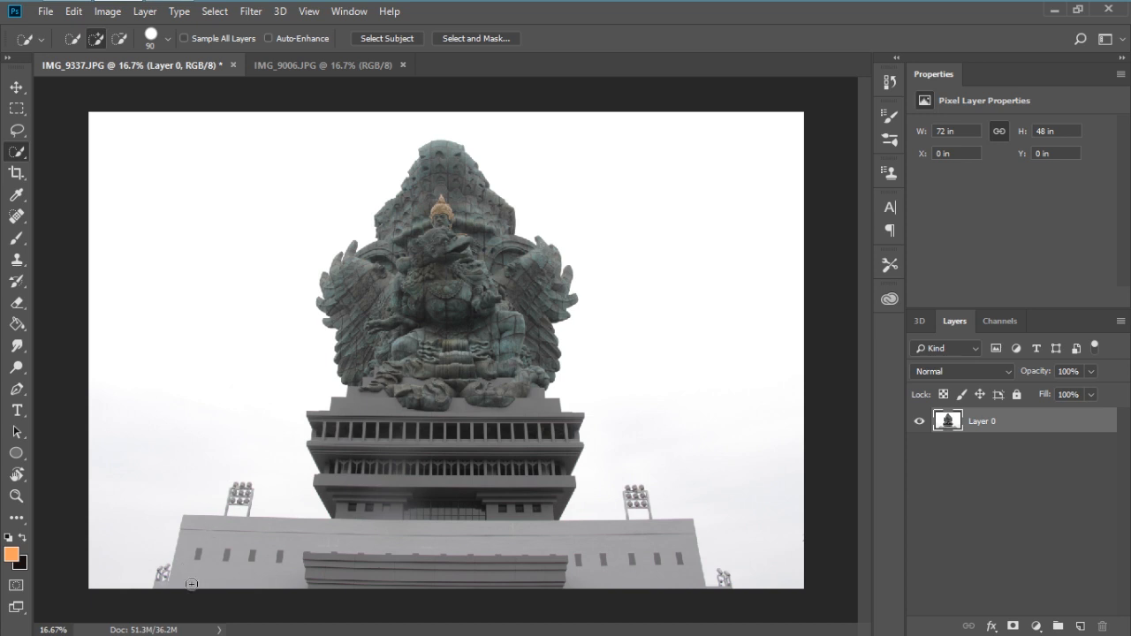
mouse_move(188, 591)
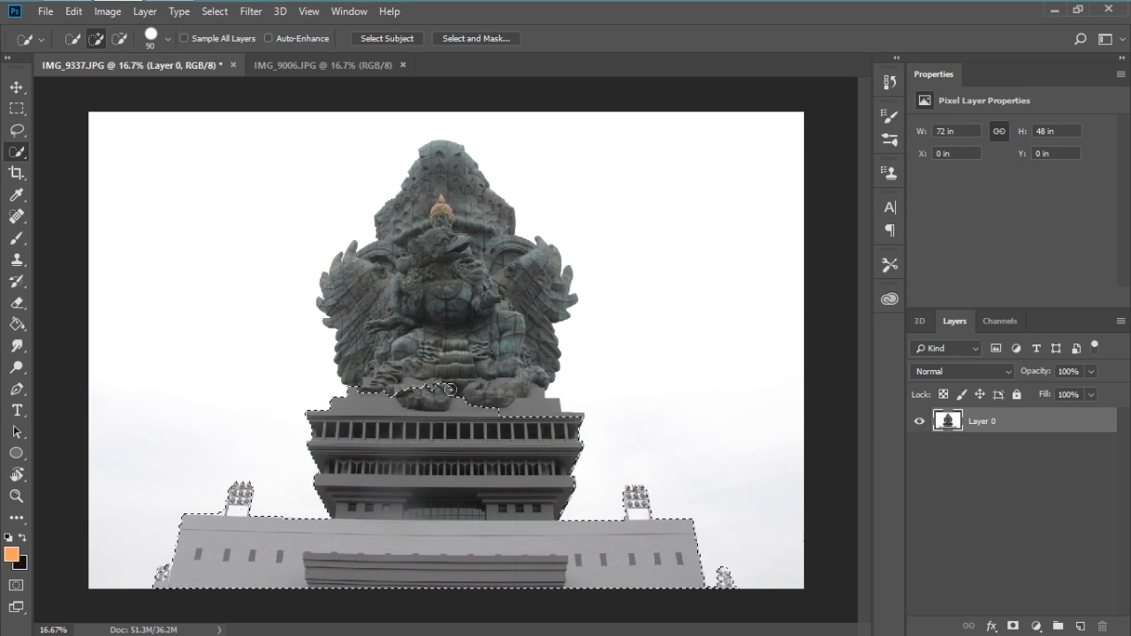
left_click(442, 354)
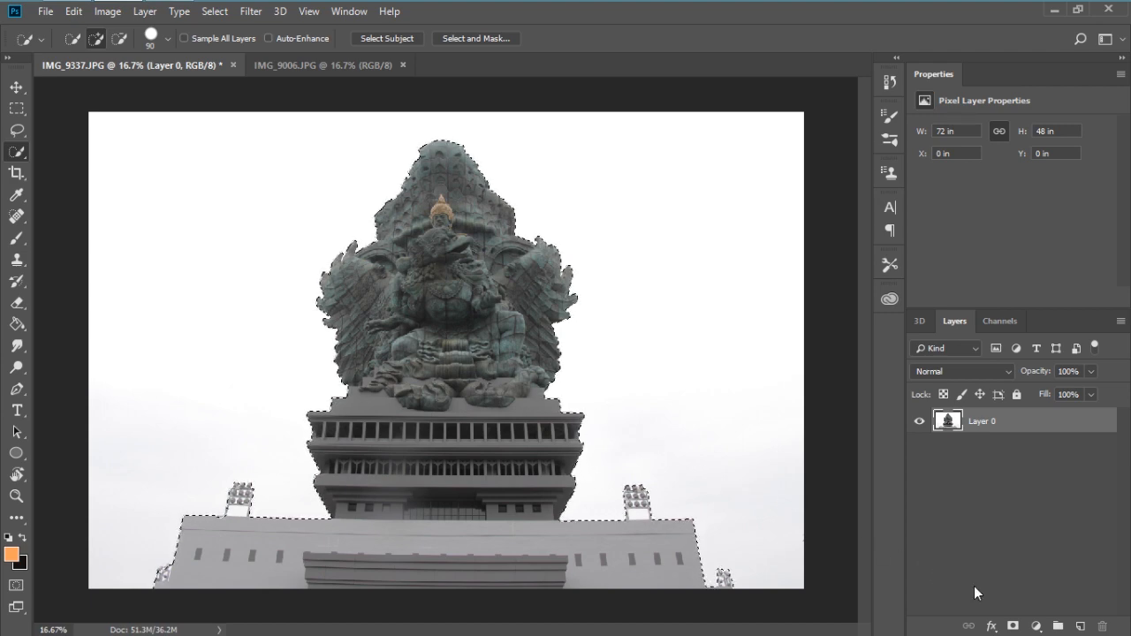
left_click(1013, 626)
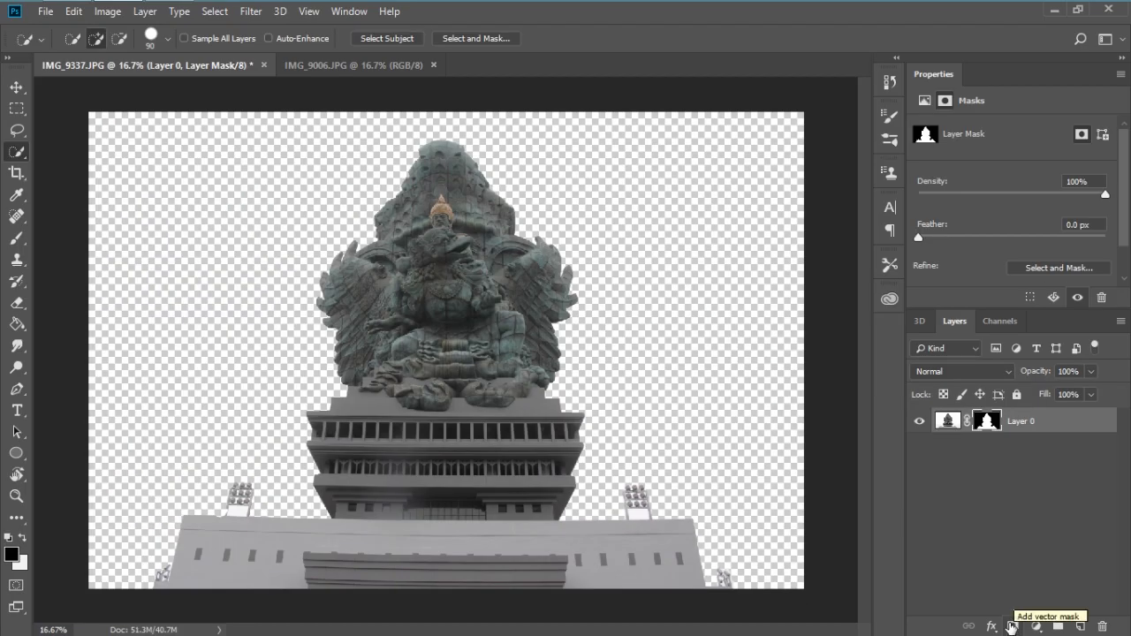
- Switch to the IMG_9006 sunset photo and crop away the sea, keeping only sky and clouds
left_click(354, 63)
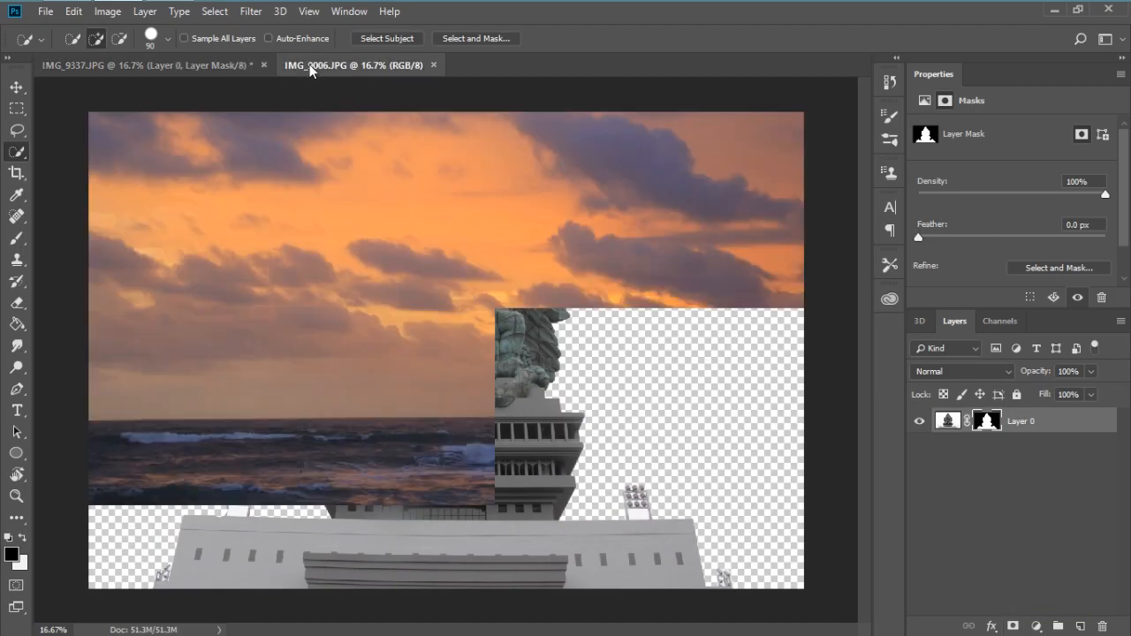
left_click(354, 64)
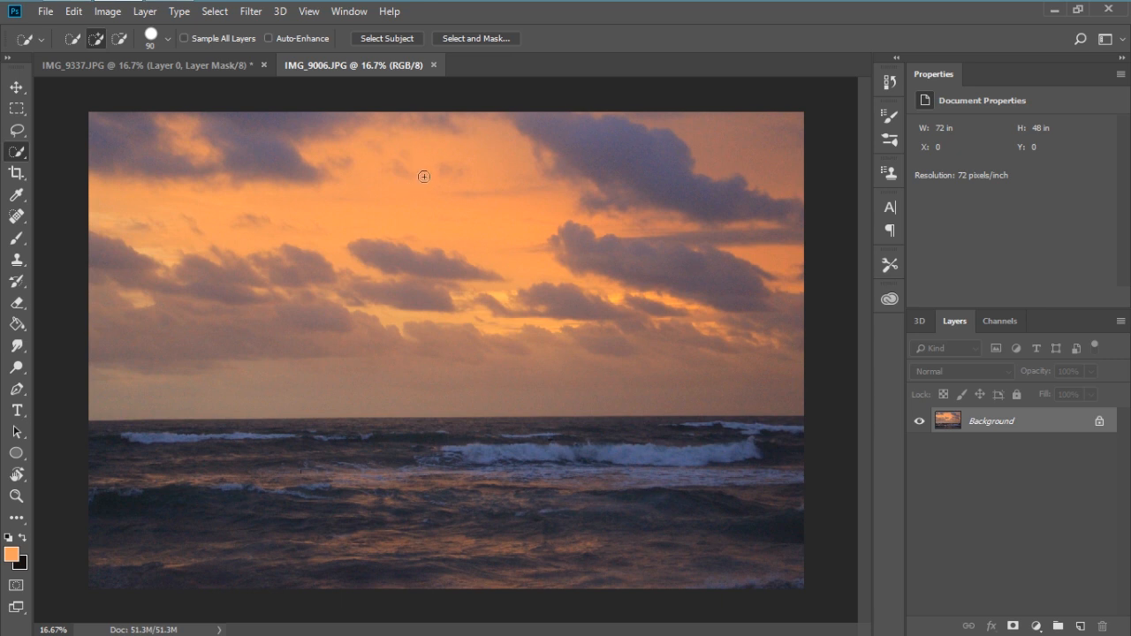
mouse_move(413, 227)
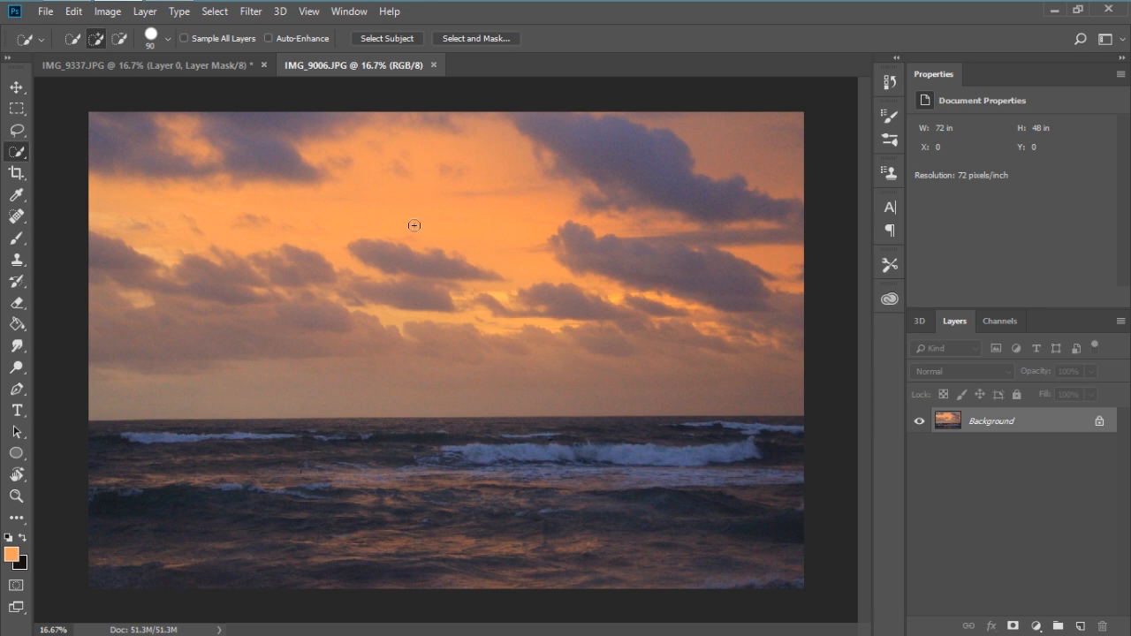
mouse_move(348, 345)
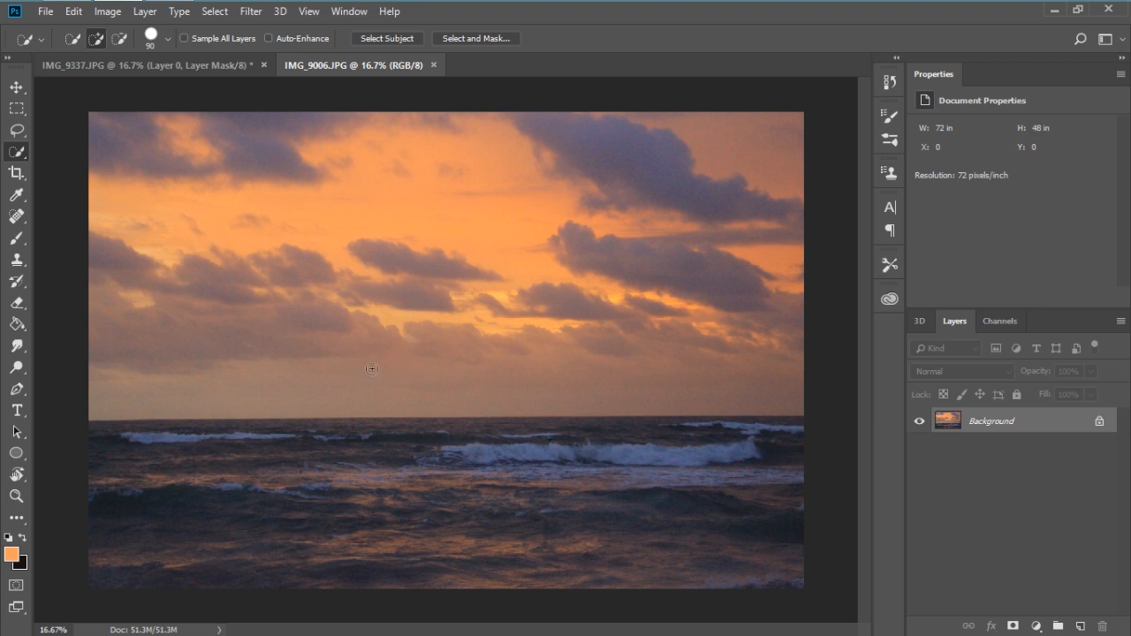
mouse_move(423, 360)
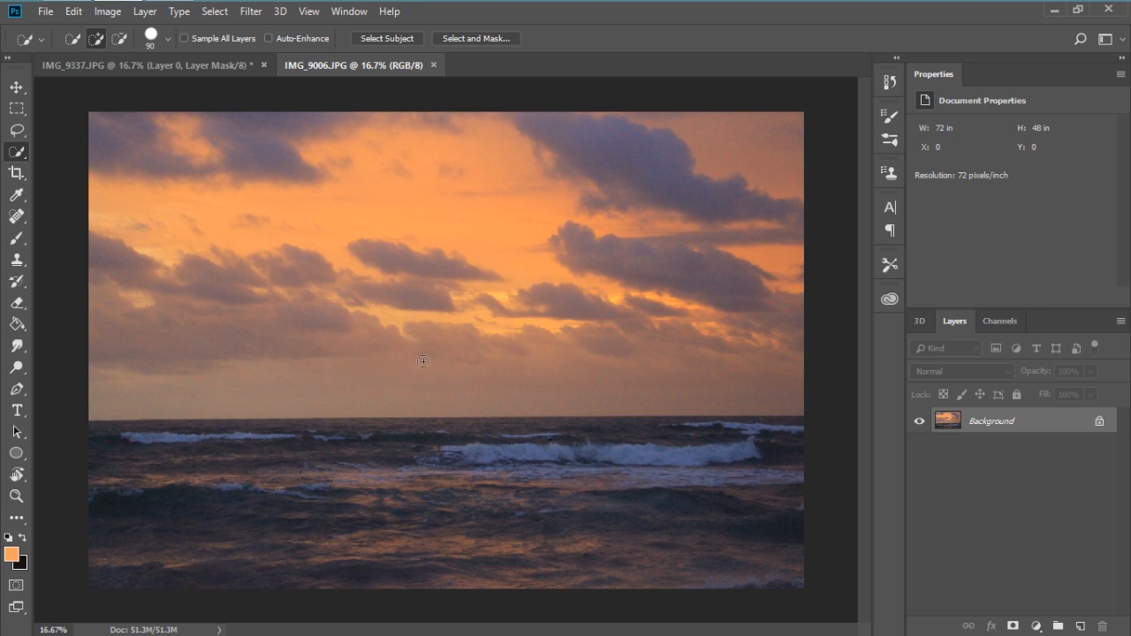
mouse_move(468, 379)
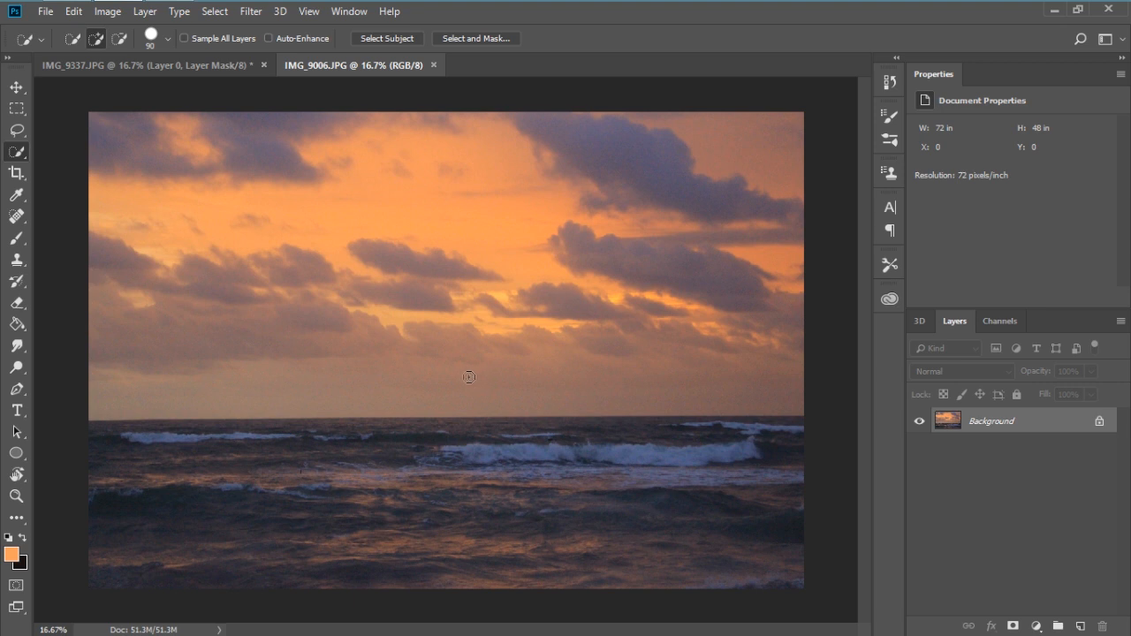
mouse_move(456, 363)
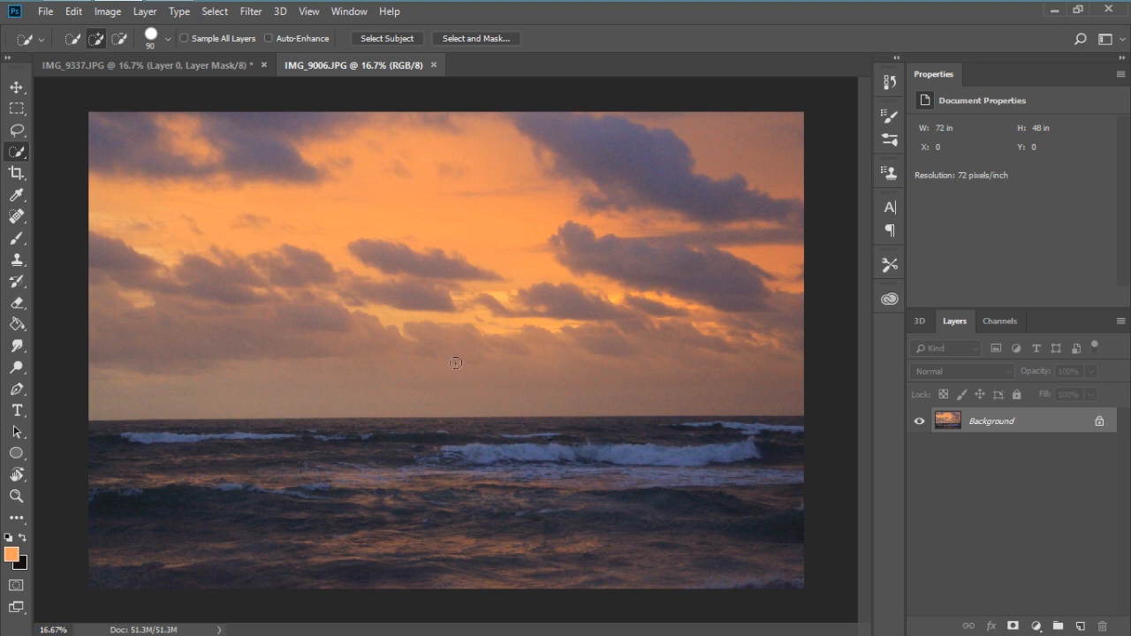
mouse_move(26, 150)
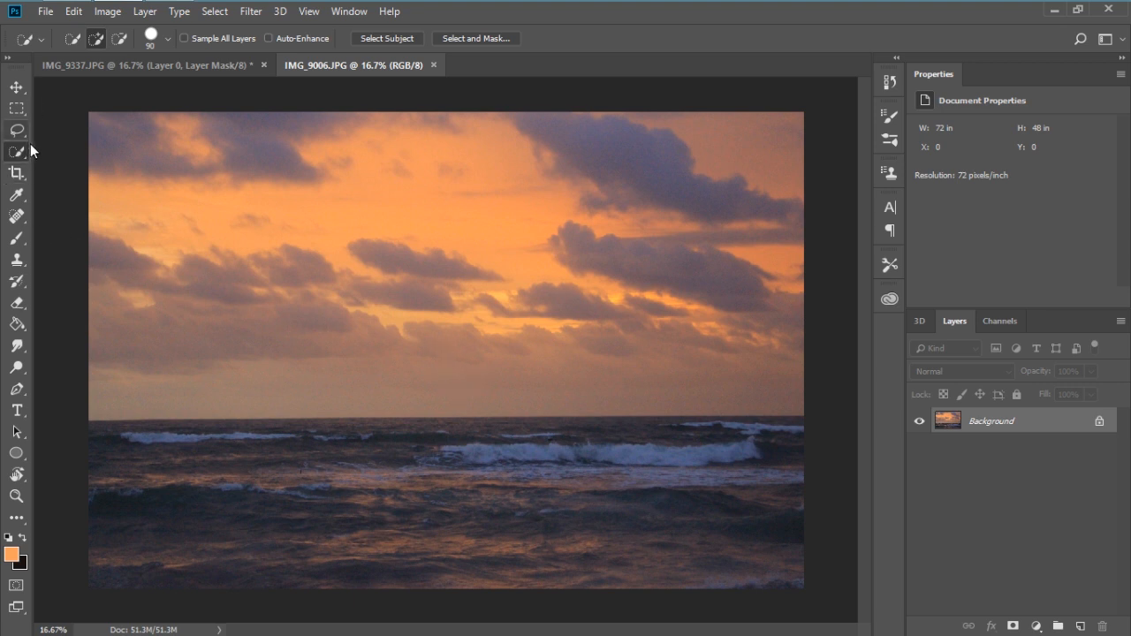
left_click(16, 171)
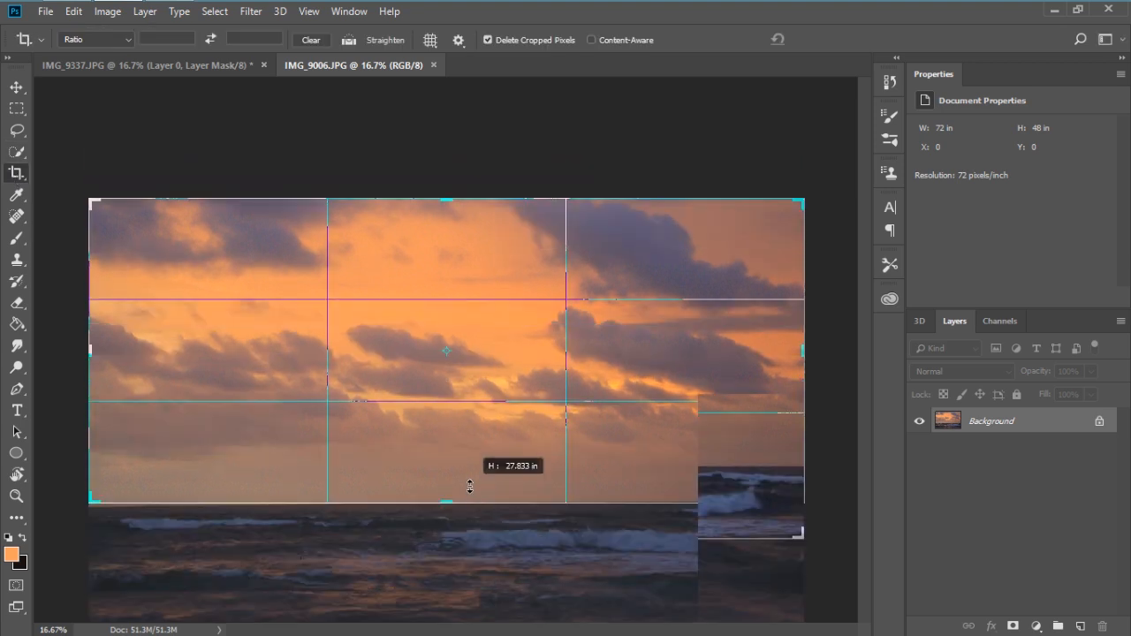
left_click_drag(470, 488, 474, 498)
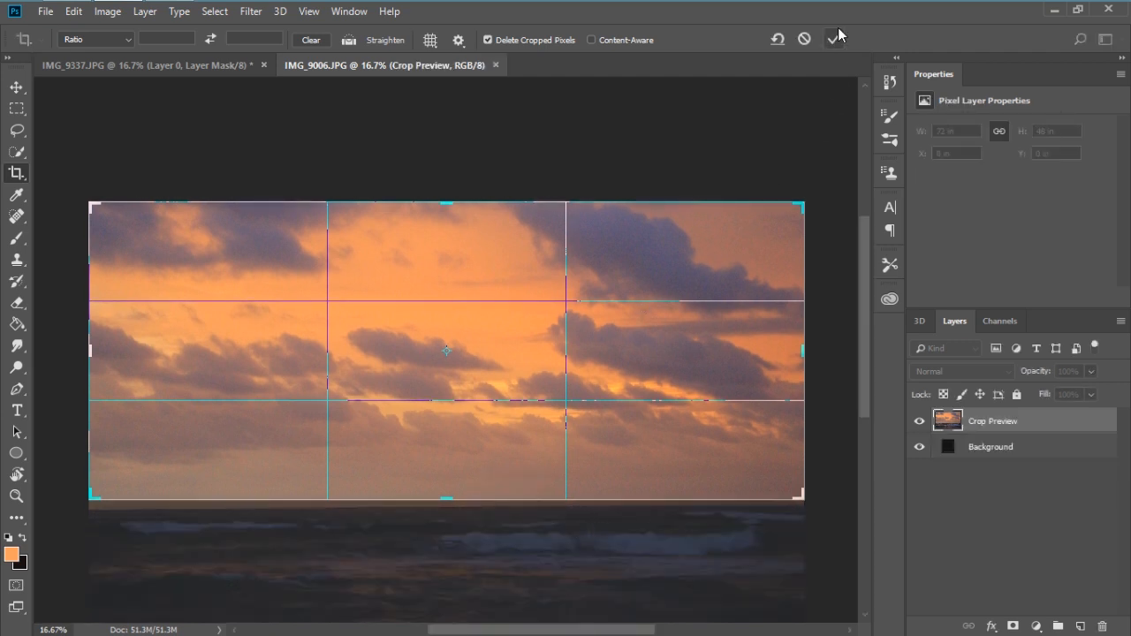
left_click(831, 39)
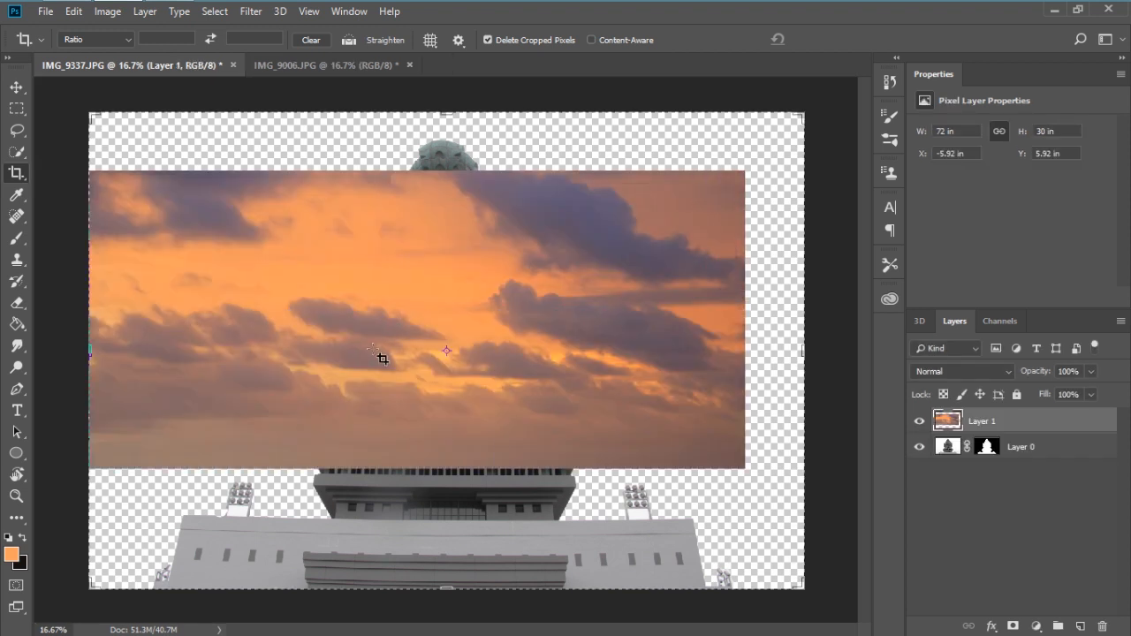
- Move the sky layer to the top edge and stretch it with Ctrl+T to fill the canvas
left_click(15, 88)
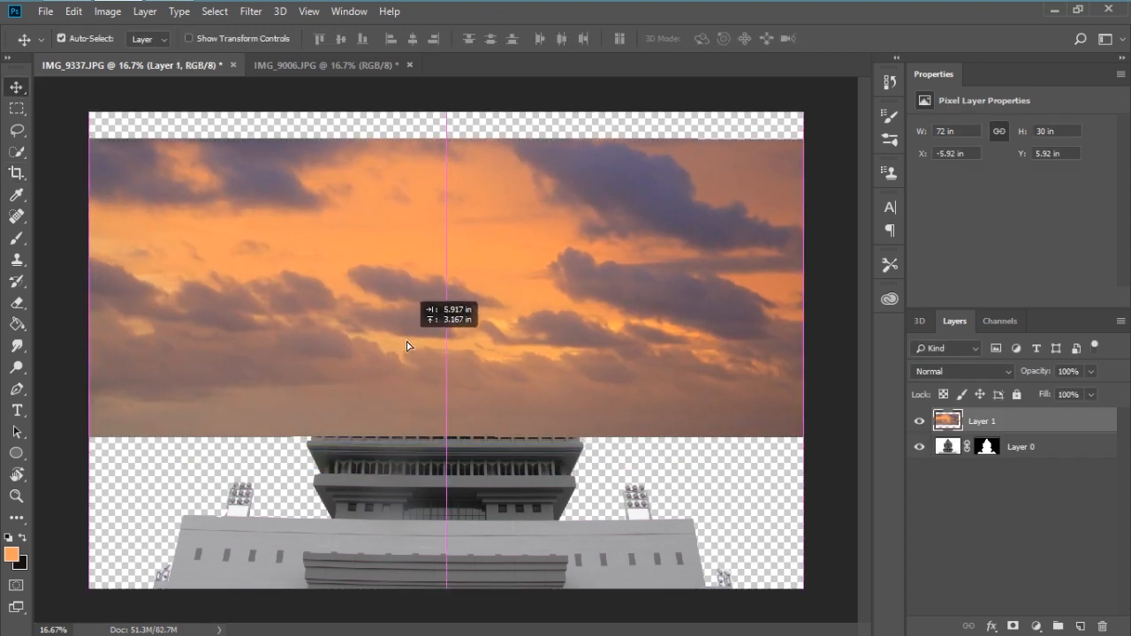
left_click_drag(407, 344, 449, 375)
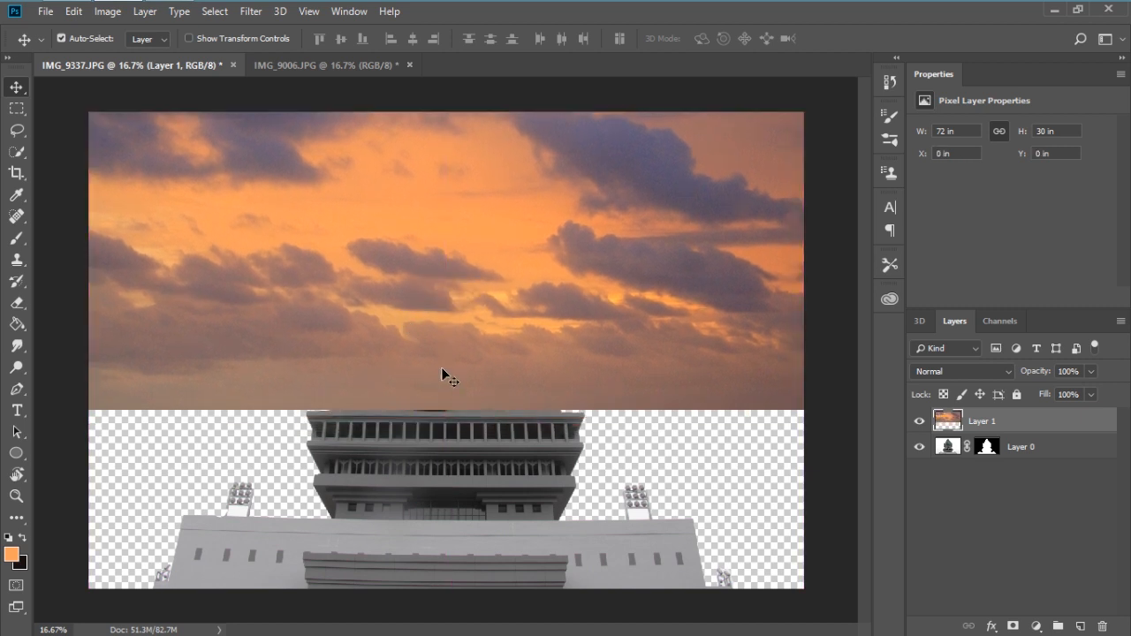
key("ctrl+t")
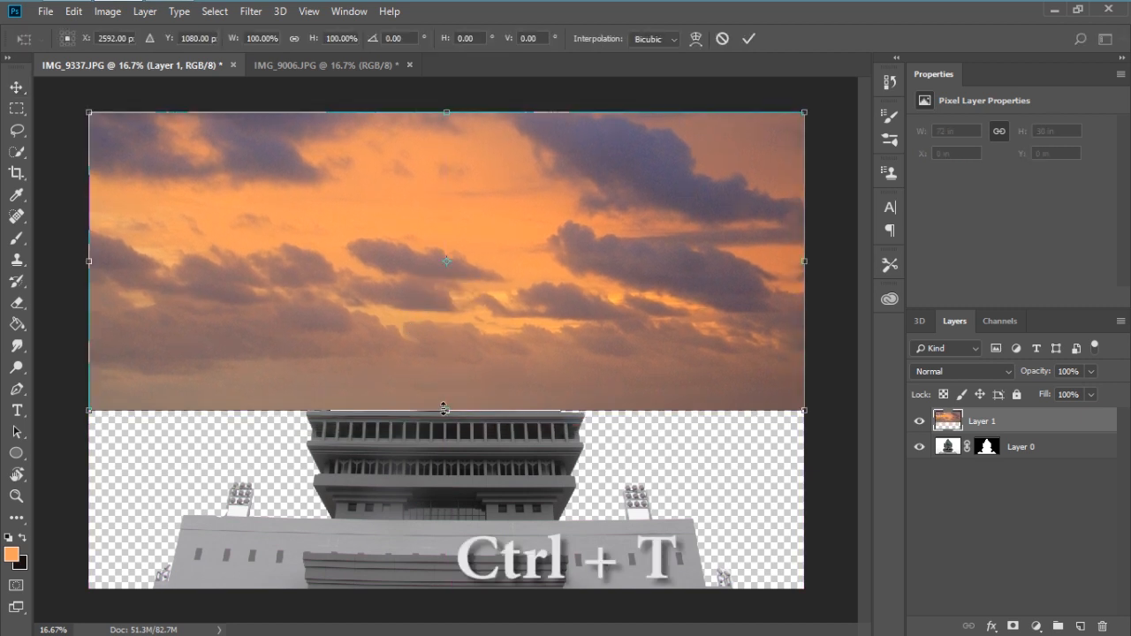
left_click_drag(445, 410, 445, 539)
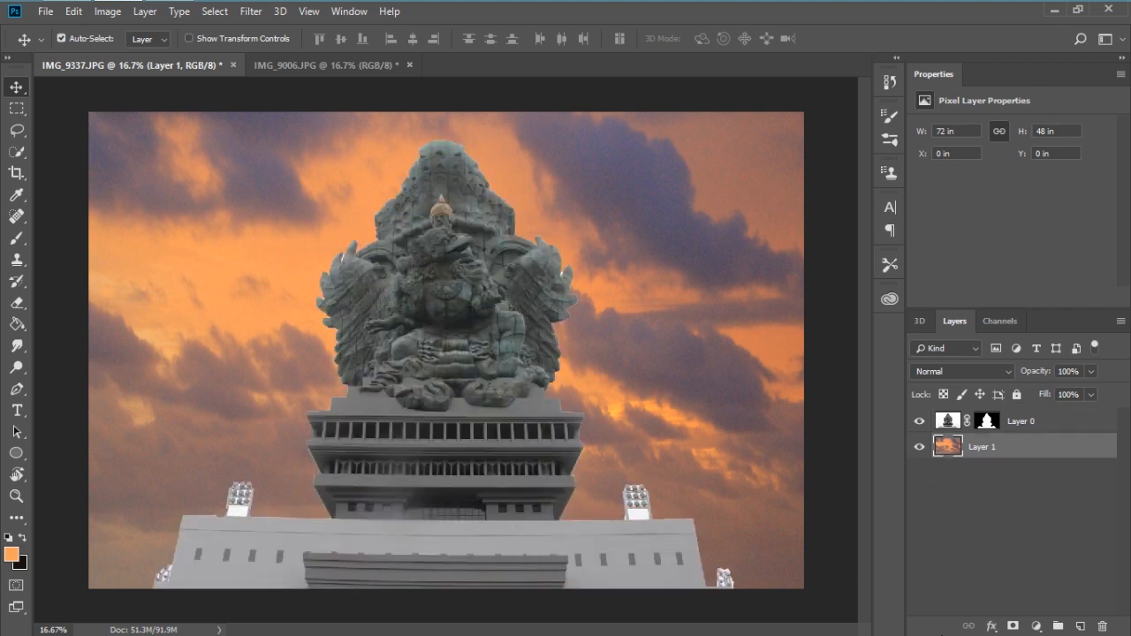
mouse_move(446, 530)
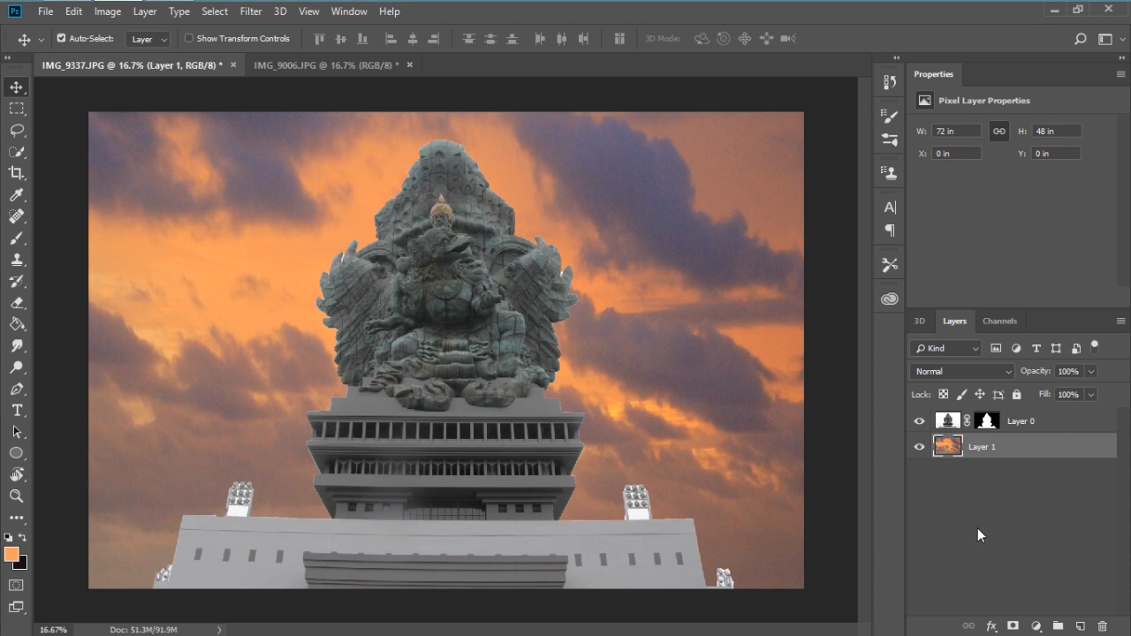
mouse_move(1010, 446)
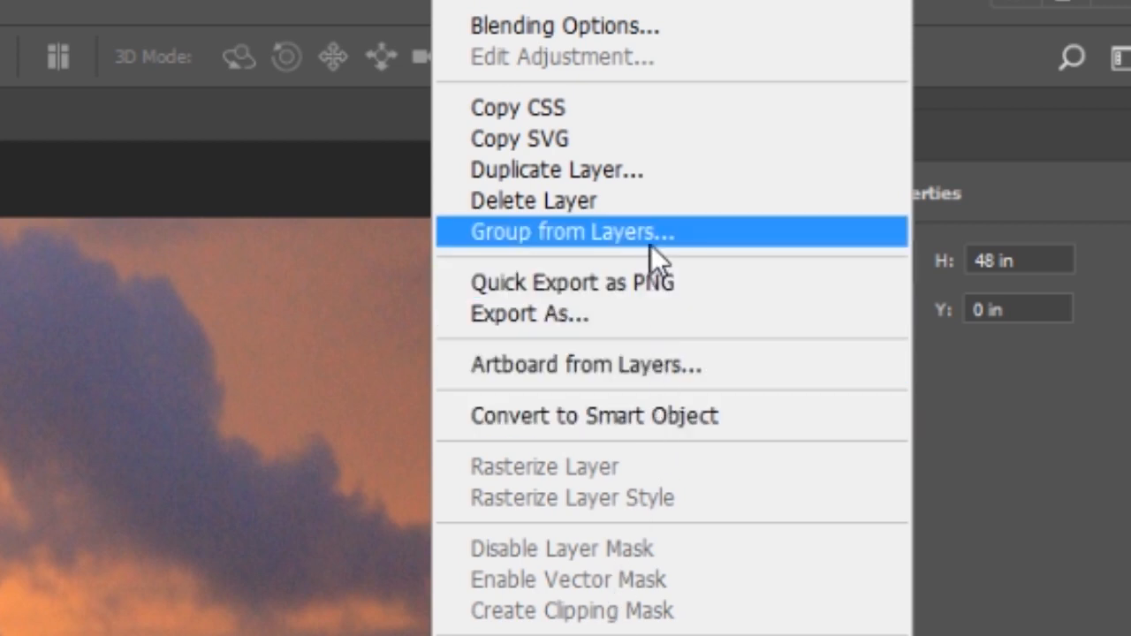
mouse_move(661, 244)
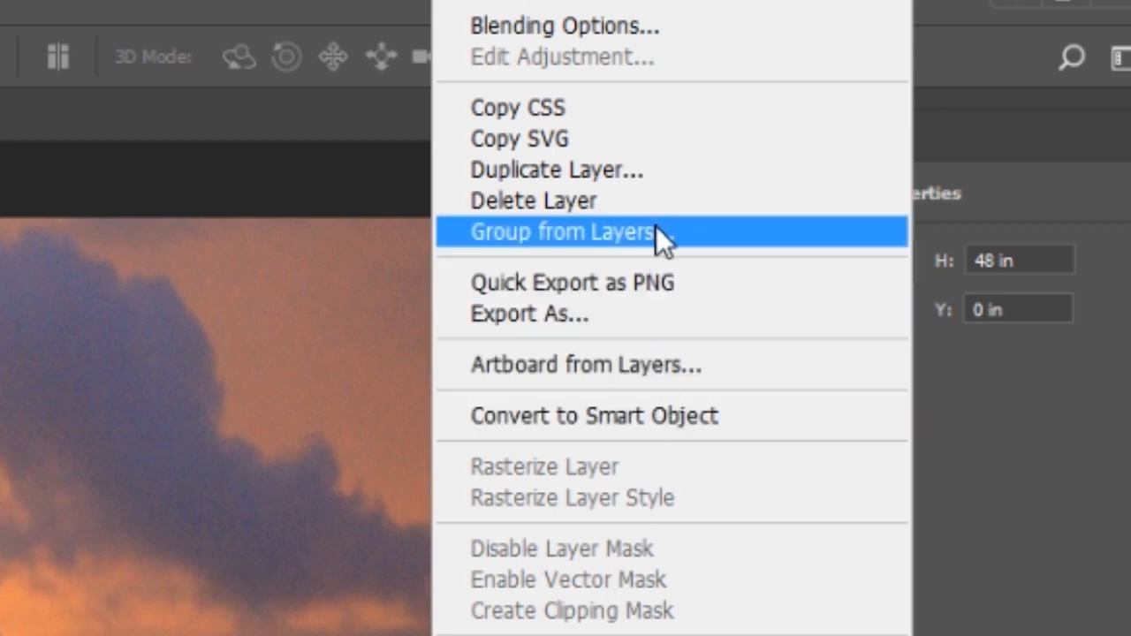
- Group the sky layer into a new group named 'background'
left_click(561, 231)
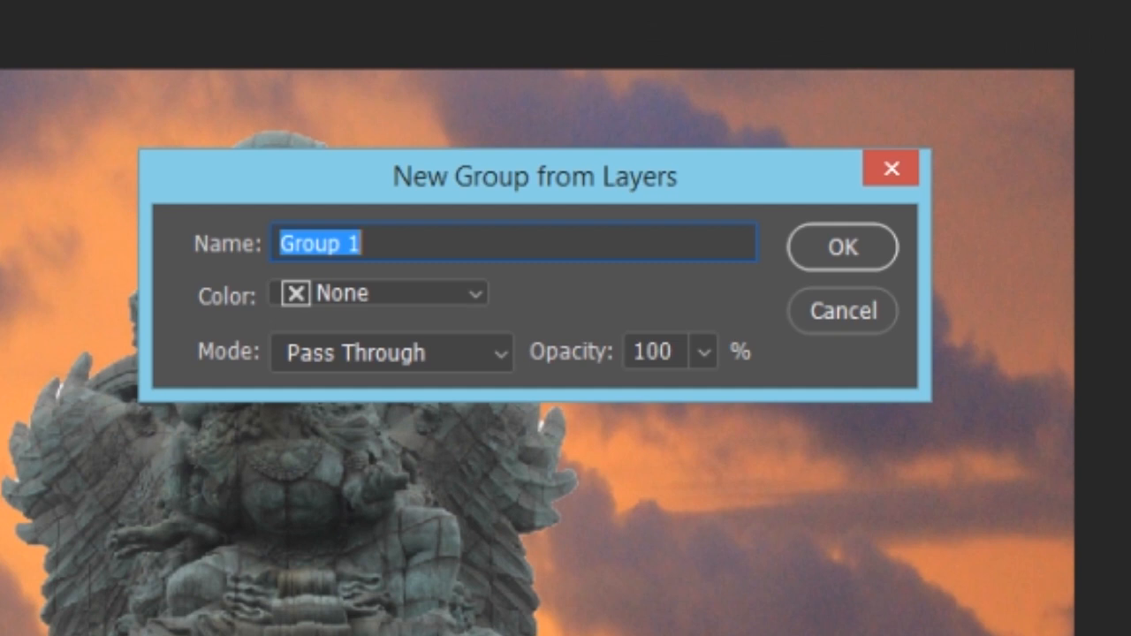
type("back")
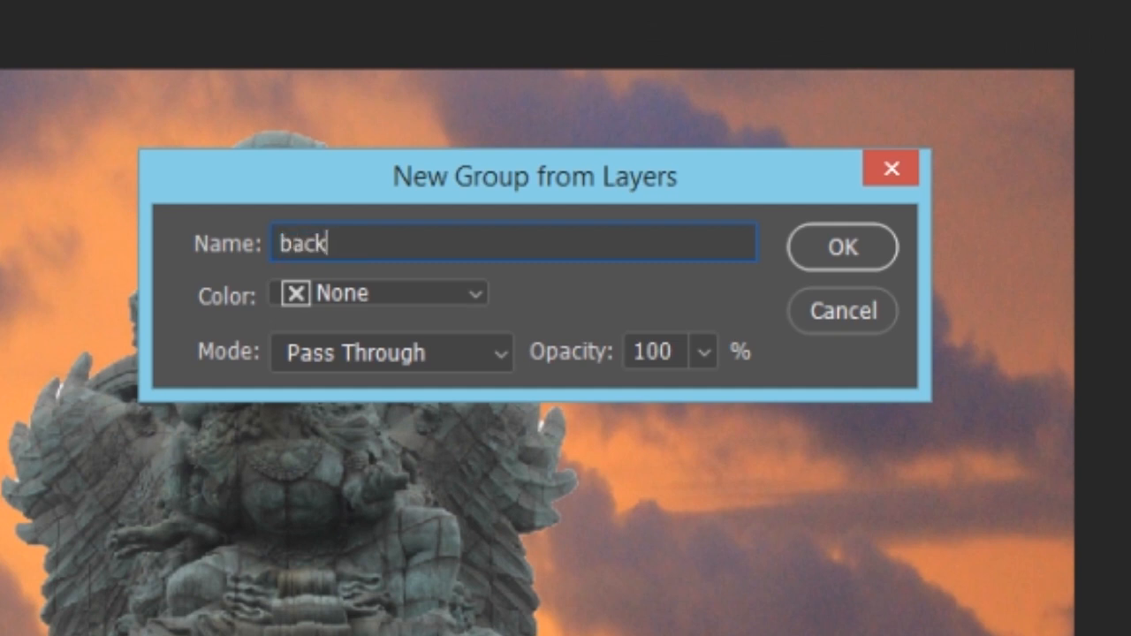
type("ground")
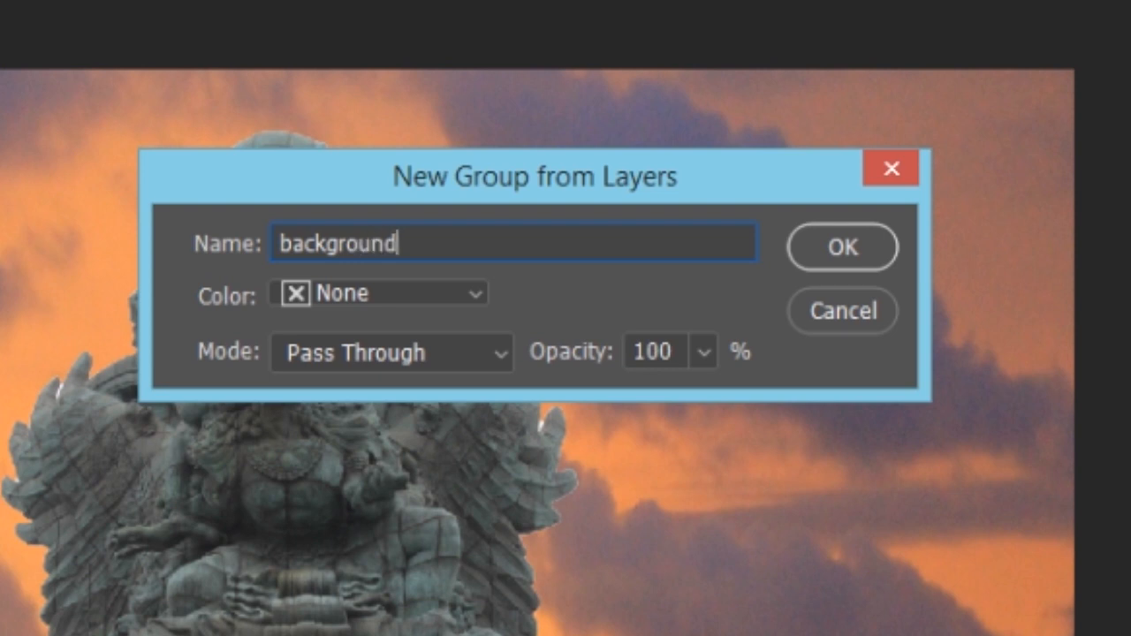
left_click(841, 248)
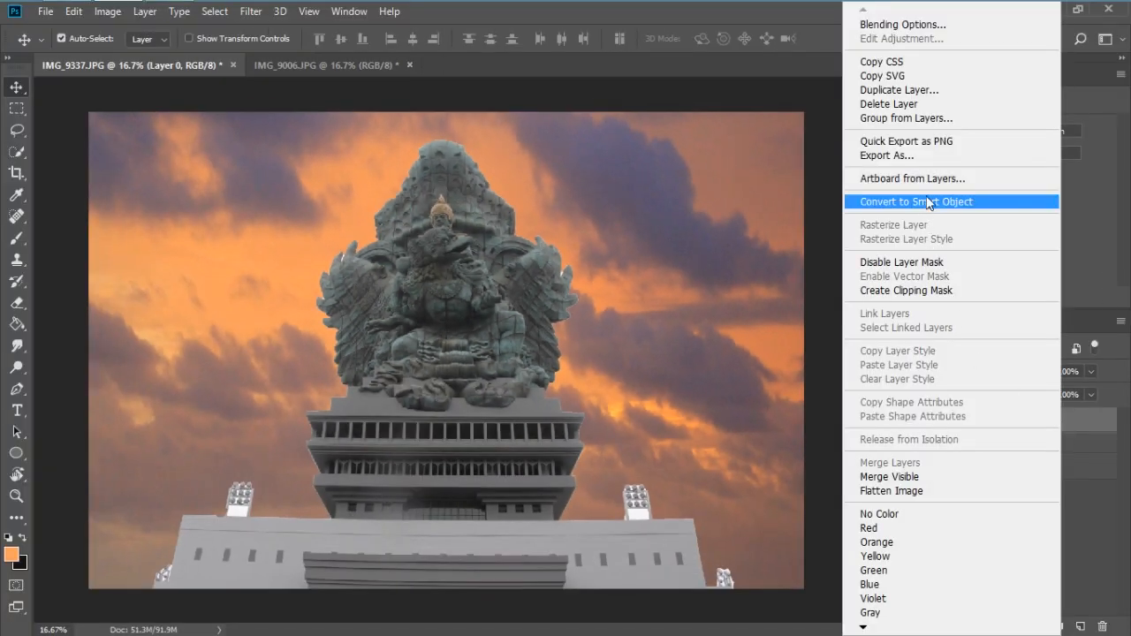
mouse_move(933, 141)
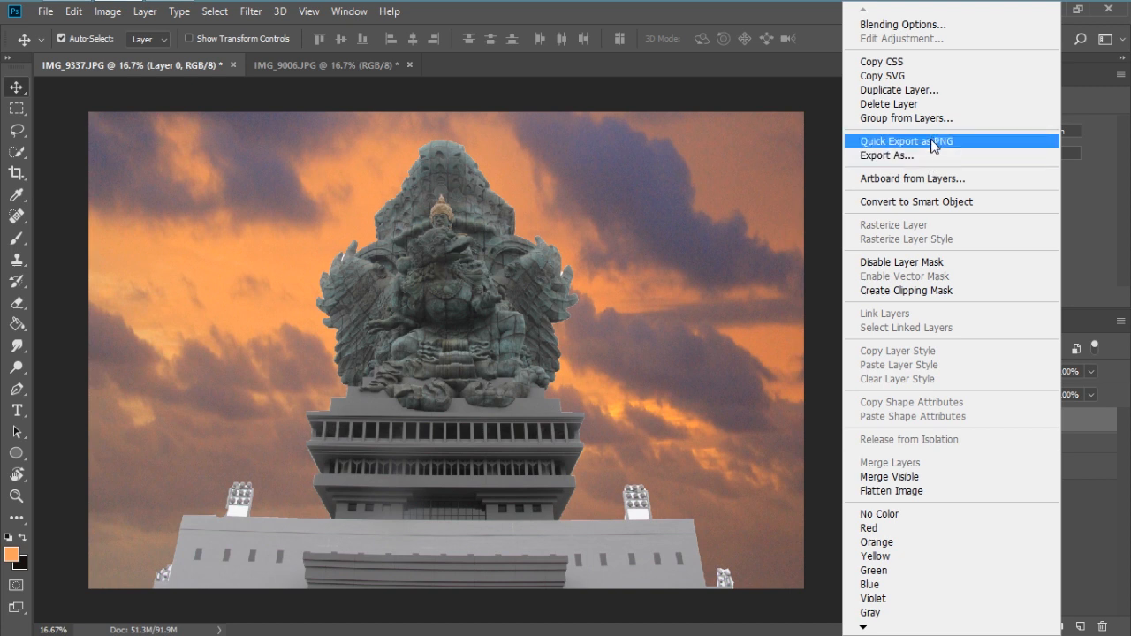
- Group the statue layer into a new group named 'object' and expand it to show Layer 0
left_click(905, 116)
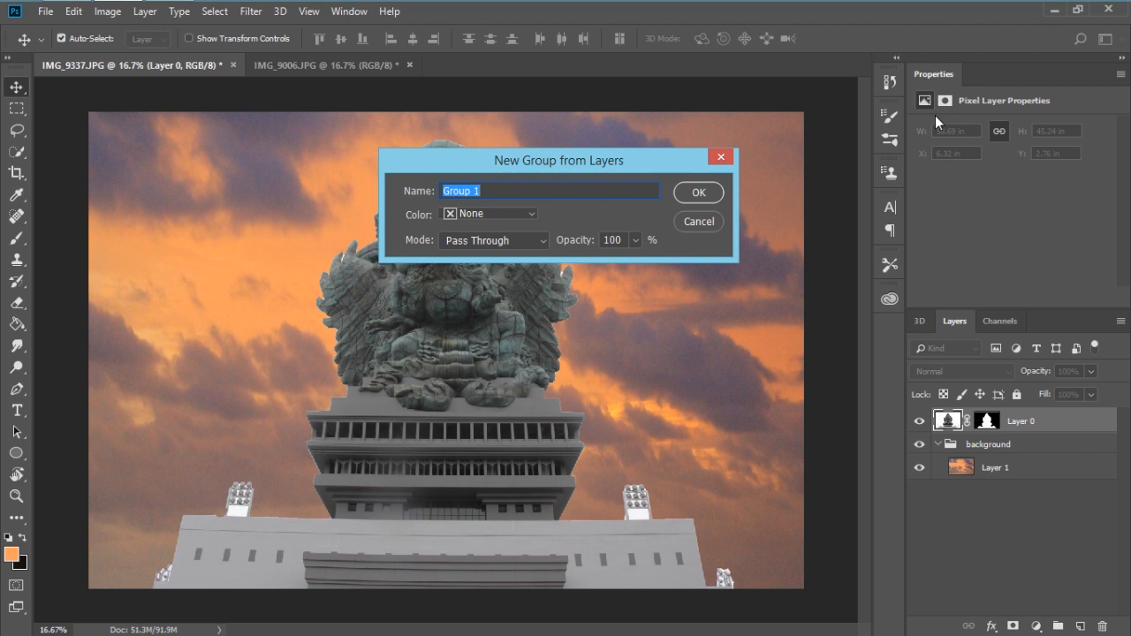
type("ob")
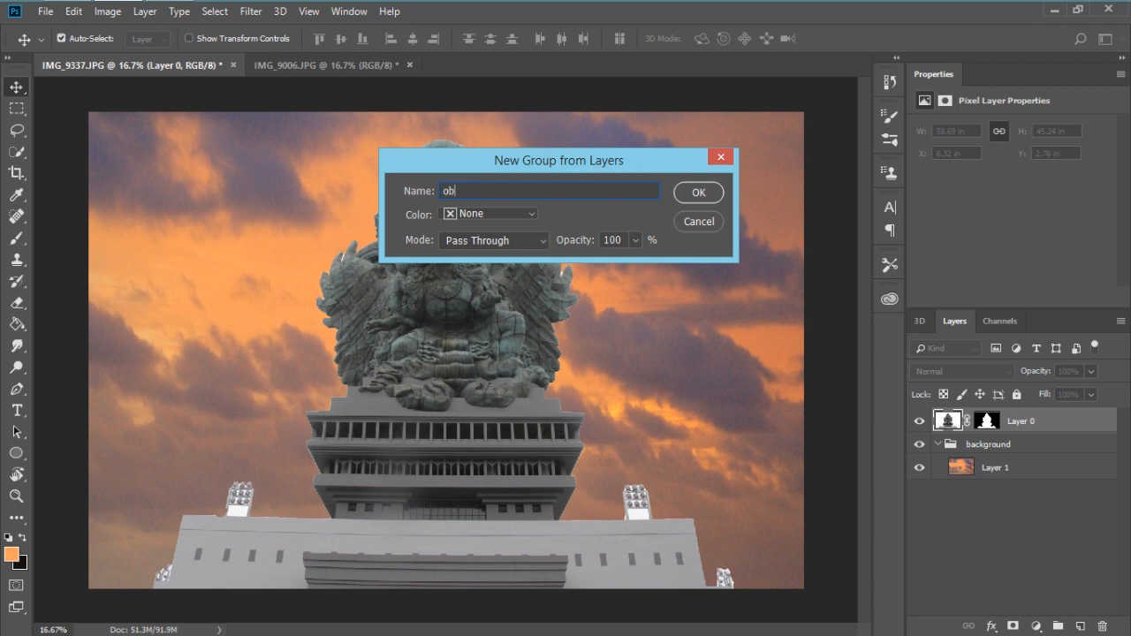
type("ject")
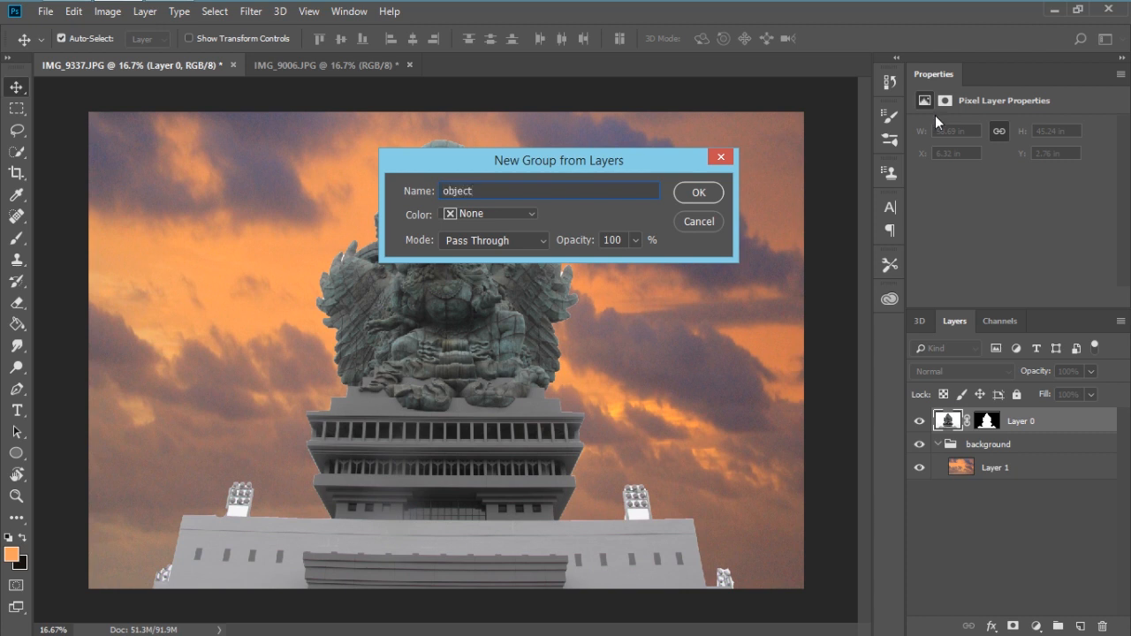
left_click(696, 191)
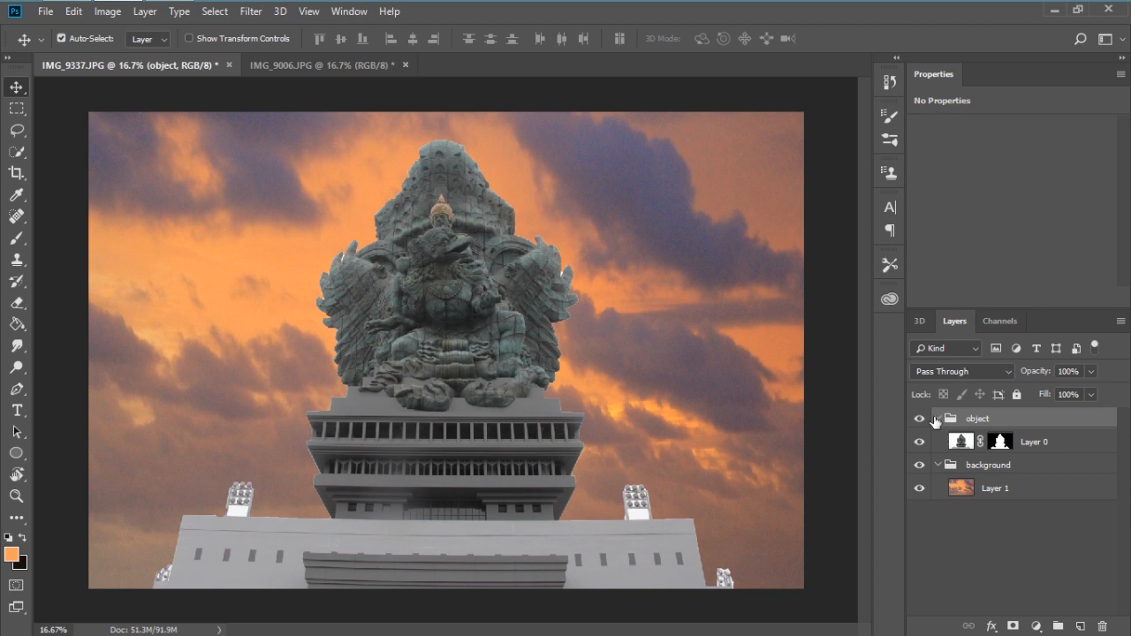
left_click(936, 417)
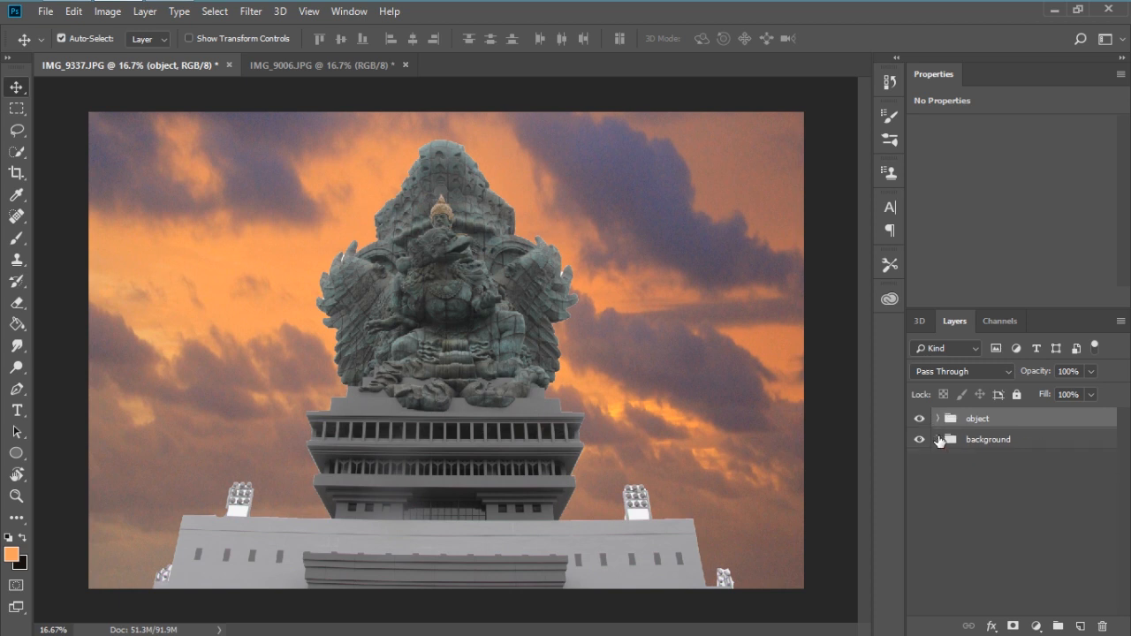
left_click(936, 417)
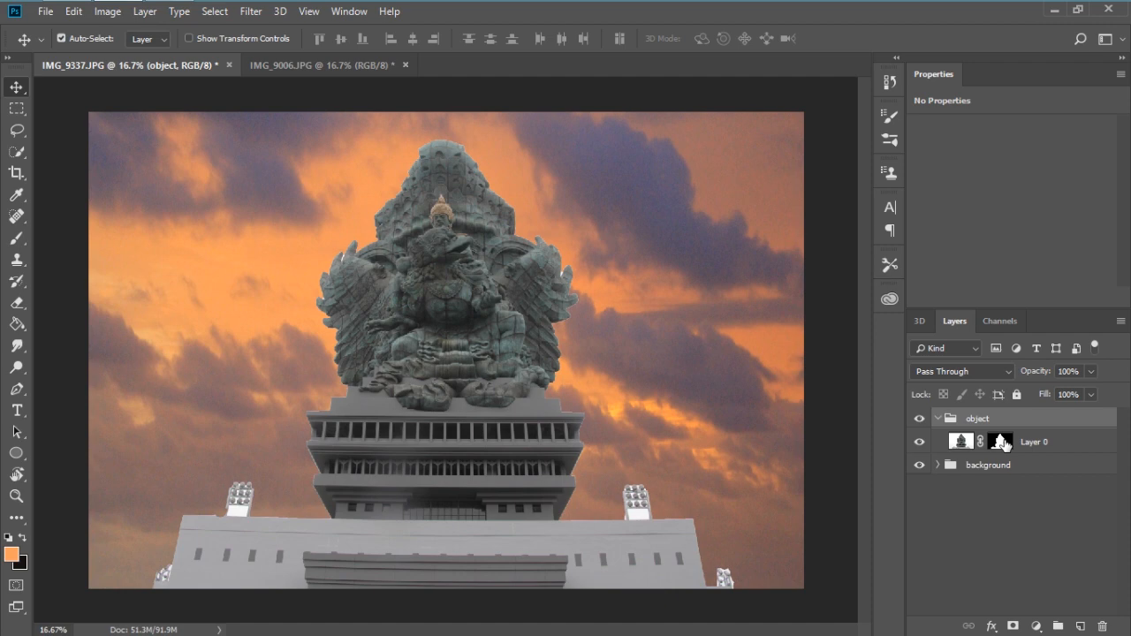
- Enter Select and Mask on the statue's mask and raise preview overlay opacity to 37%
right_click(1000, 441)
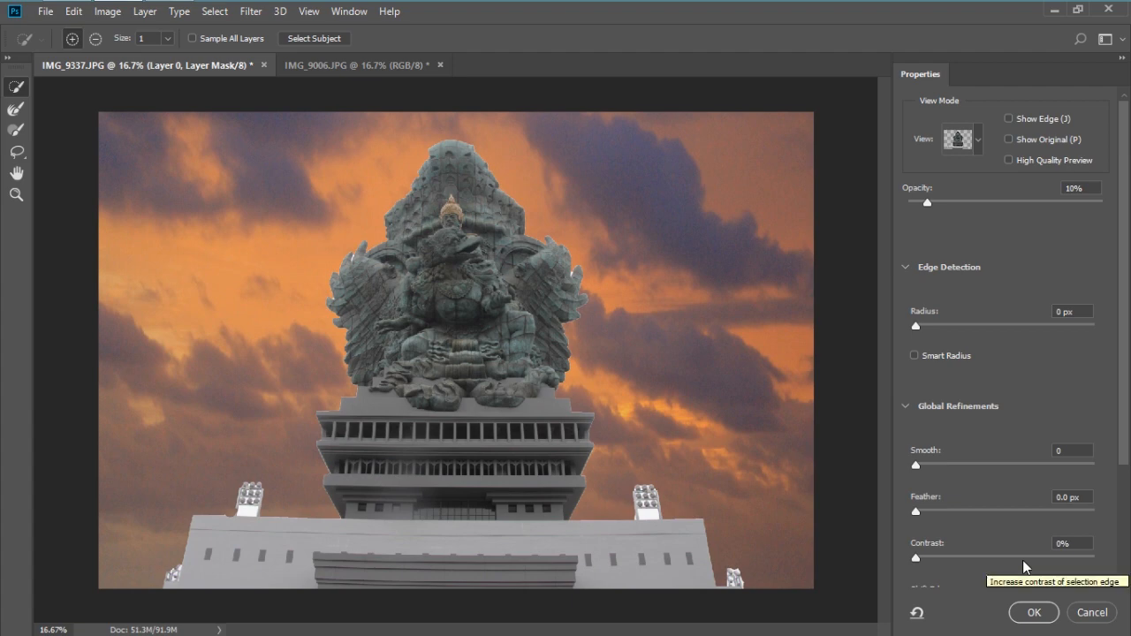
mouse_move(1000, 226)
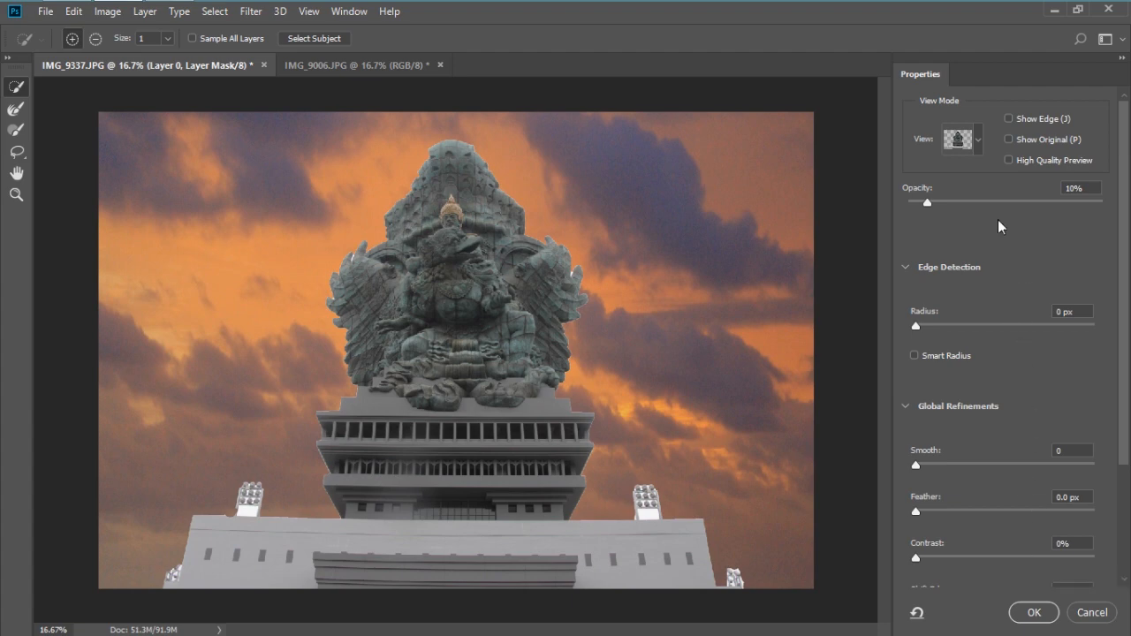
left_click(961, 138)
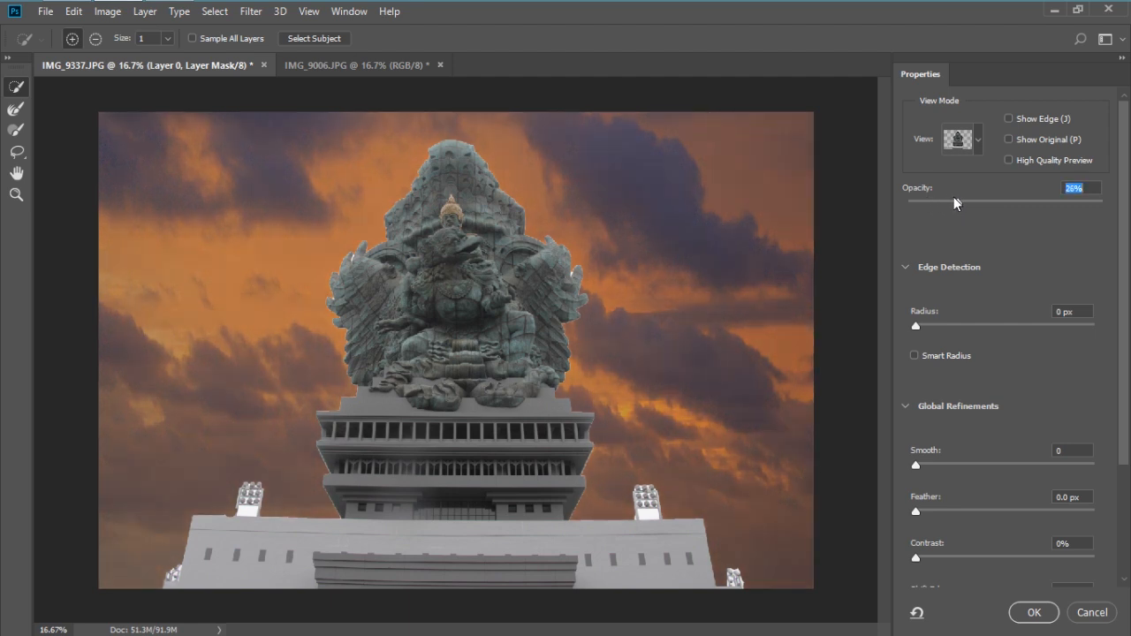
left_click_drag(951, 201, 937, 201)
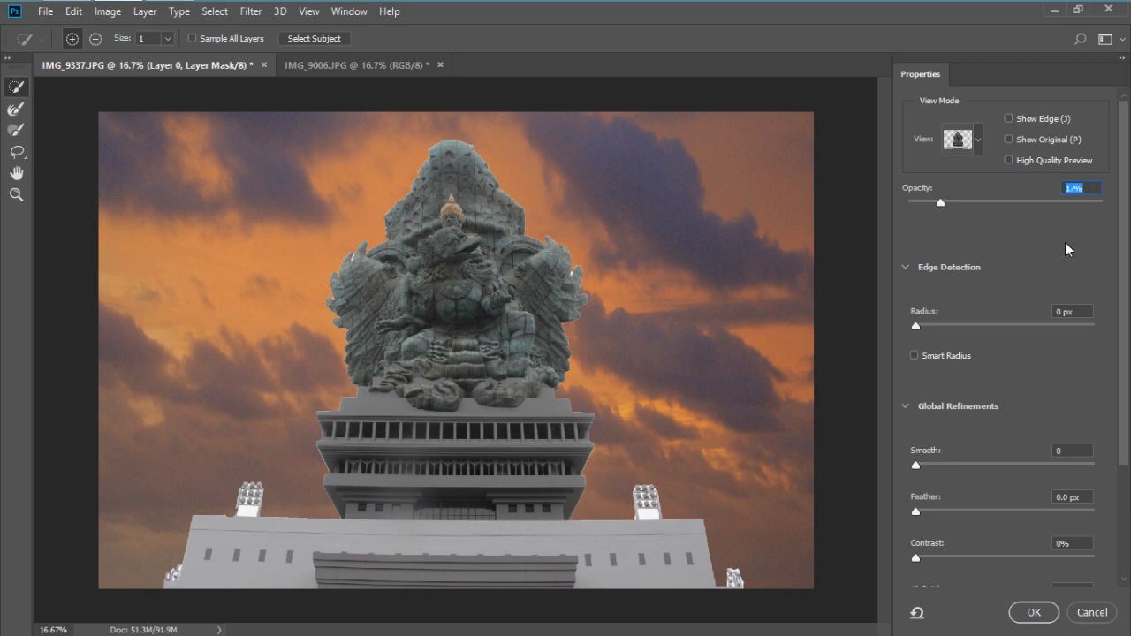
mouse_move(894, 254)
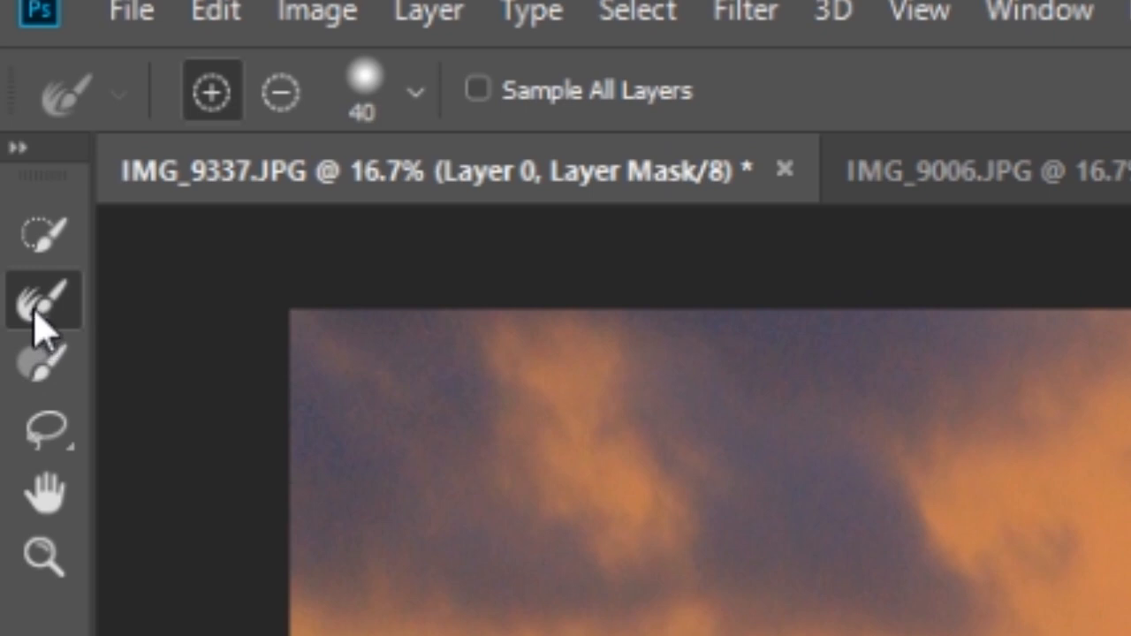
mouse_move(44, 327)
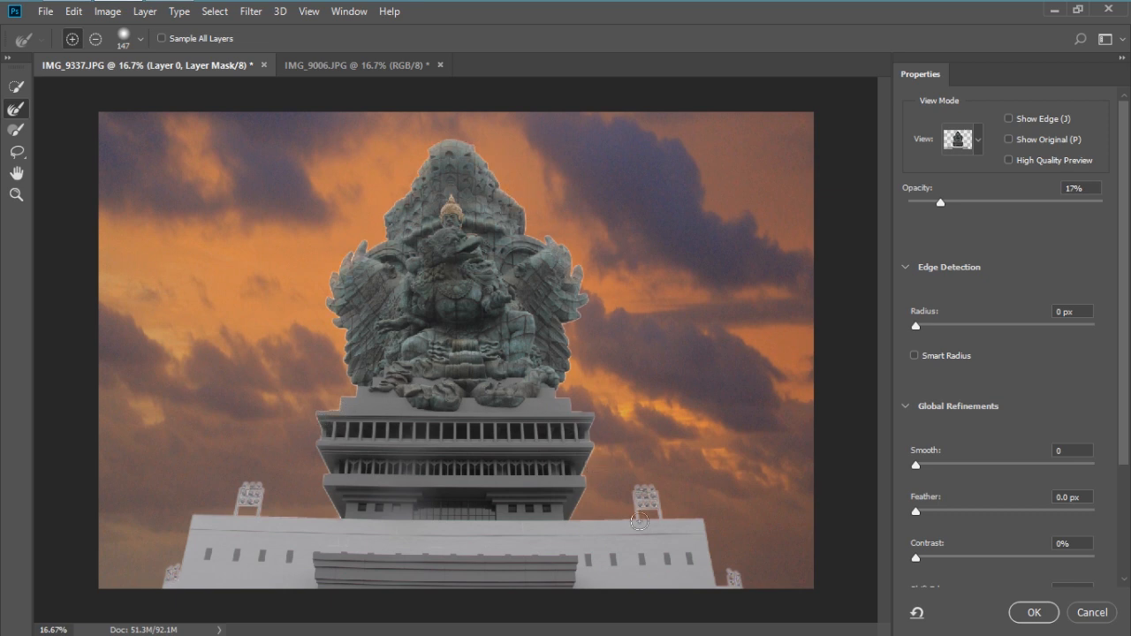
mouse_move(632, 523)
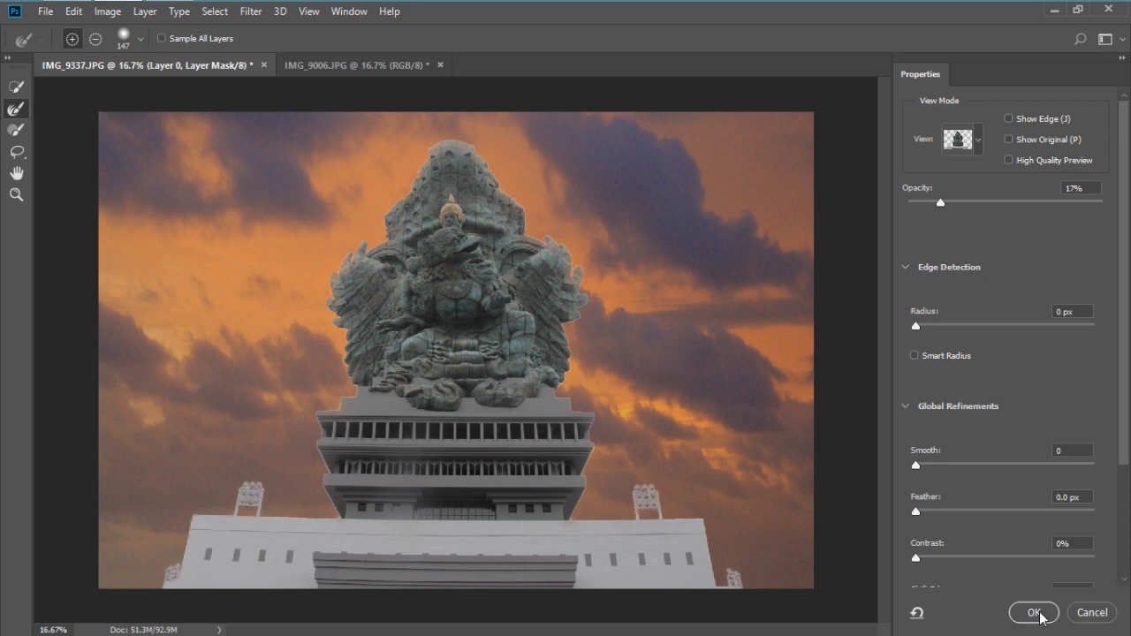
- Apply the refined mask edges, then start transforming the sky Layer 1
left_click(1032, 611)
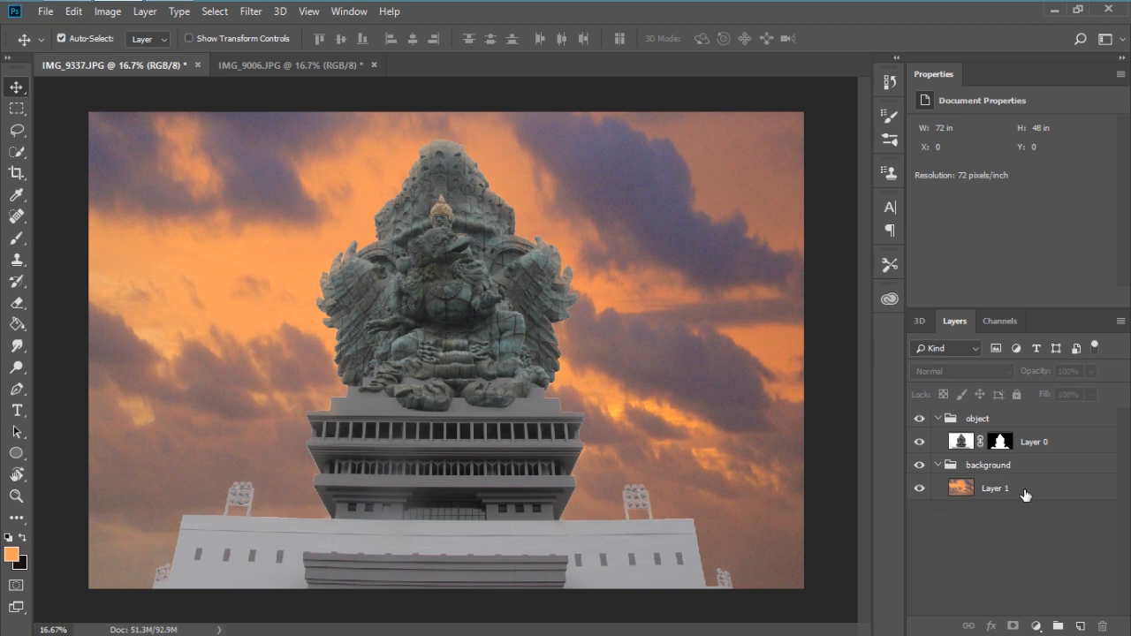
left_click(993, 488)
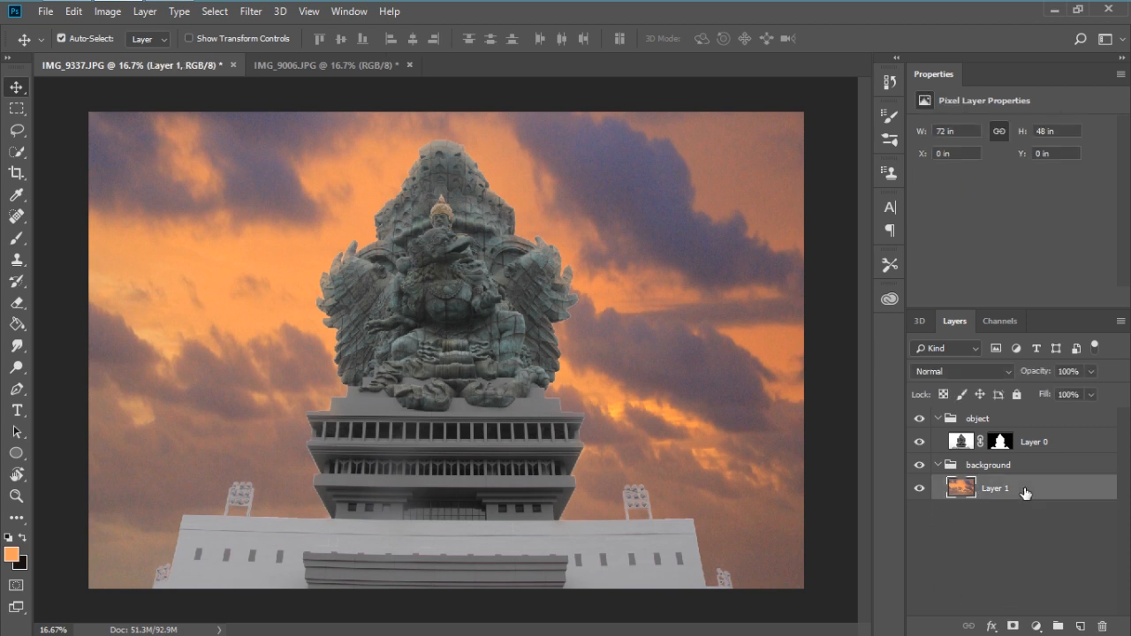
key("ctrl+t")
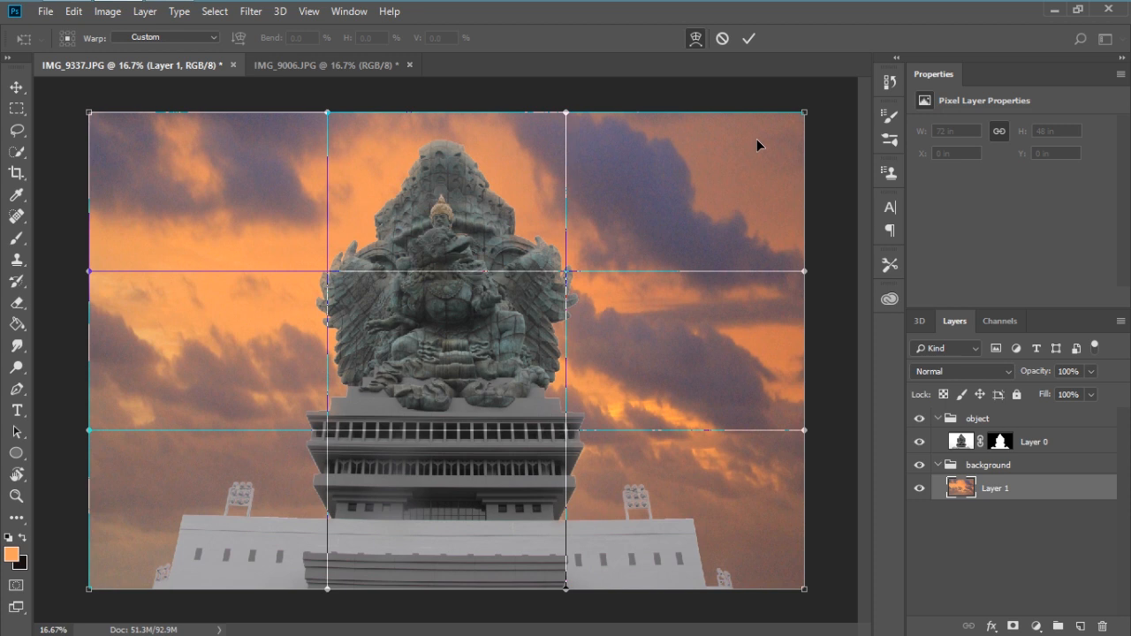
mouse_move(729, 279)
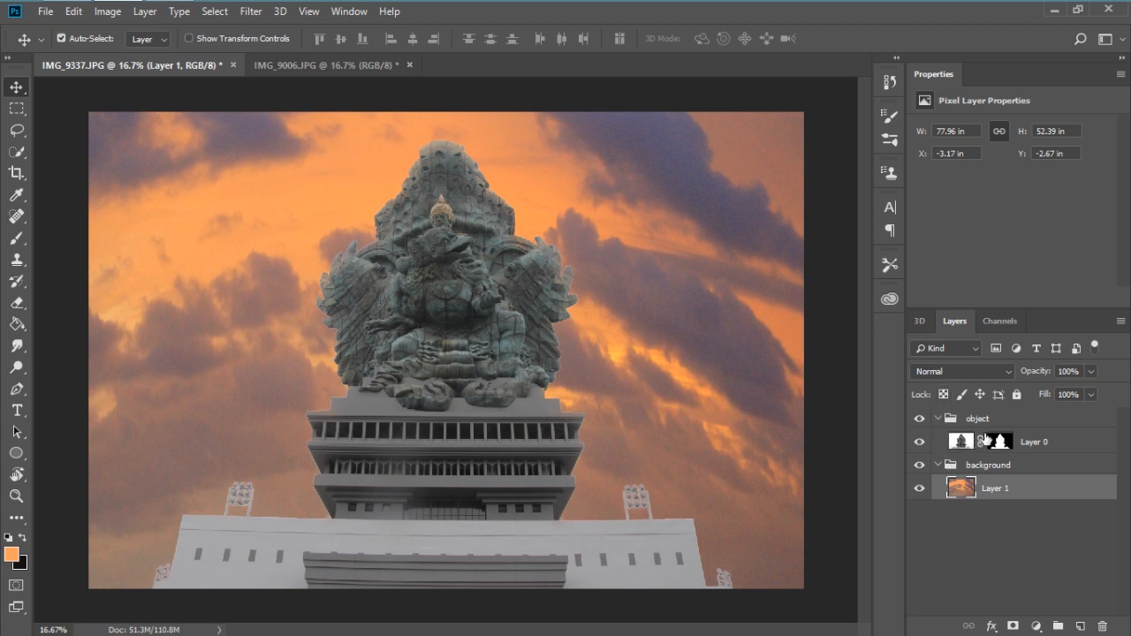
- Convert the statue Layer 0 to a smart object and bring up the Filter menu
left_click(1034, 442)
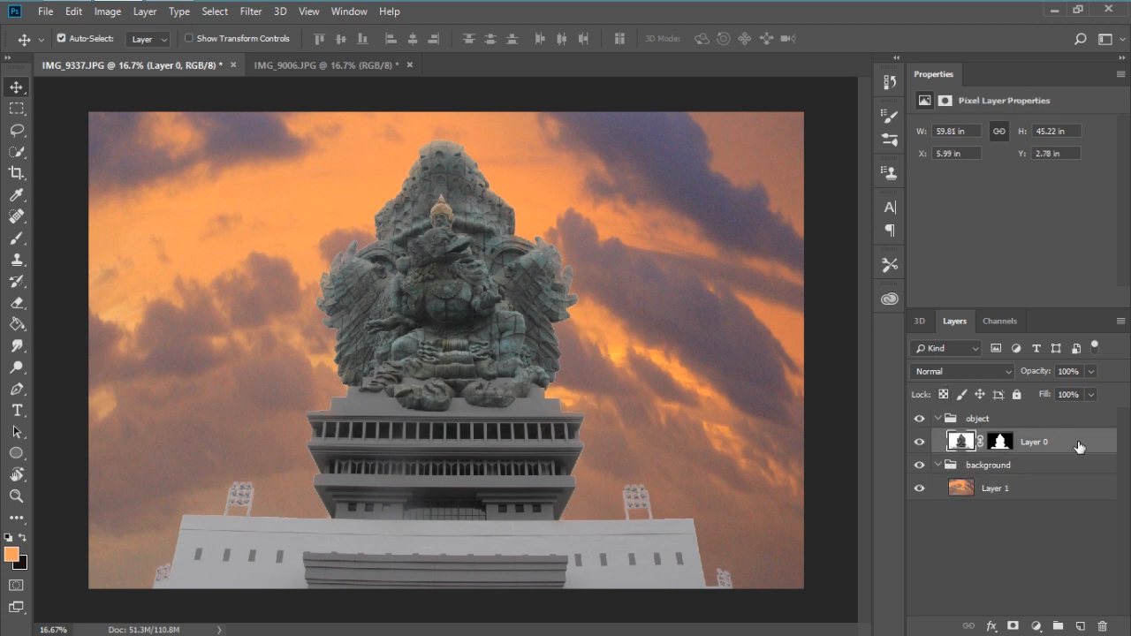
right_click(1034, 442)
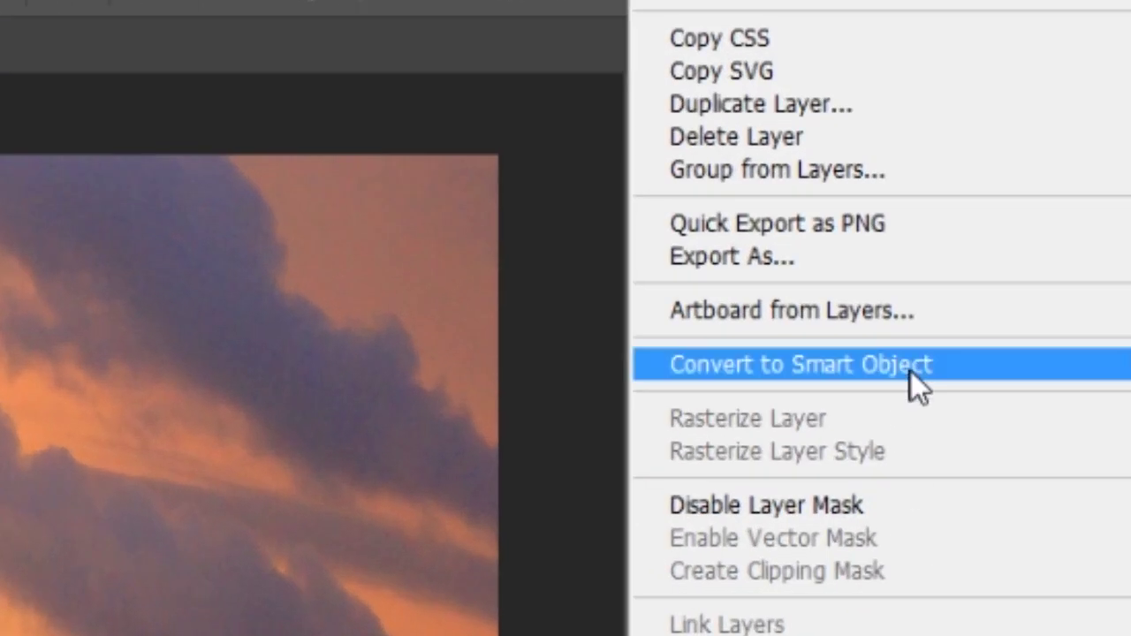
left_click(799, 364)
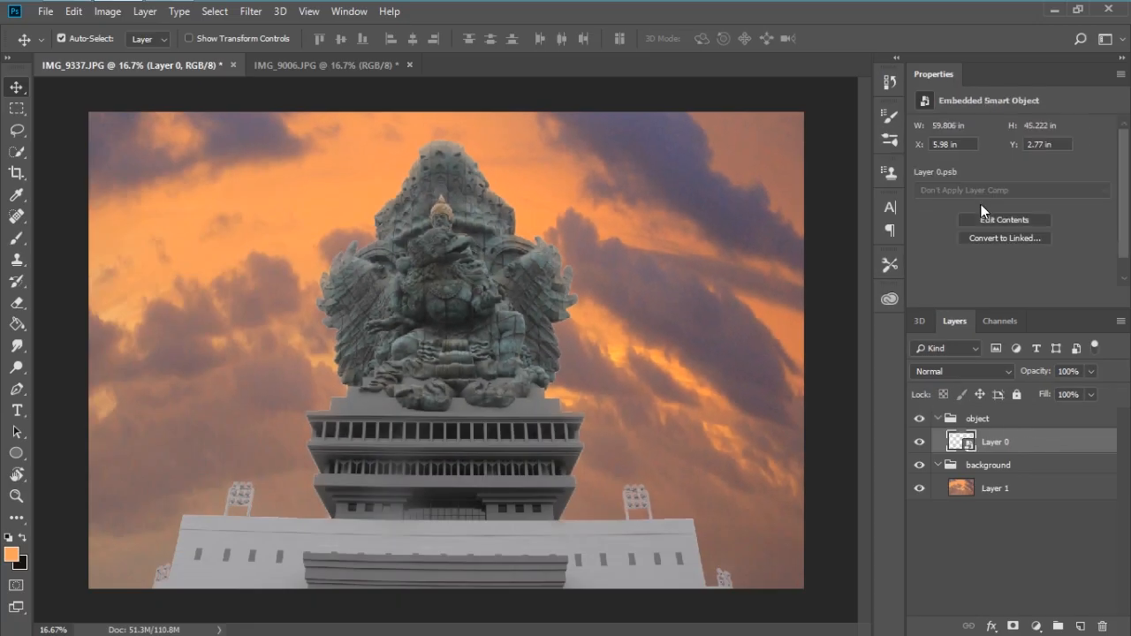
left_click(251, 11)
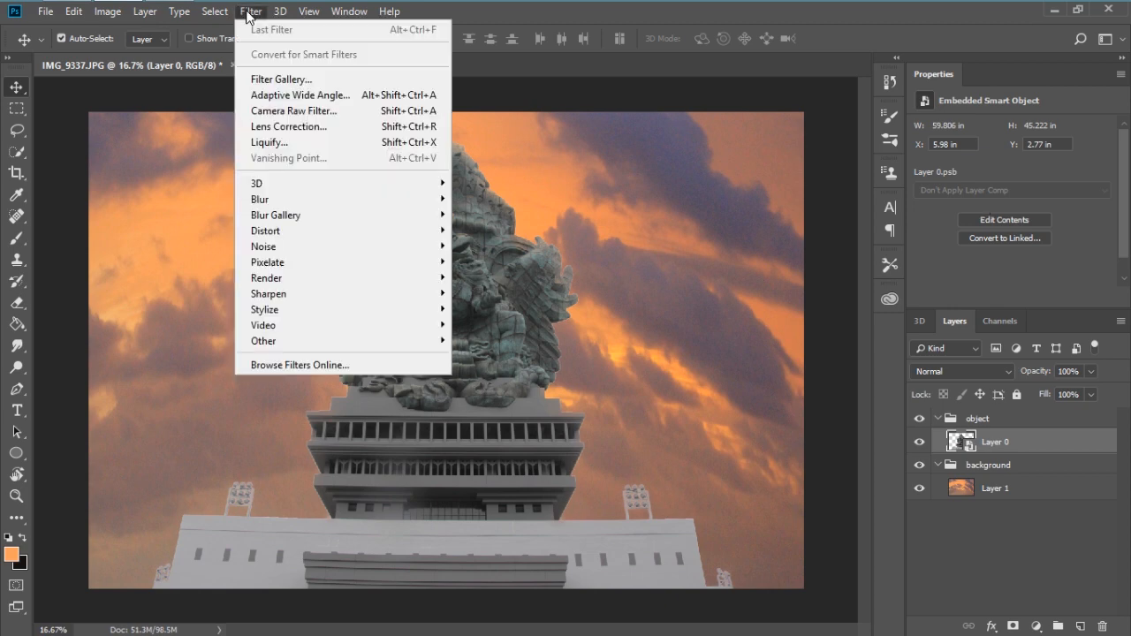
mouse_move(293, 109)
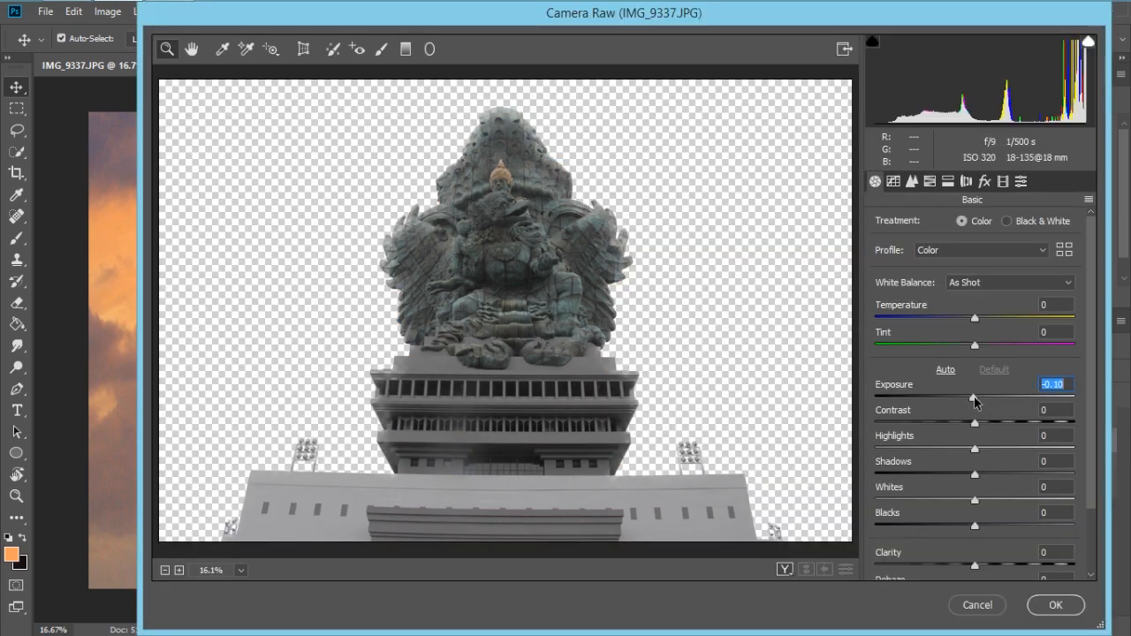
- In Camera Raw, lower exposure slightly, set Contrast +13, Highlights -28 and lift Shadows +3
left_click_drag(976, 398, 968, 398)
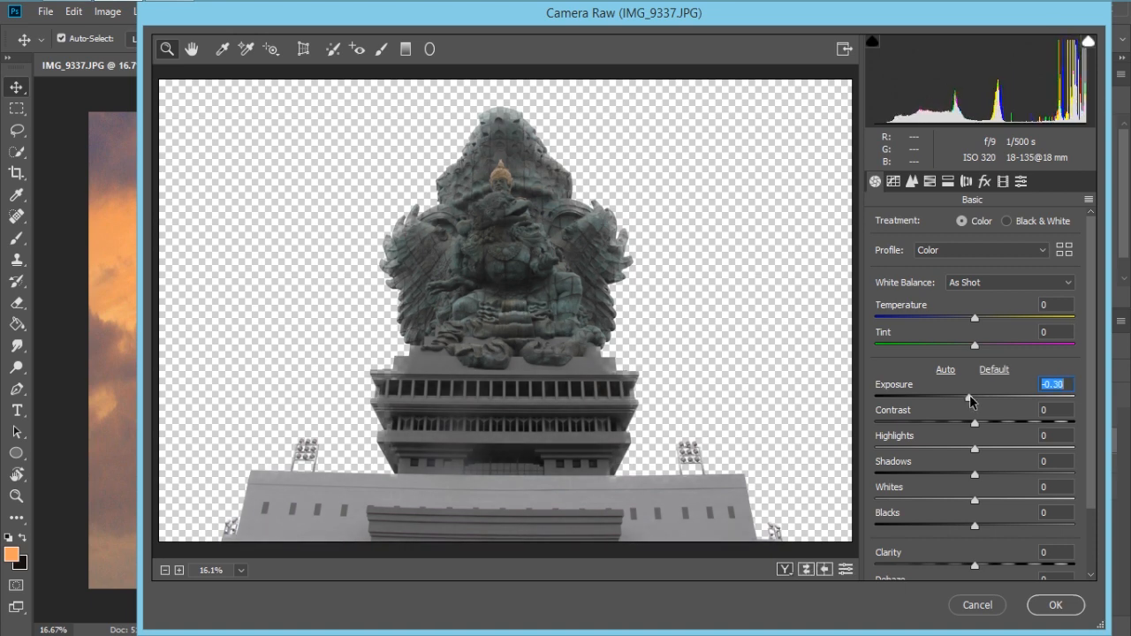
mouse_move(974, 421)
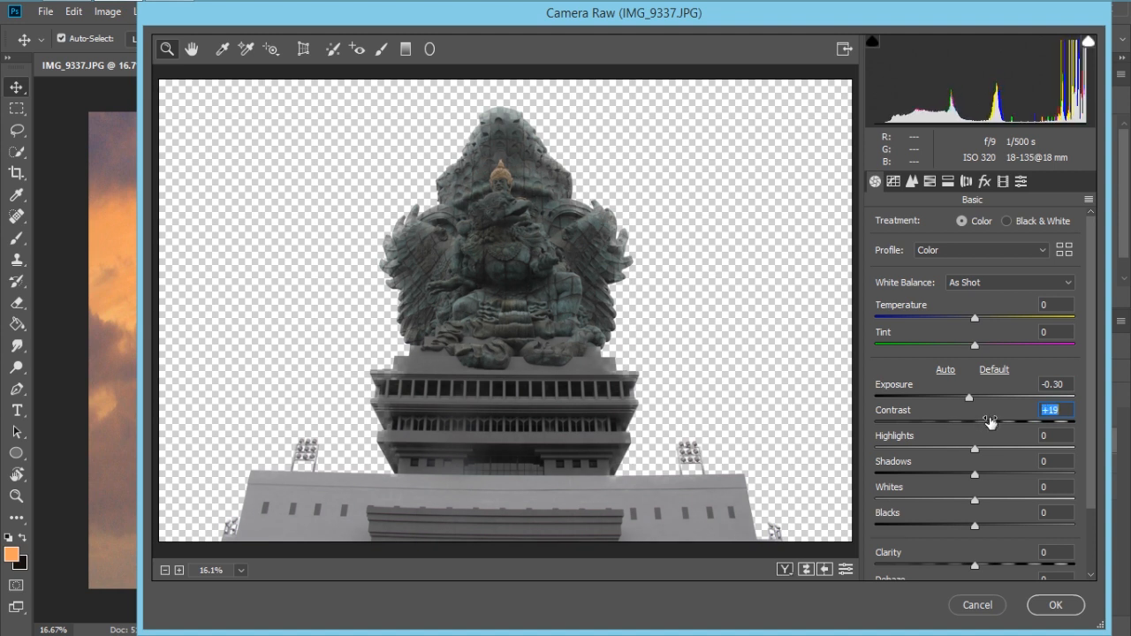
left_click_drag(990, 421, 981, 421)
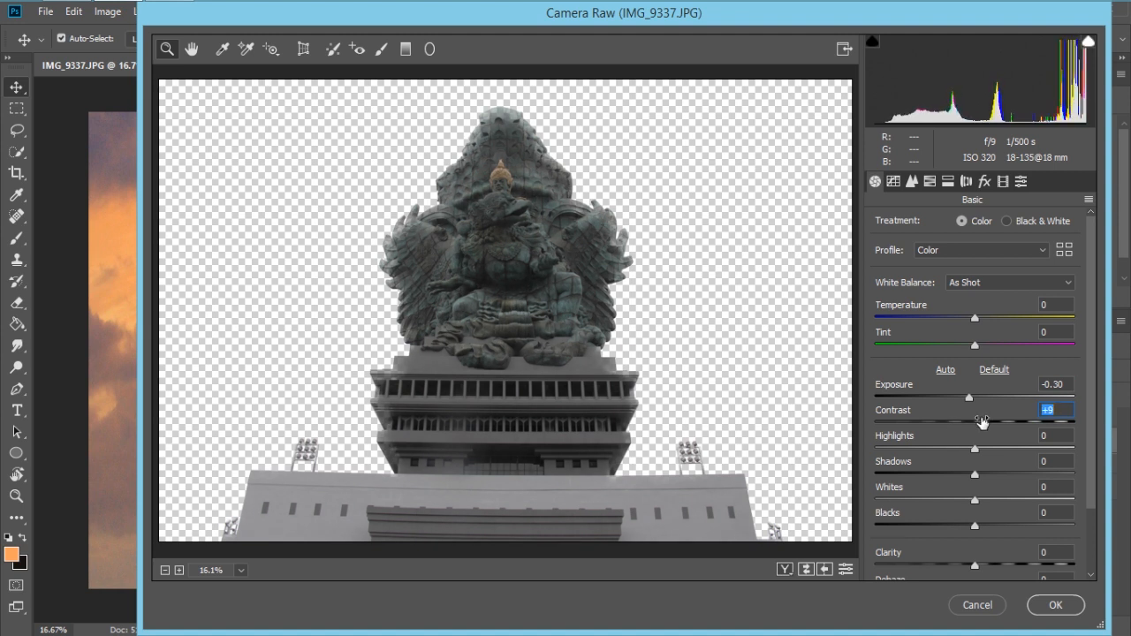
left_click_drag(976, 423, 988, 422)
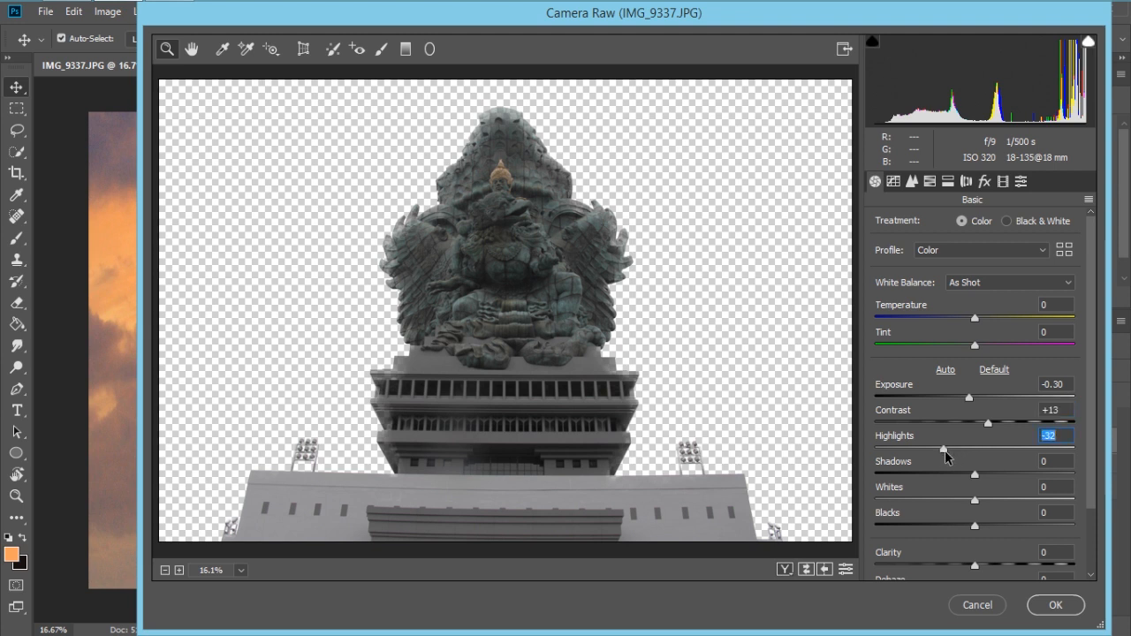
left_click_drag(943, 450, 969, 451)
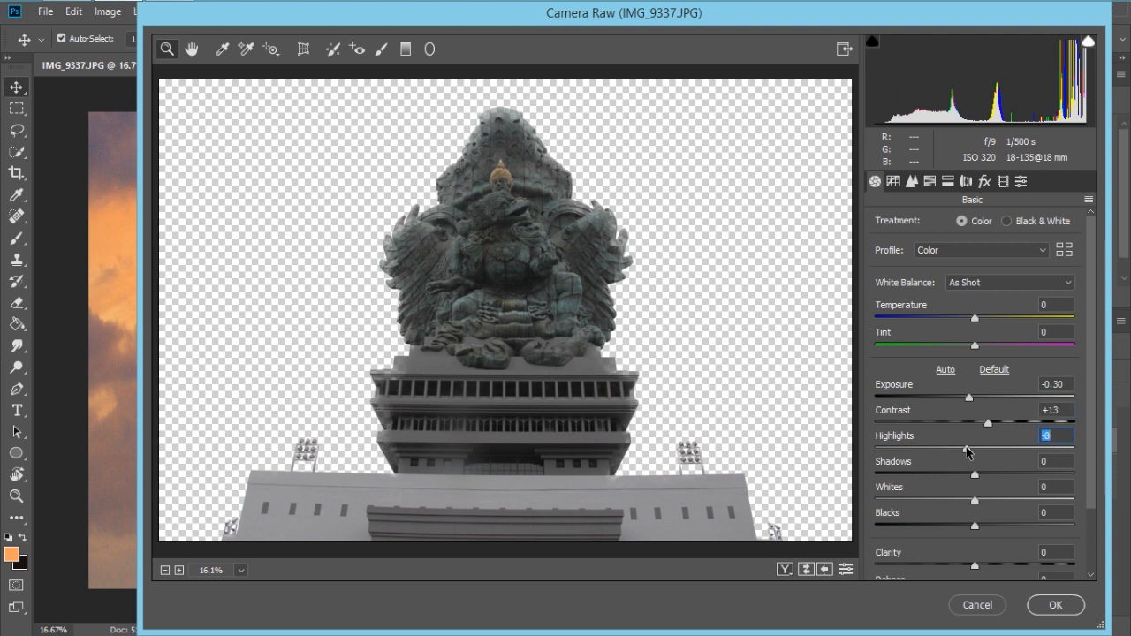
left_click_drag(963, 449, 948, 449)
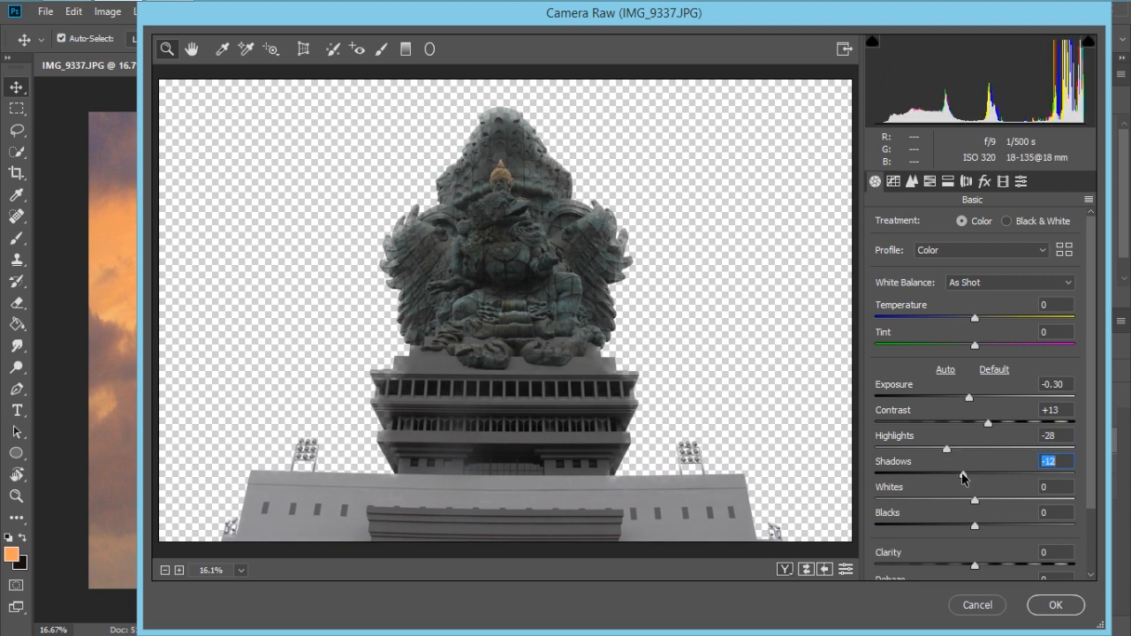
left_click_drag(946, 473, 990, 473)
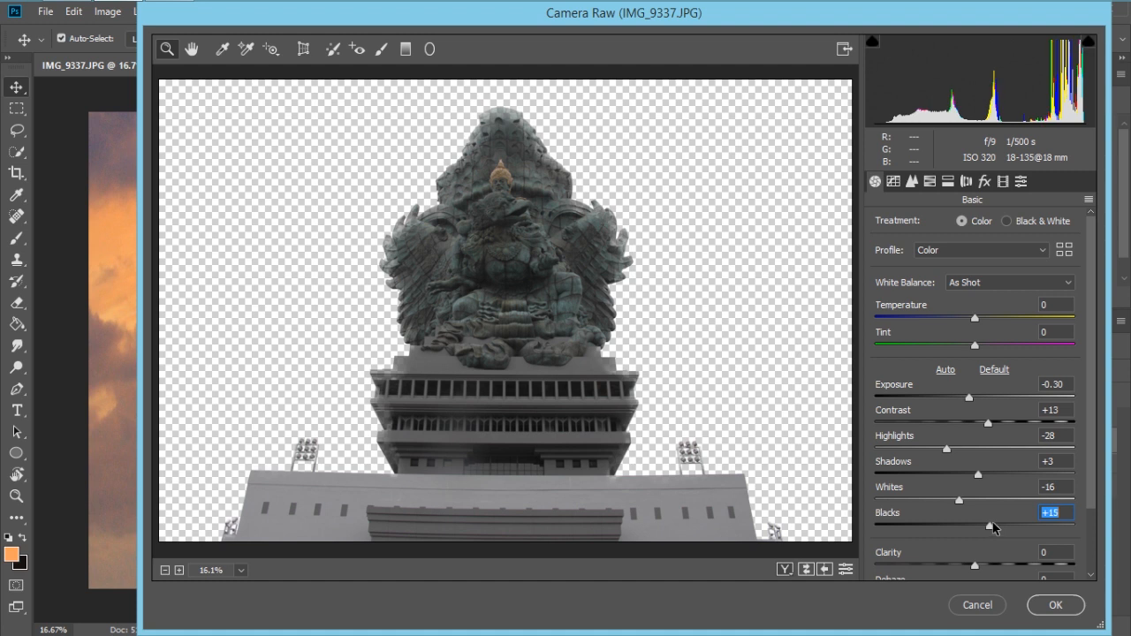
- Raise Blacks to +16 and boost Vibrance to +35
left_click_drag(1014, 527, 987, 527)
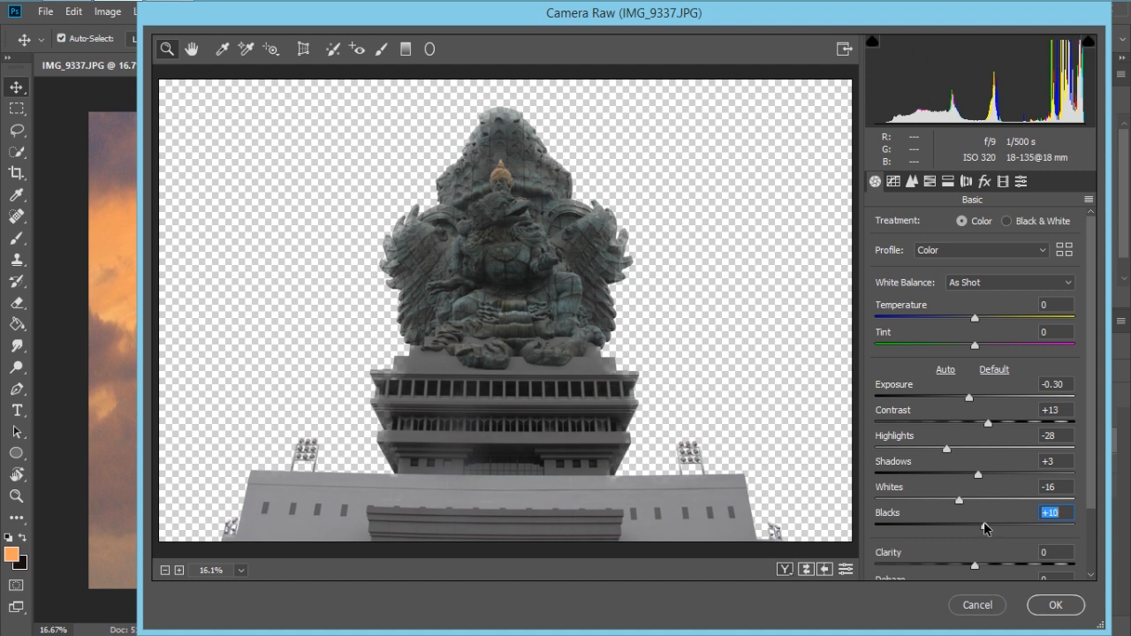
left_click_drag(986, 526, 994, 526)
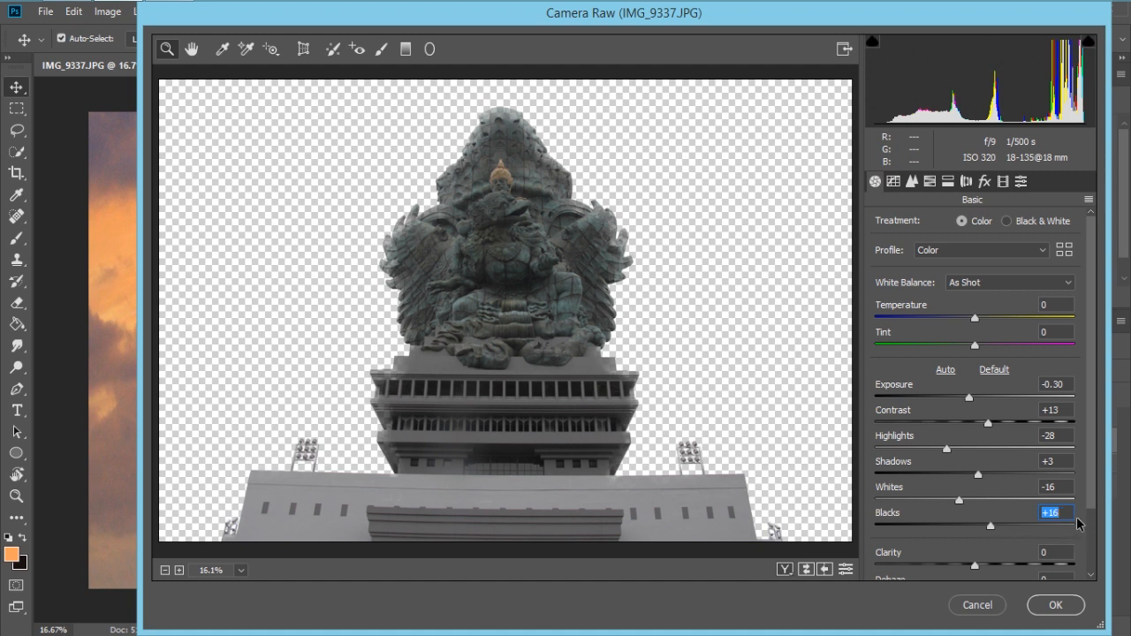
scroll("down", 3)
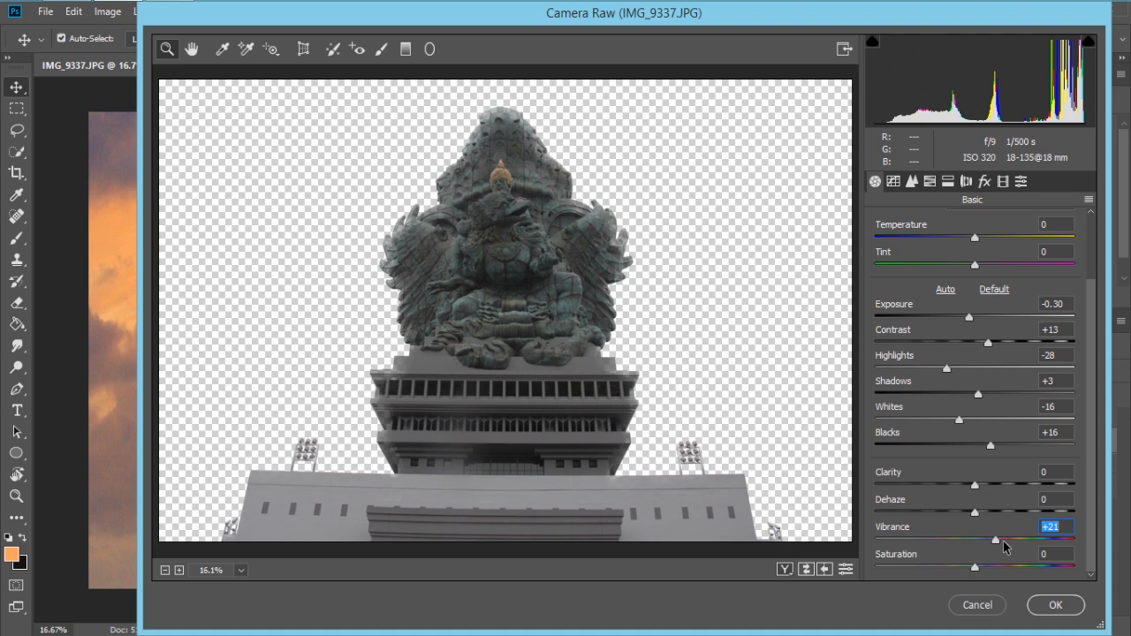
left_click_drag(999, 540, 961, 527)
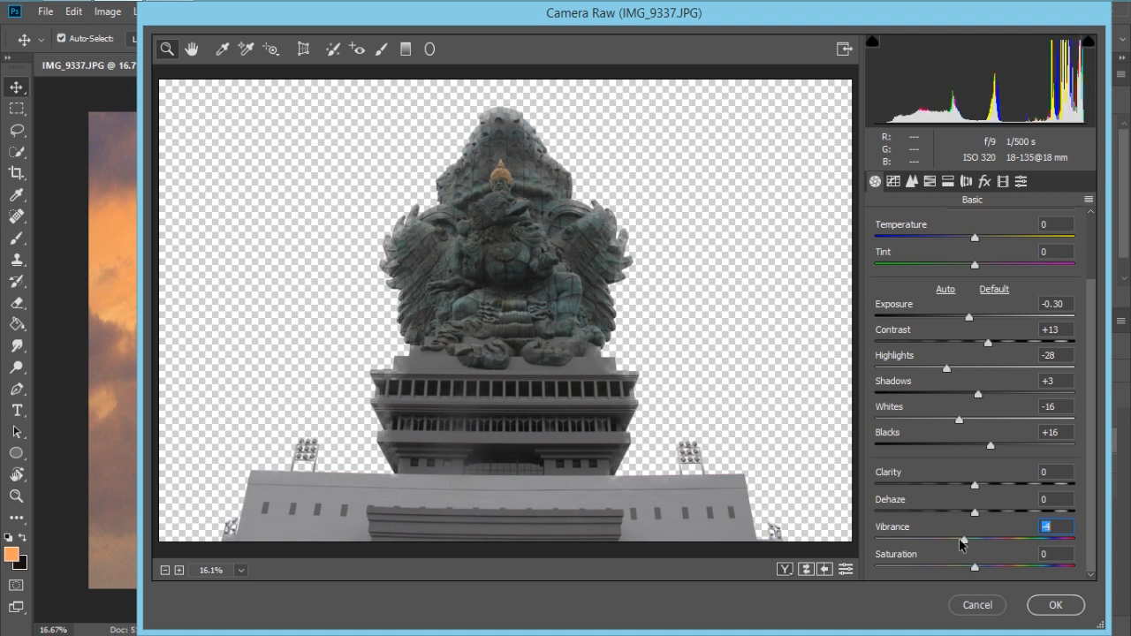
left_click_drag(961, 540, 996, 541)
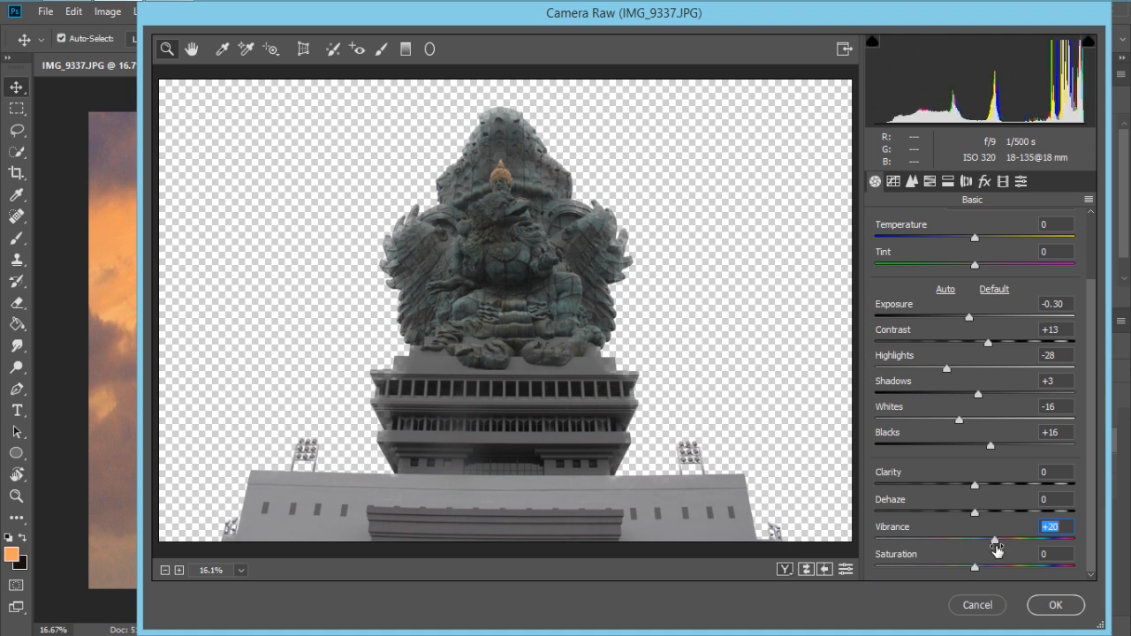
left_click_drag(996, 541, 1014, 541)
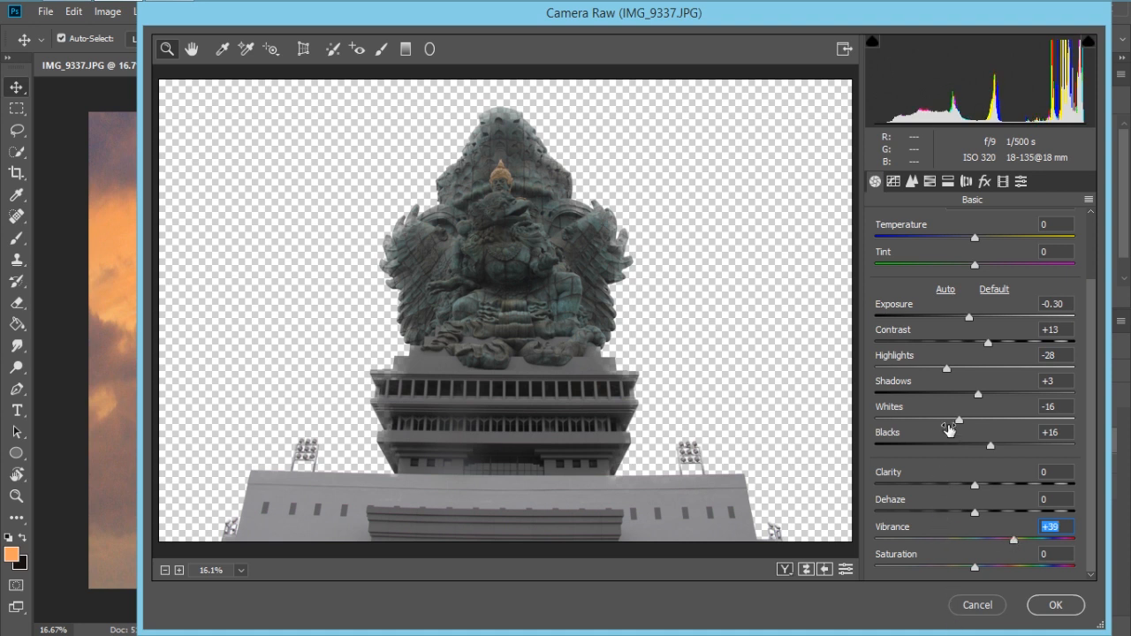
- In the Detail tab set Luminance noise reduction to 27 and add sharpening around 24
left_click(912, 180)
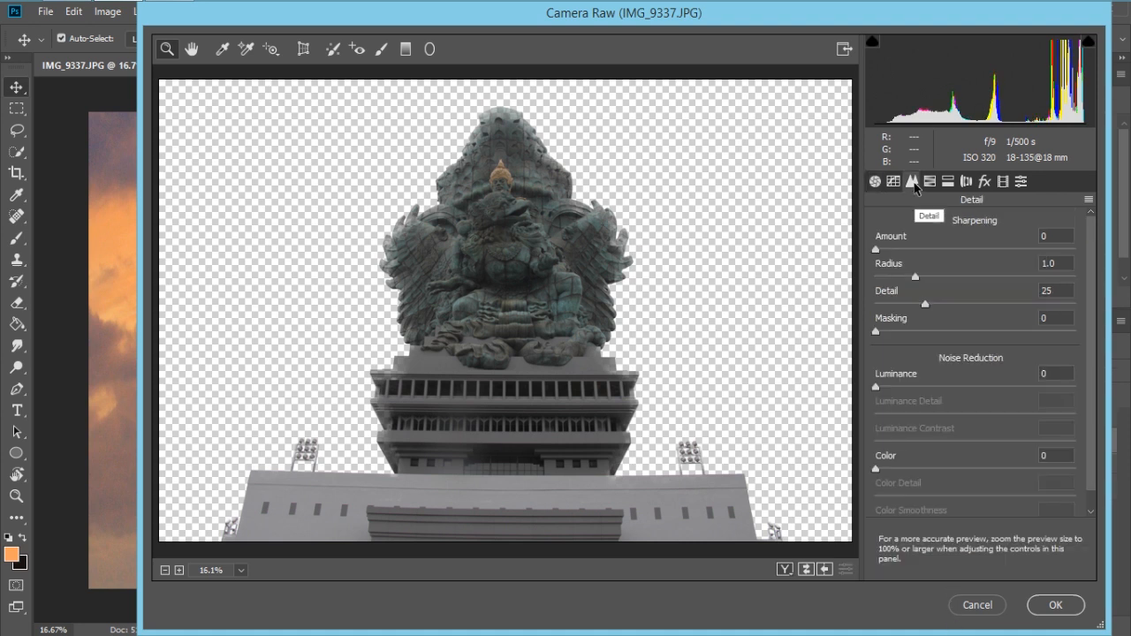
mouse_move(892, 396)
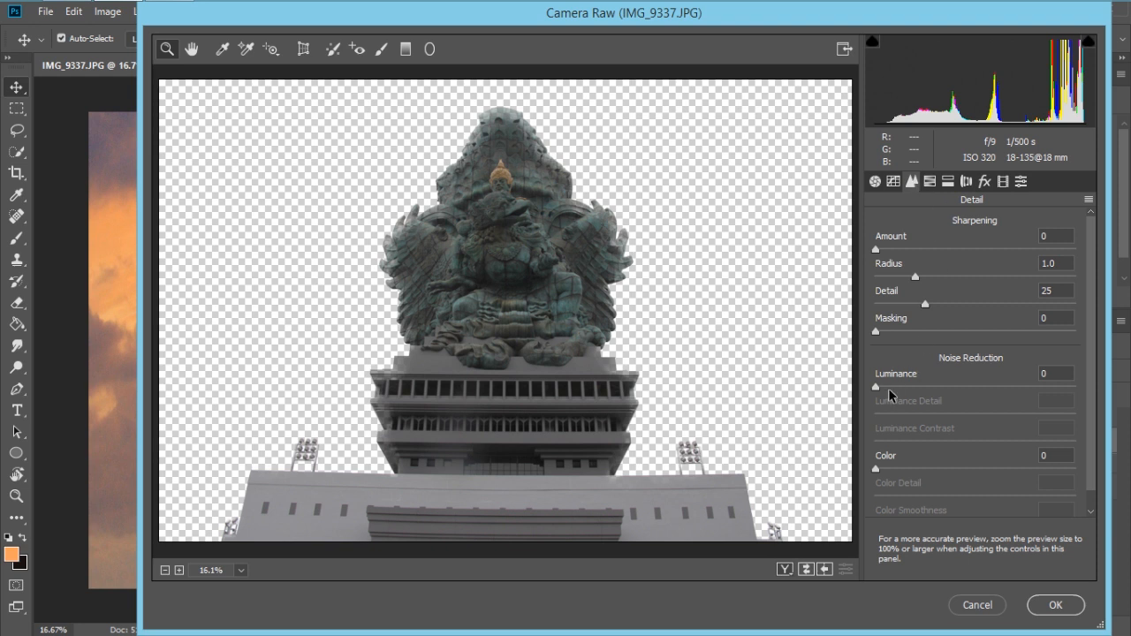
left_click_drag(876, 385, 908, 385)
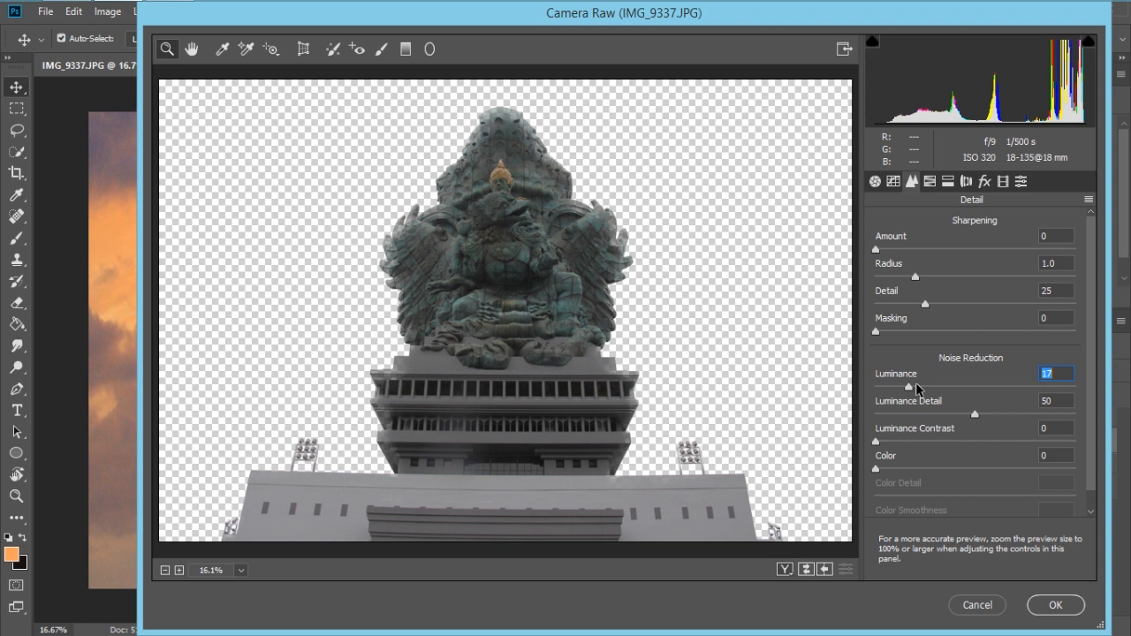
left_click_drag(904, 385, 928, 385)
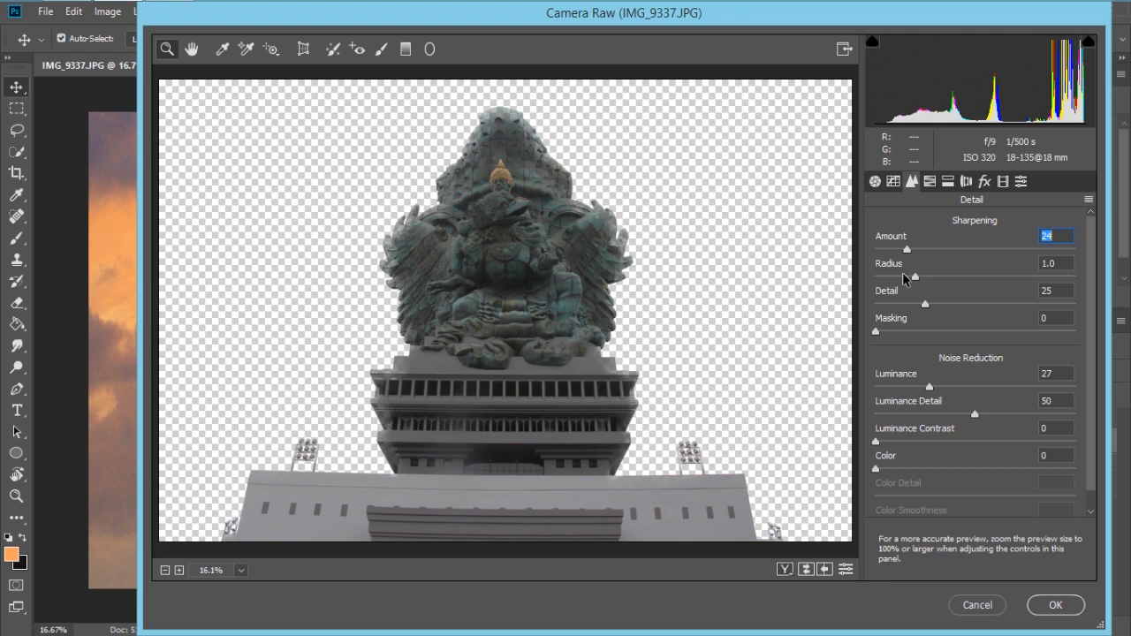
left_click(1055, 605)
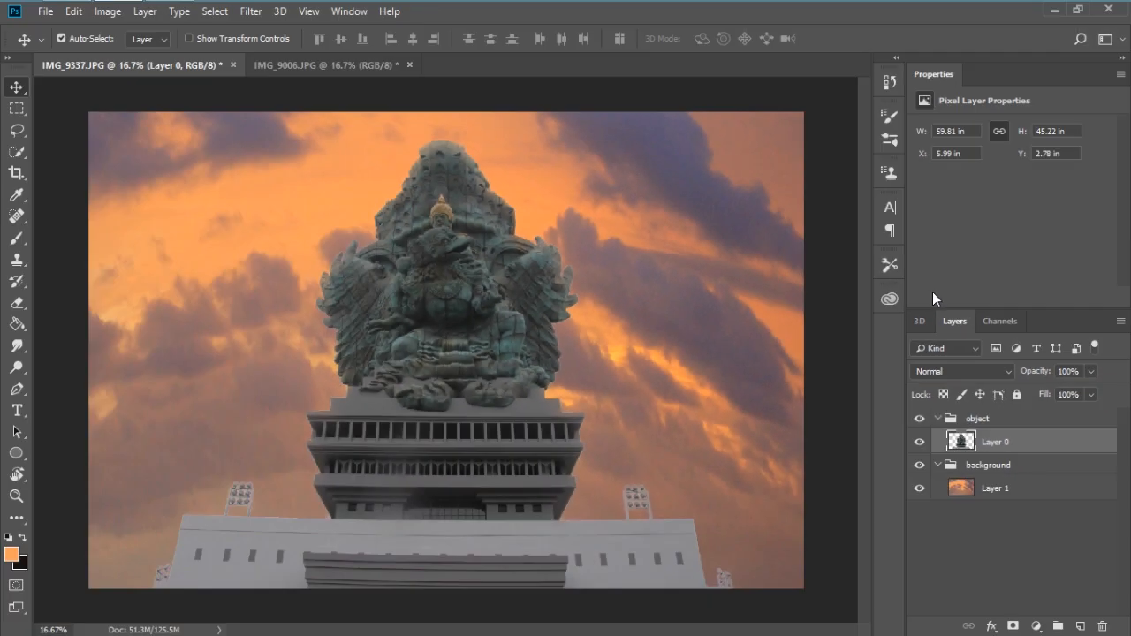
mouse_move(1068, 538)
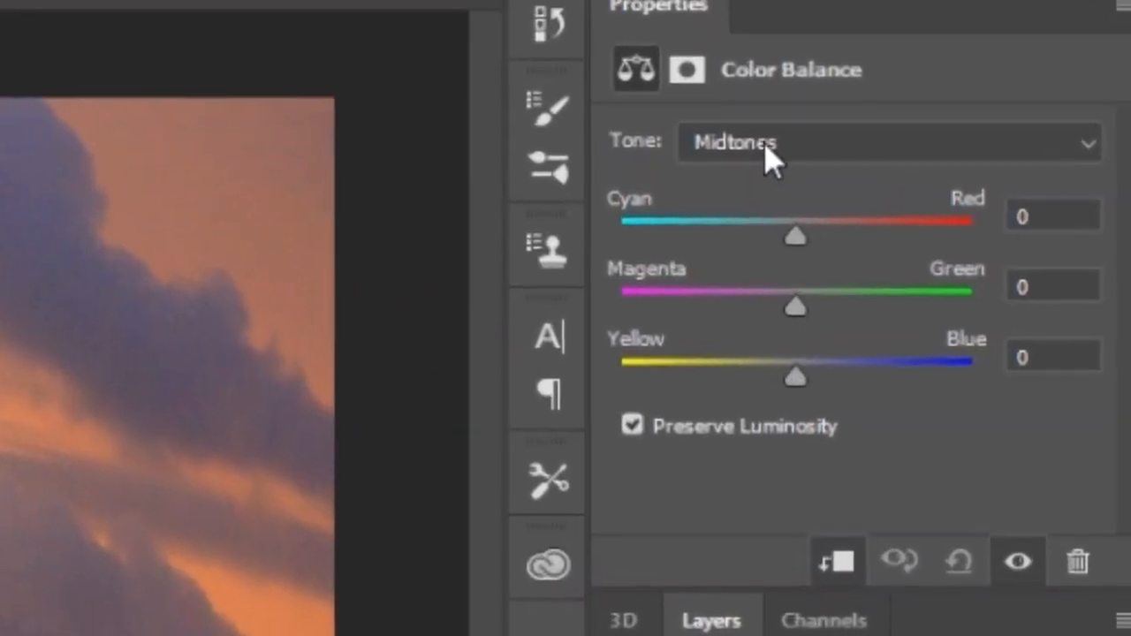
- Shift the statue's highlights toward red and magenta and slightly toward yellow in Color Balance
left_click(883, 141)
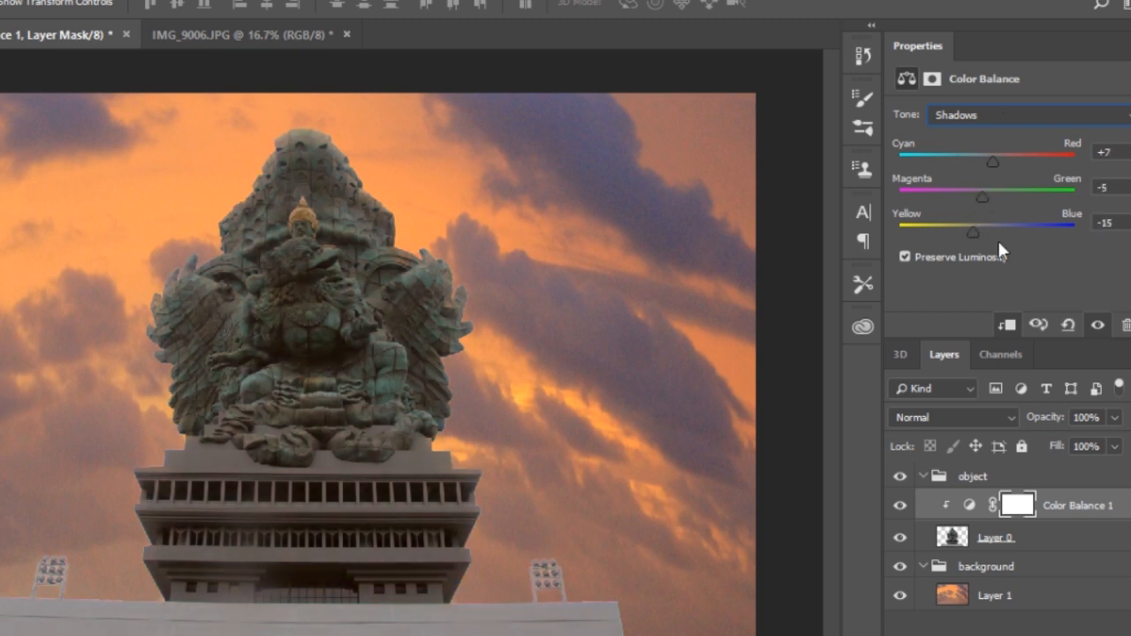
left_click(1026, 115)
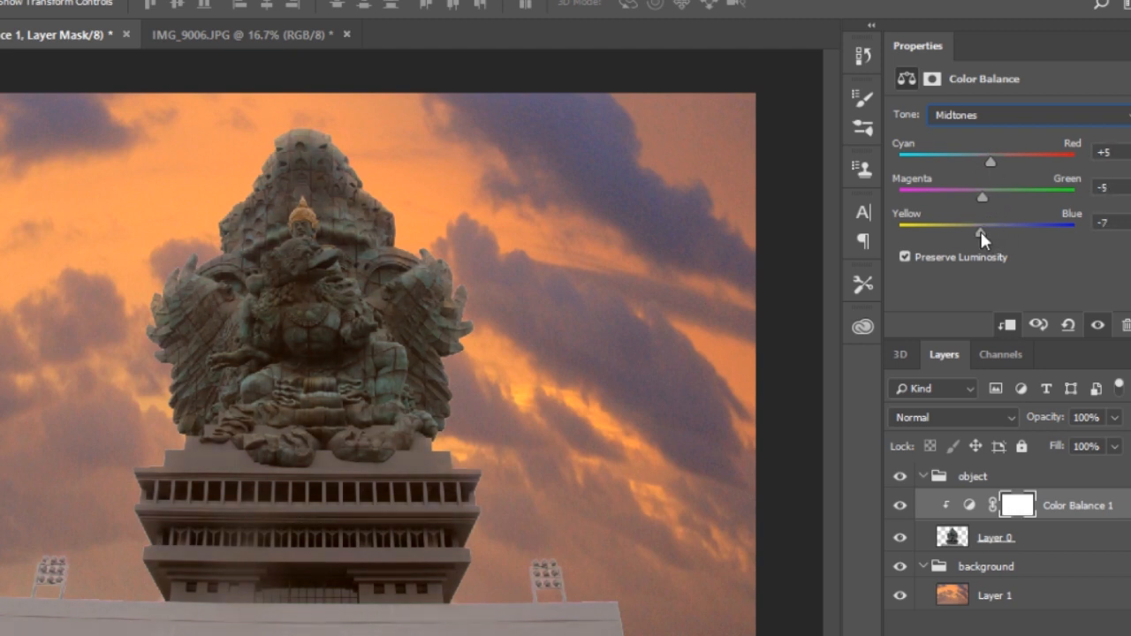
left_click(1025, 115)
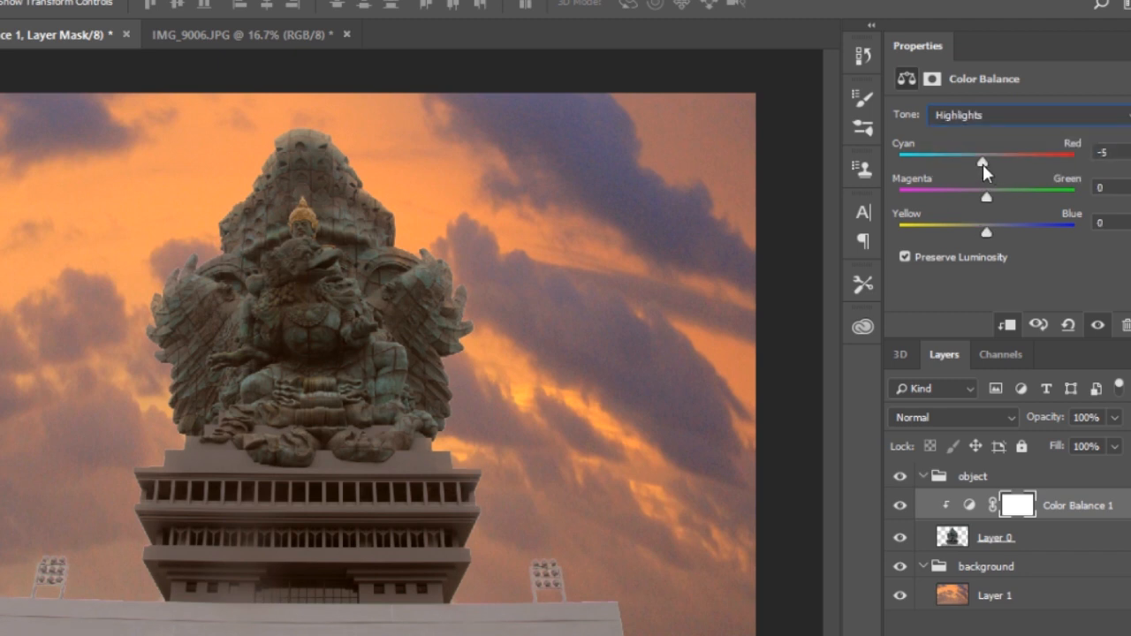
left_click_drag(981, 162, 997, 163)
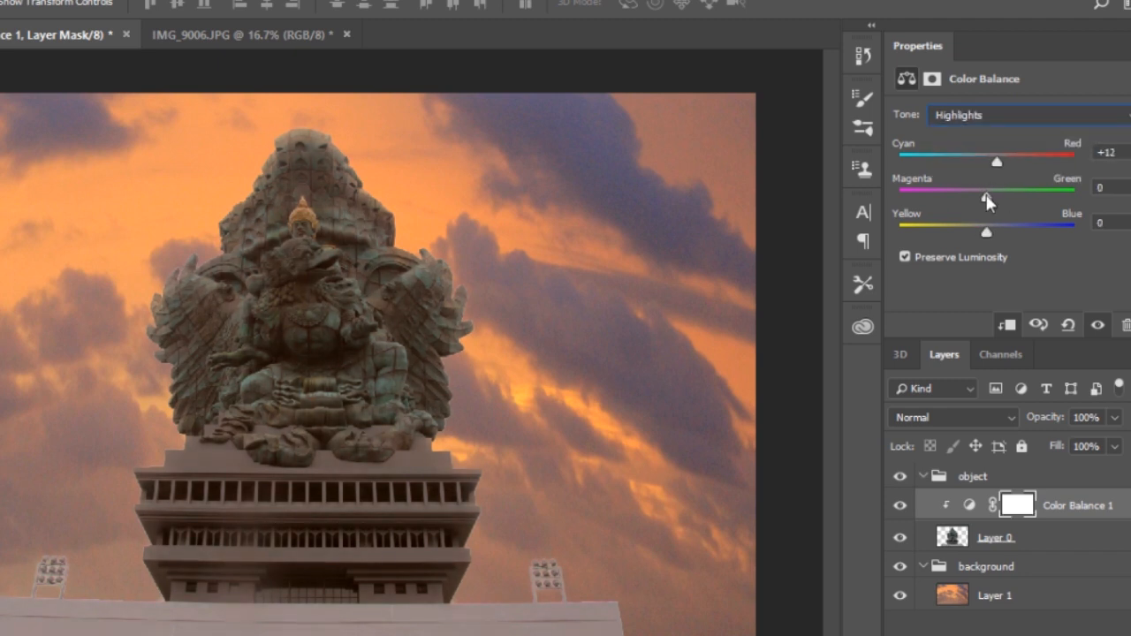
left_click_drag(987, 198, 972, 198)
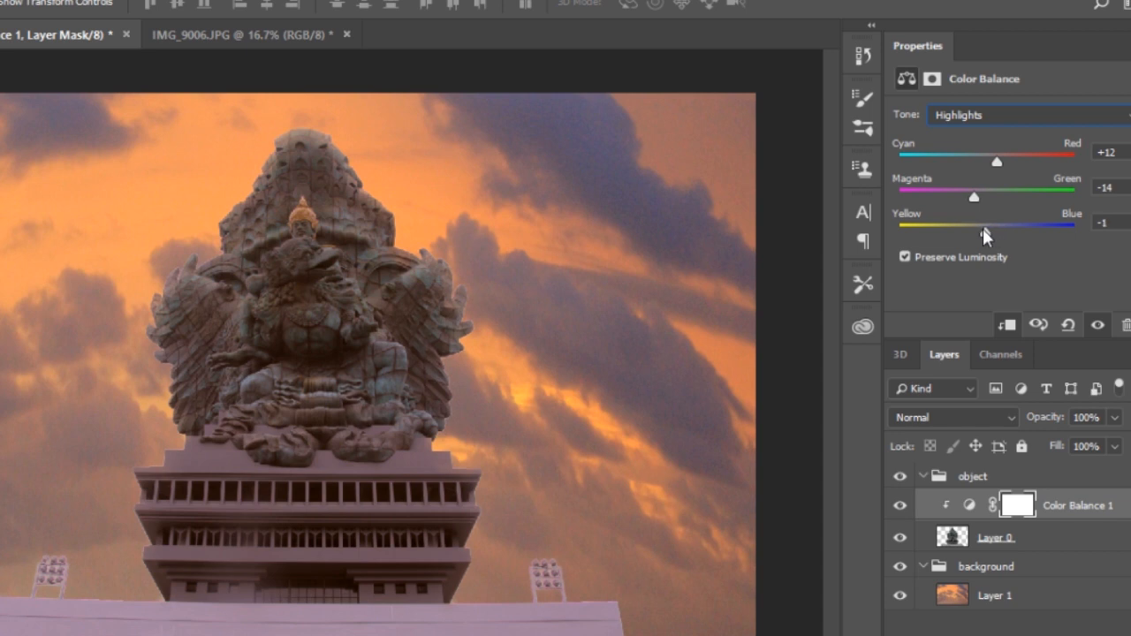
left_click_drag(1011, 223, 976, 222)
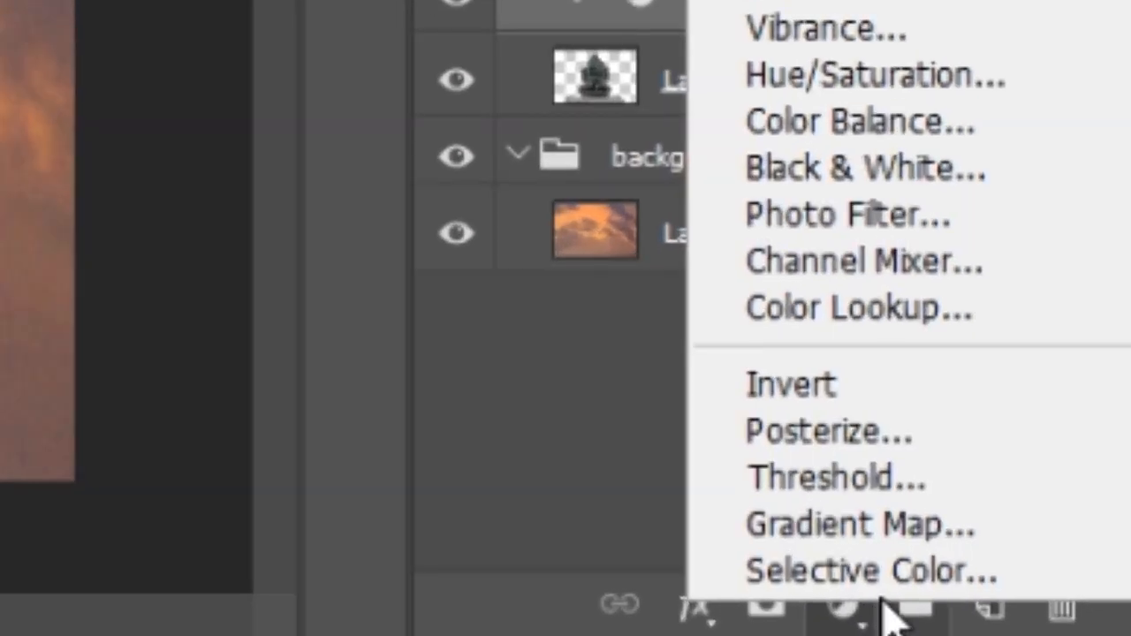
- Add a Photo Filter adjustment on the statue with a deeper orange filter colour
left_click(859, 120)
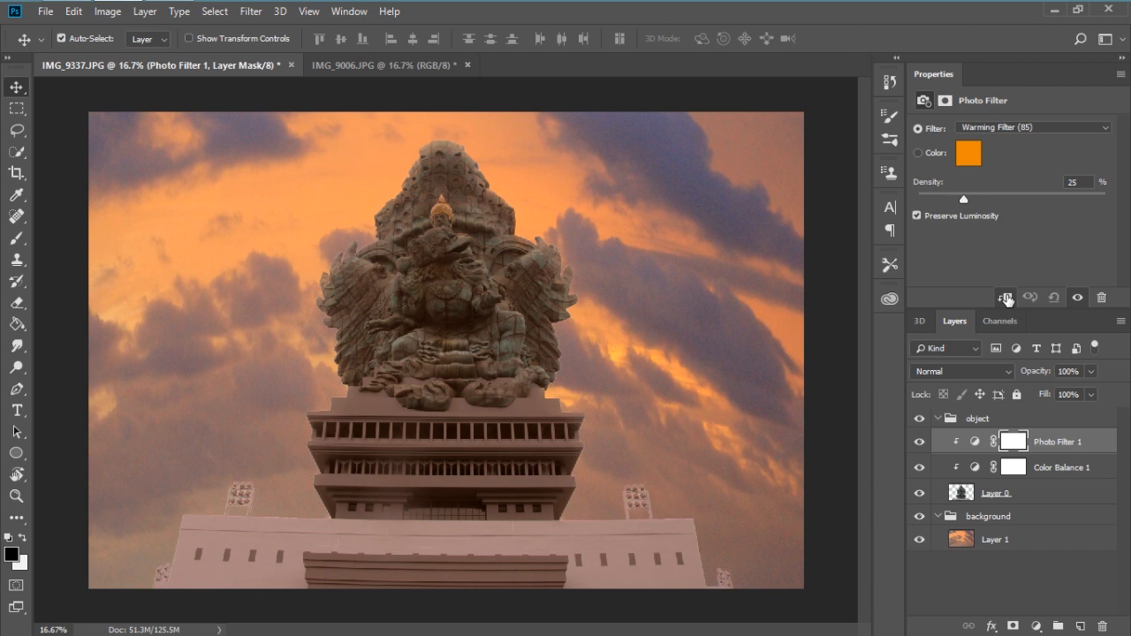
mouse_move(990, 169)
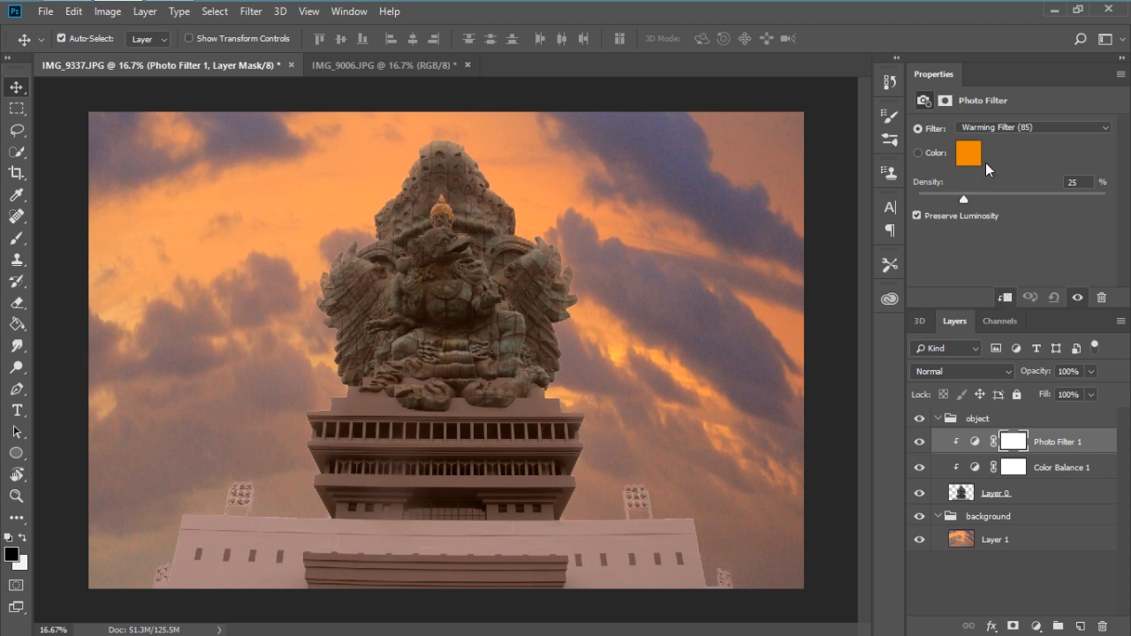
left_click(967, 152)
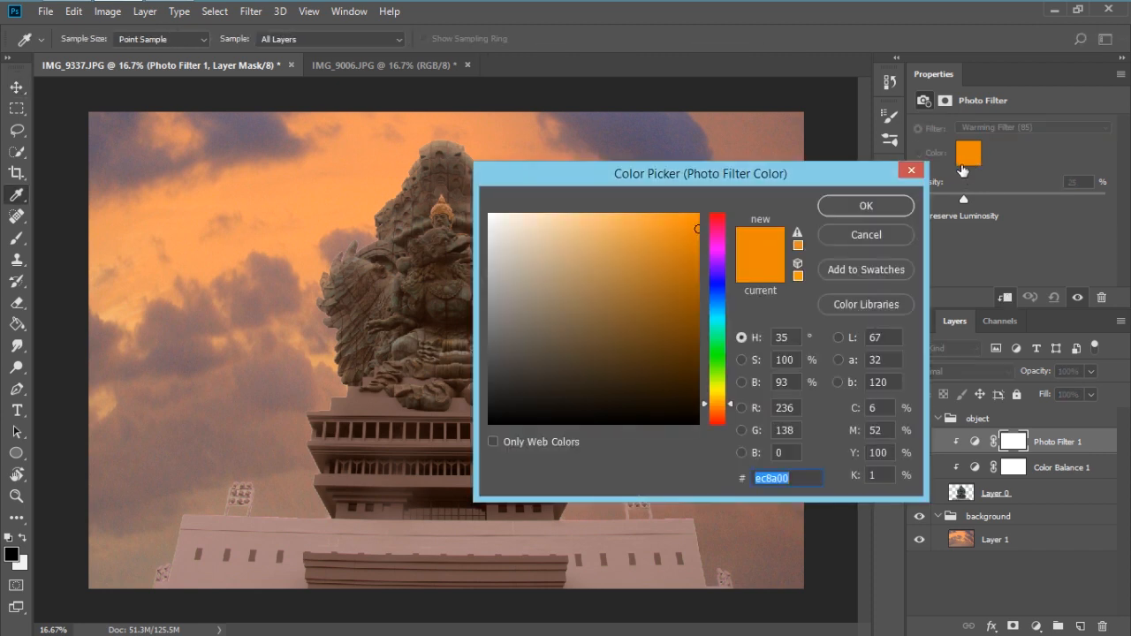
left_click(664, 239)
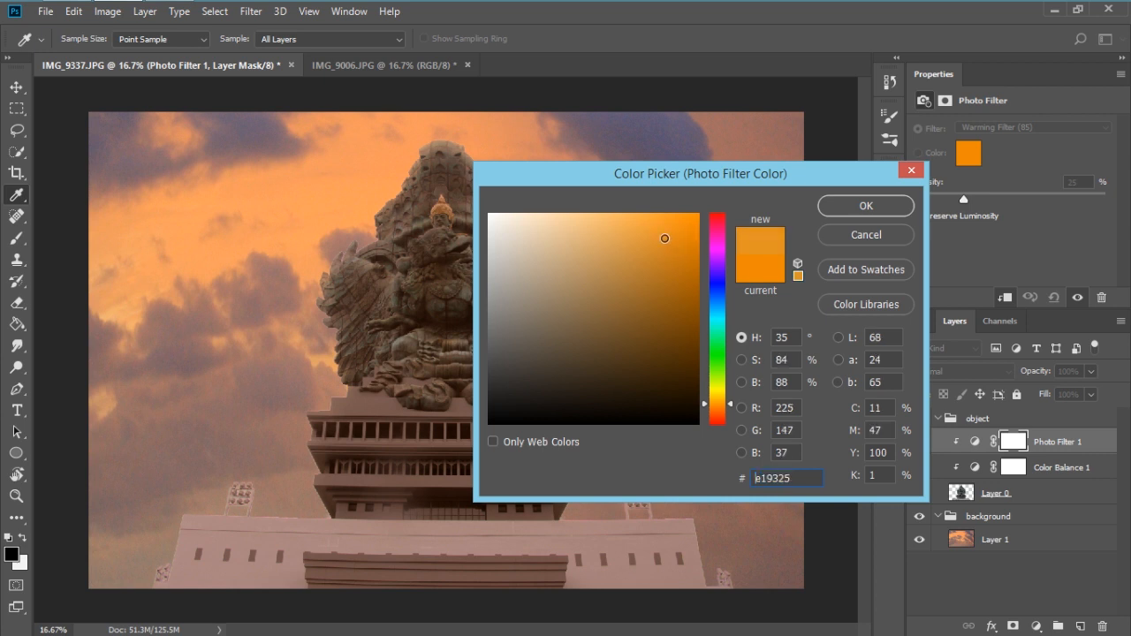
left_click(692, 244)
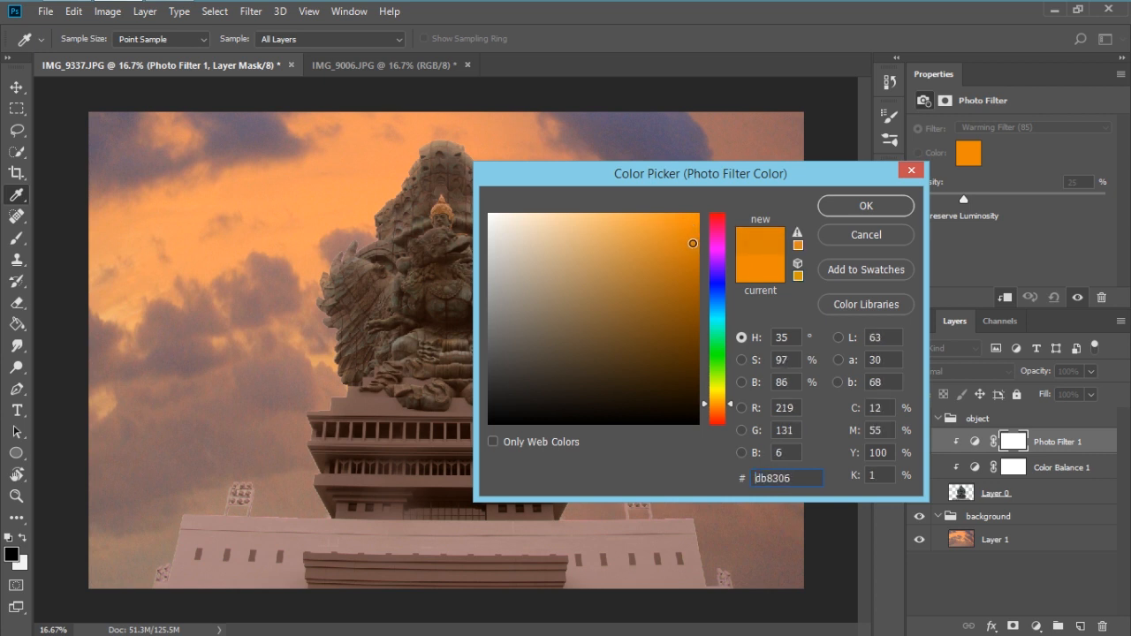
left_click(696, 242)
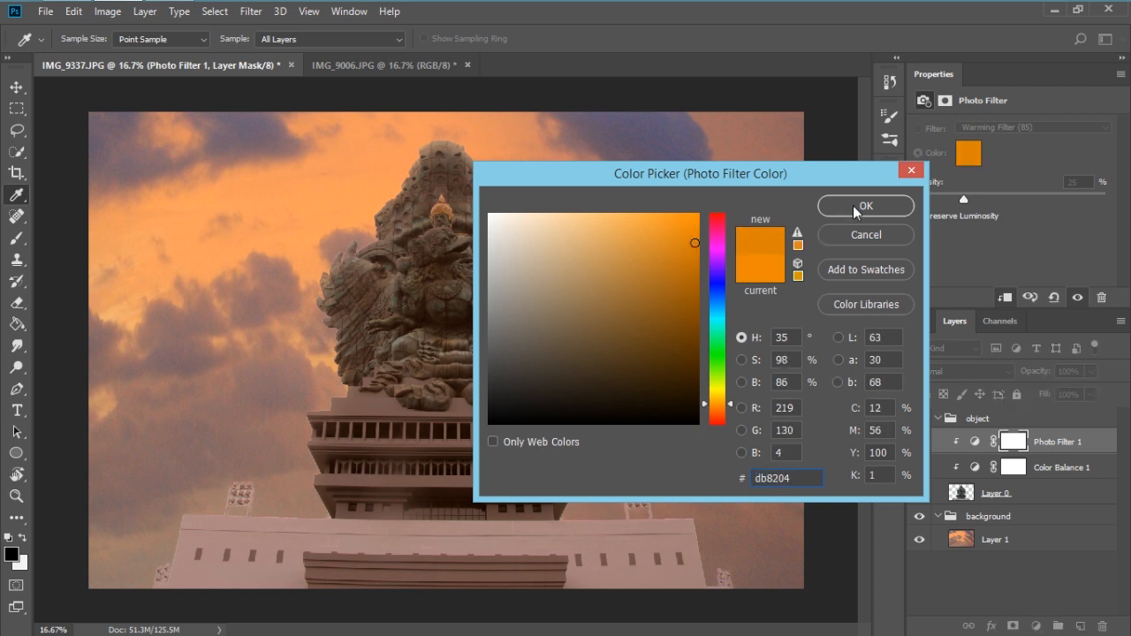
- Set the photo filter density to about 15%
left_click(866, 205)
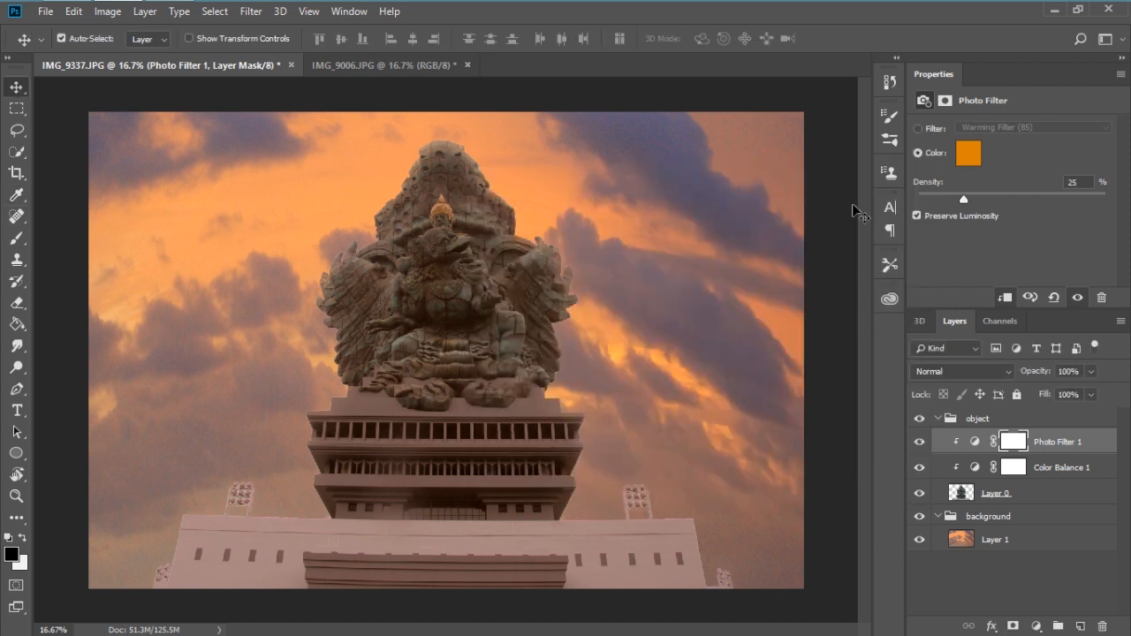
left_click_drag(965, 198, 961, 198)
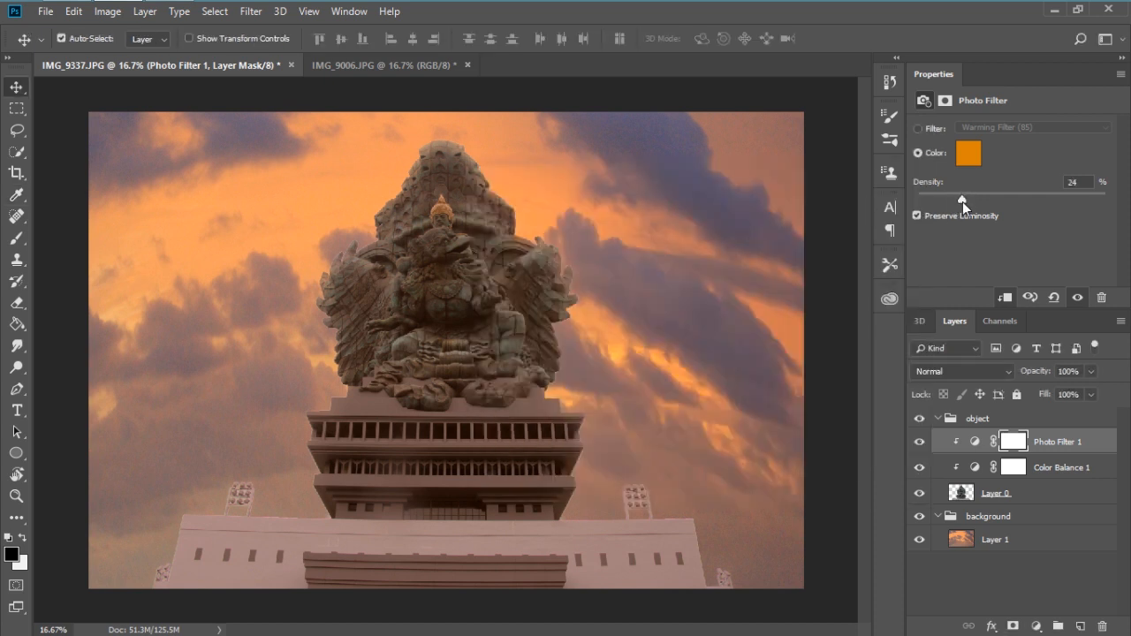
left_click_drag(961, 201, 1002, 201)
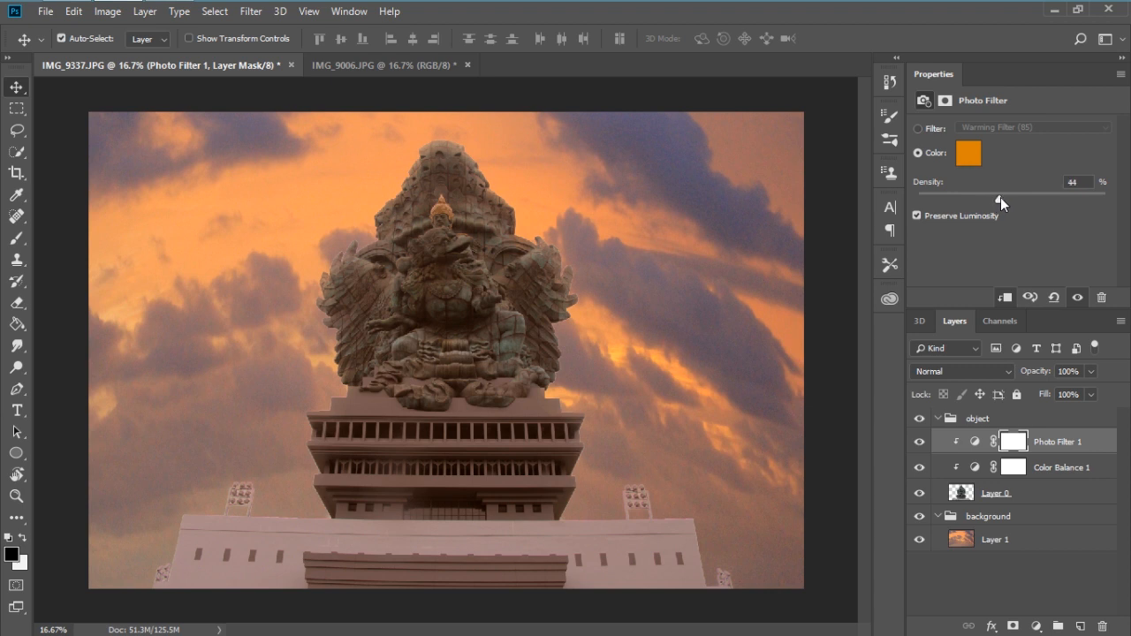
left_click_drag(1004, 198, 915, 198)
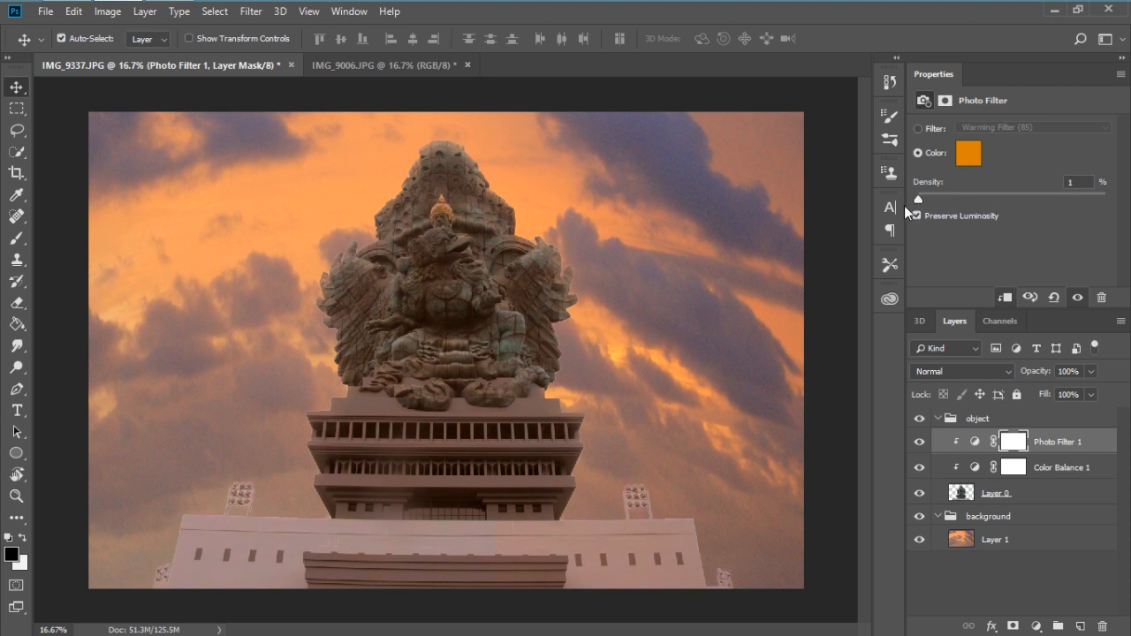
left_click_drag(919, 198, 944, 198)
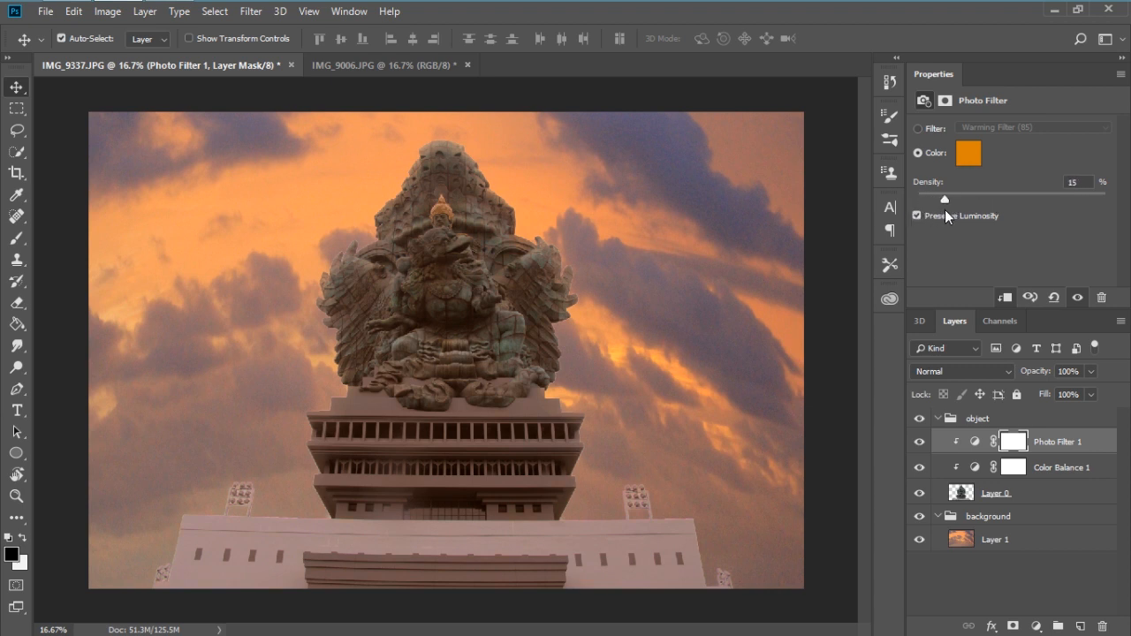
left_click_drag(944, 198, 947, 198)
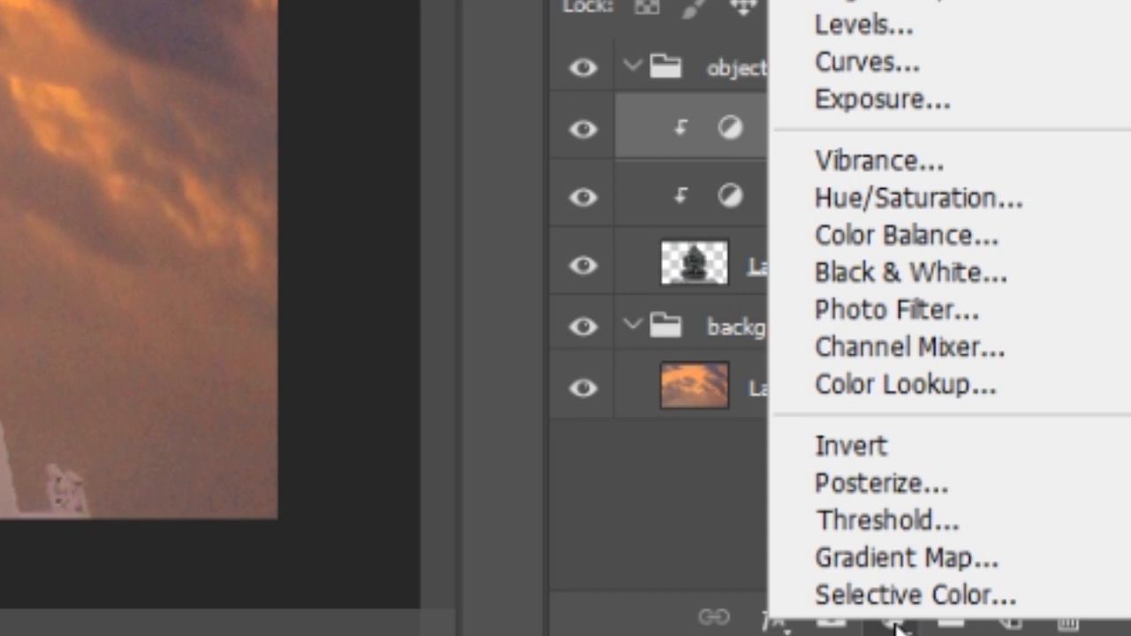
mouse_move(881, 161)
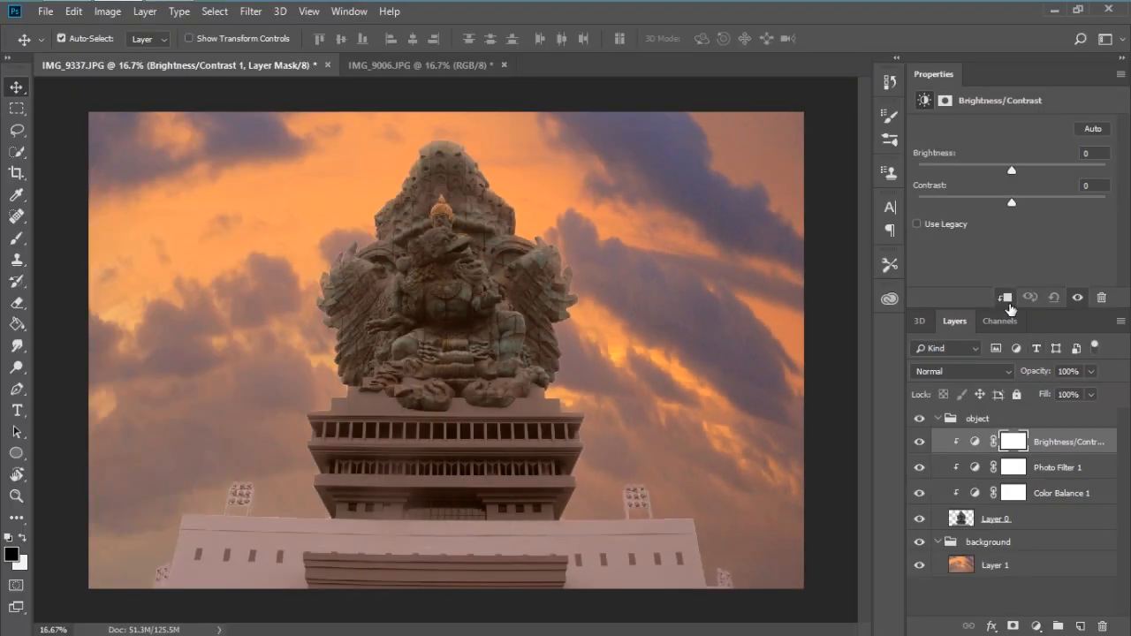
mouse_move(998, 279)
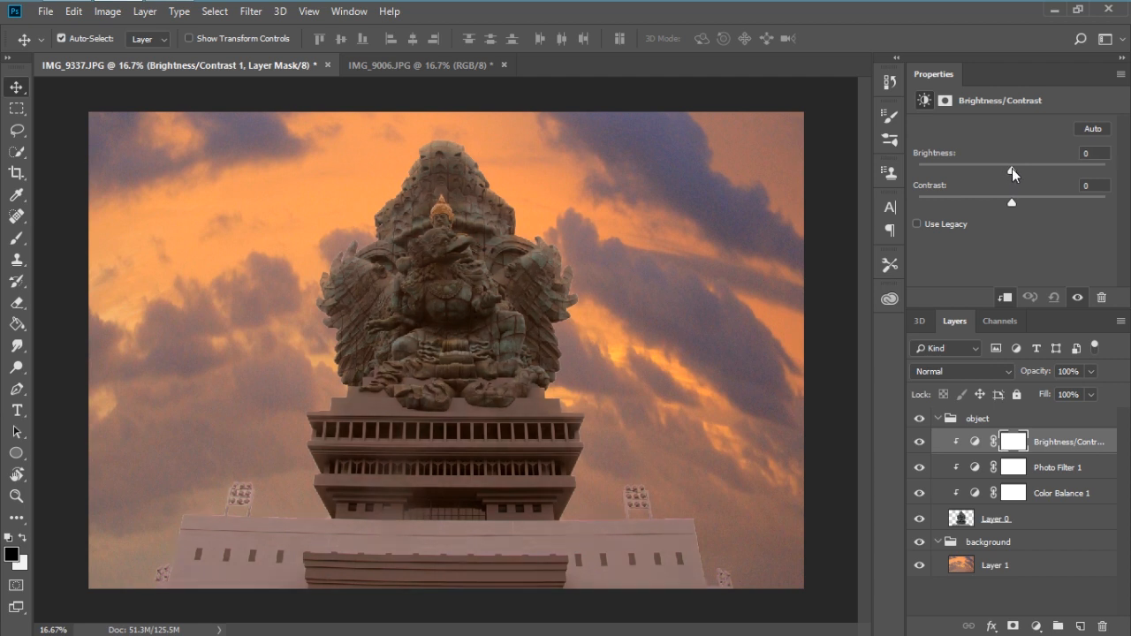
- Lower the statue's brightness to about -4 and fine-tune its contrast
left_click_drag(1011, 169, 1009, 170)
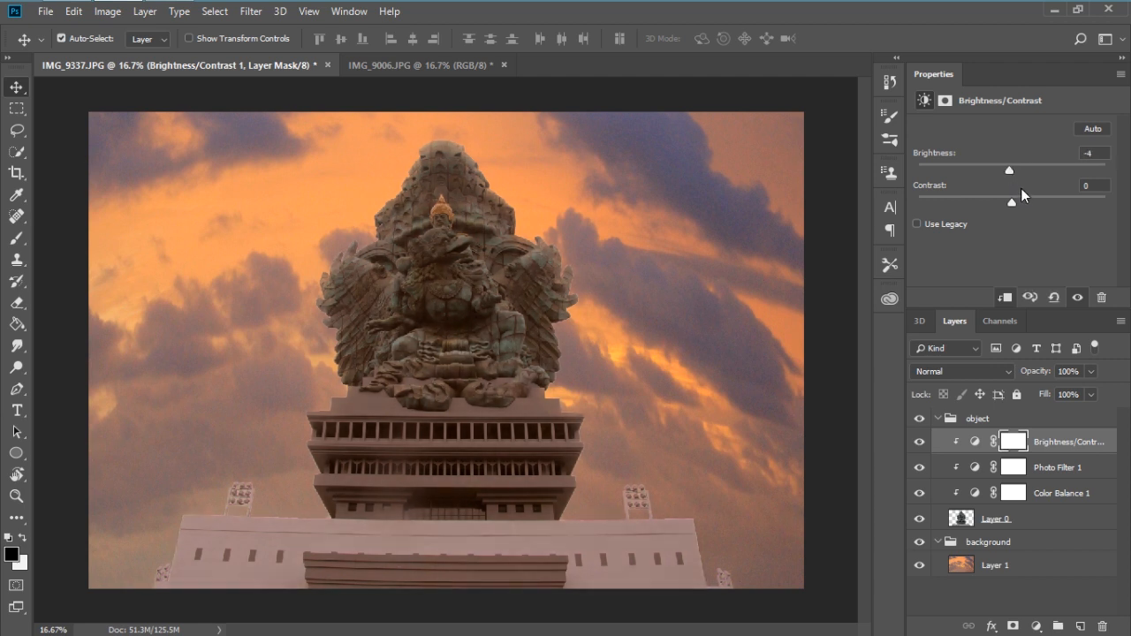
left_click_drag(1011, 202, 1034, 201)
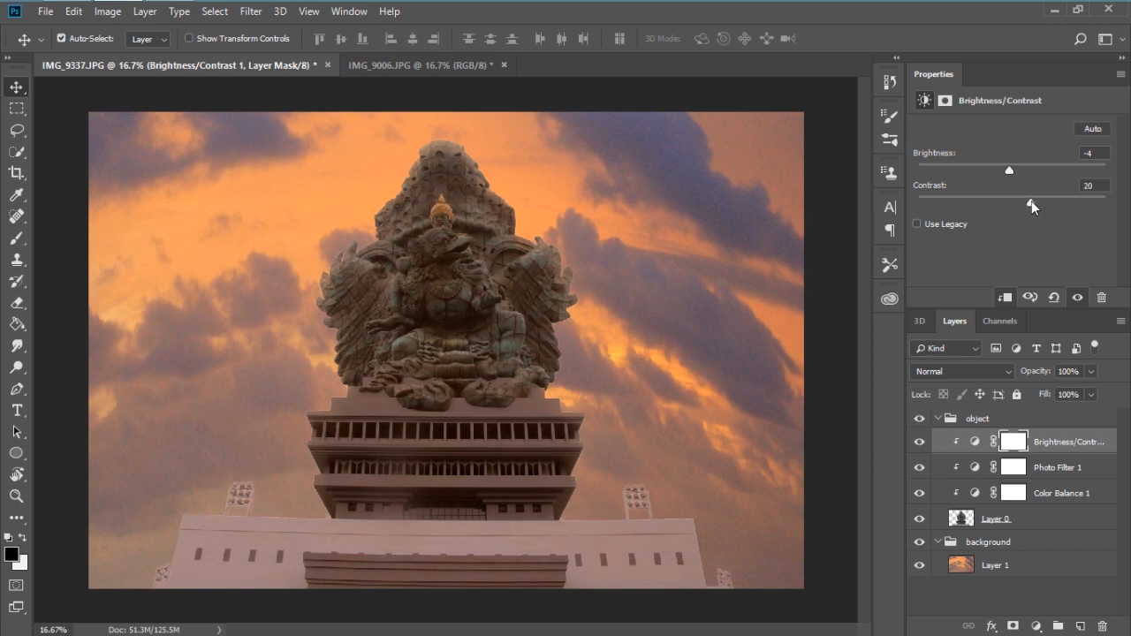
left_click_drag(1060, 205, 1004, 205)
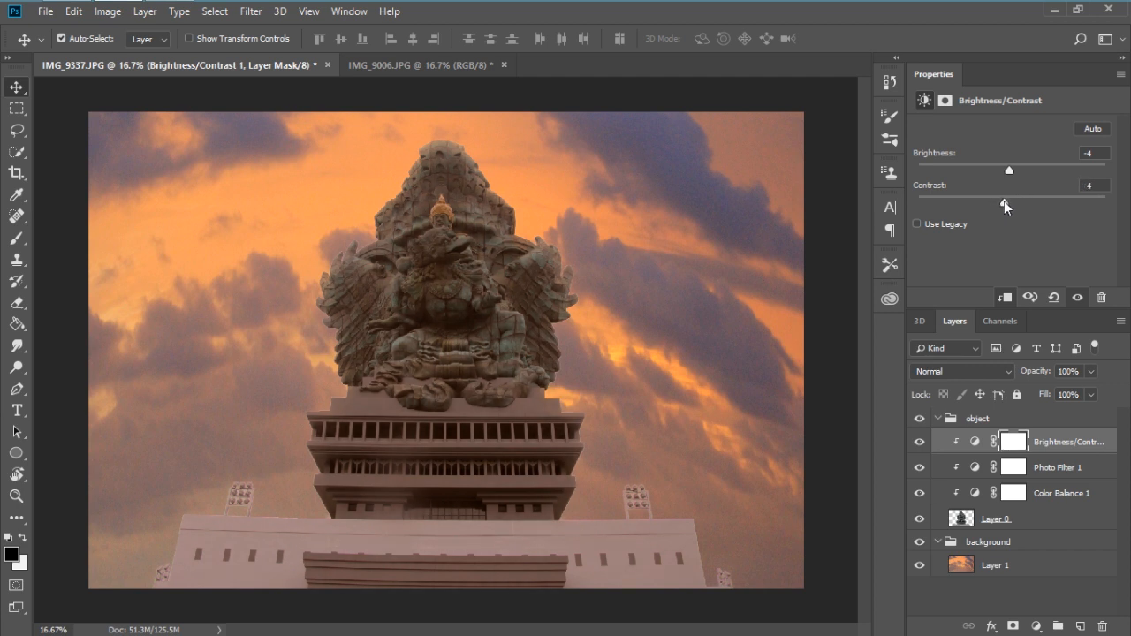
left_click_drag(1009, 202, 1001, 205)
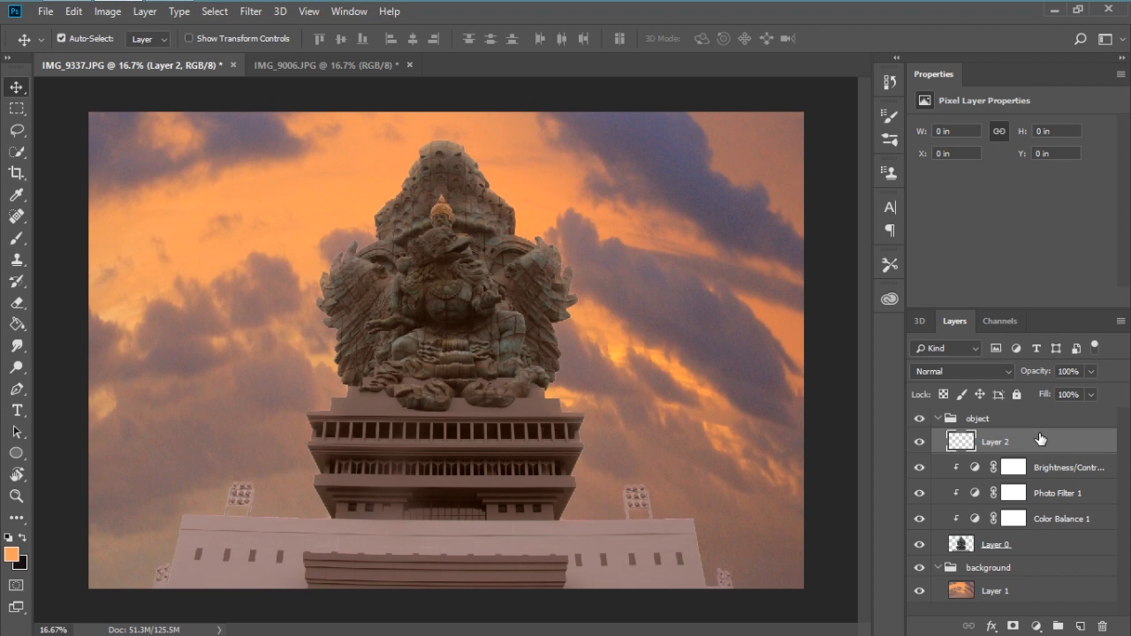
- Fill the new clipped layer with 50% Gray via Edit > Fill
right_click(995, 440)
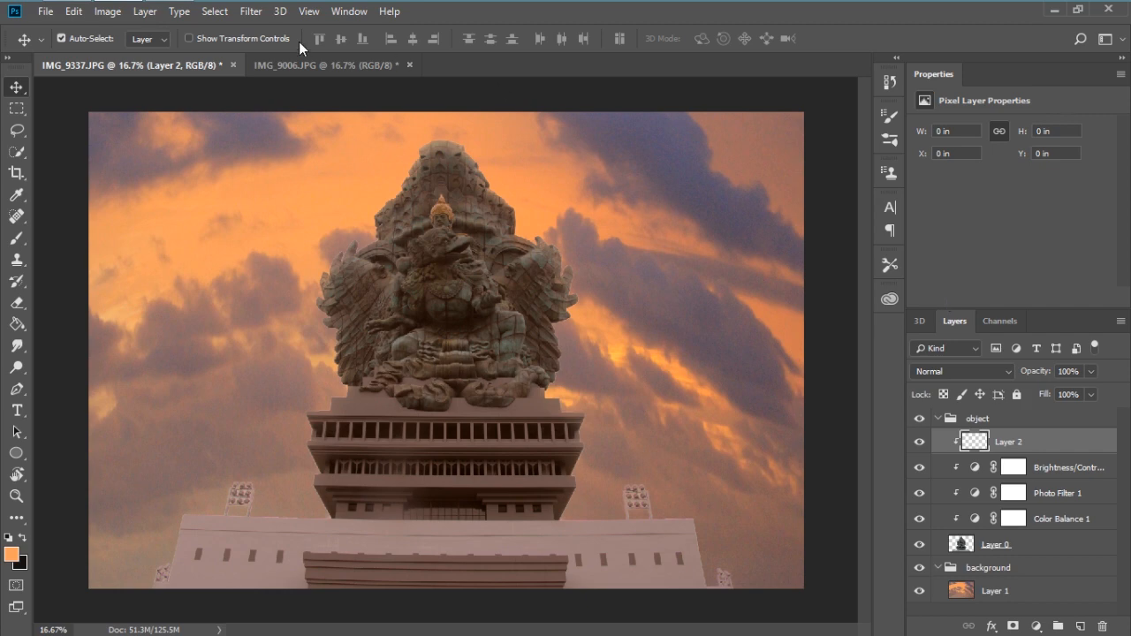
left_click(74, 11)
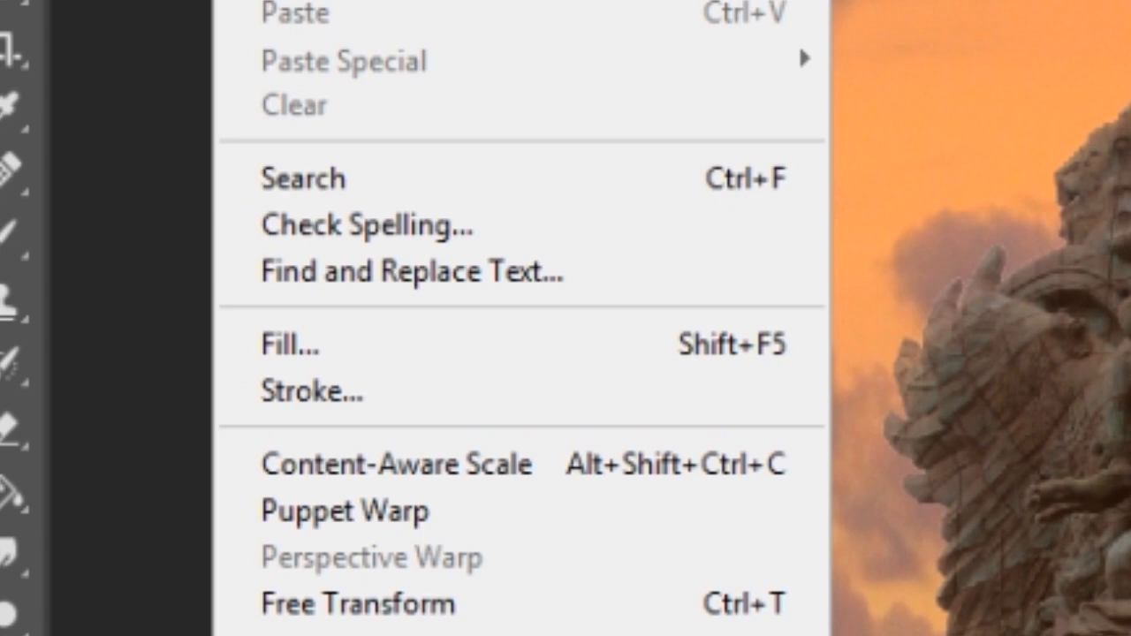
left_click(288, 344)
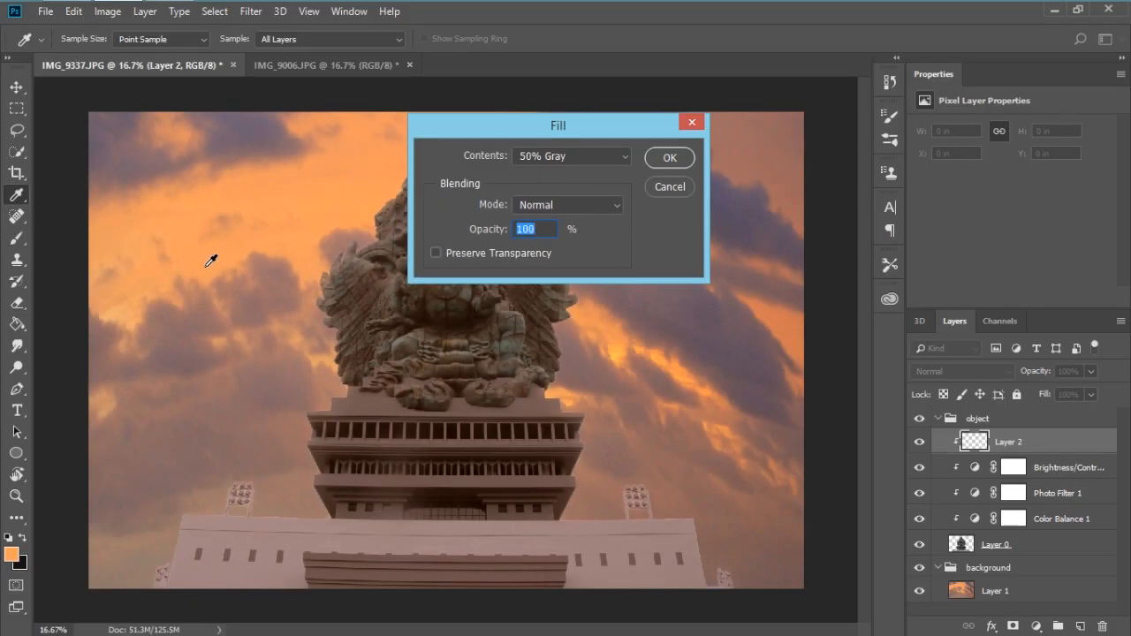
left_click(571, 156)
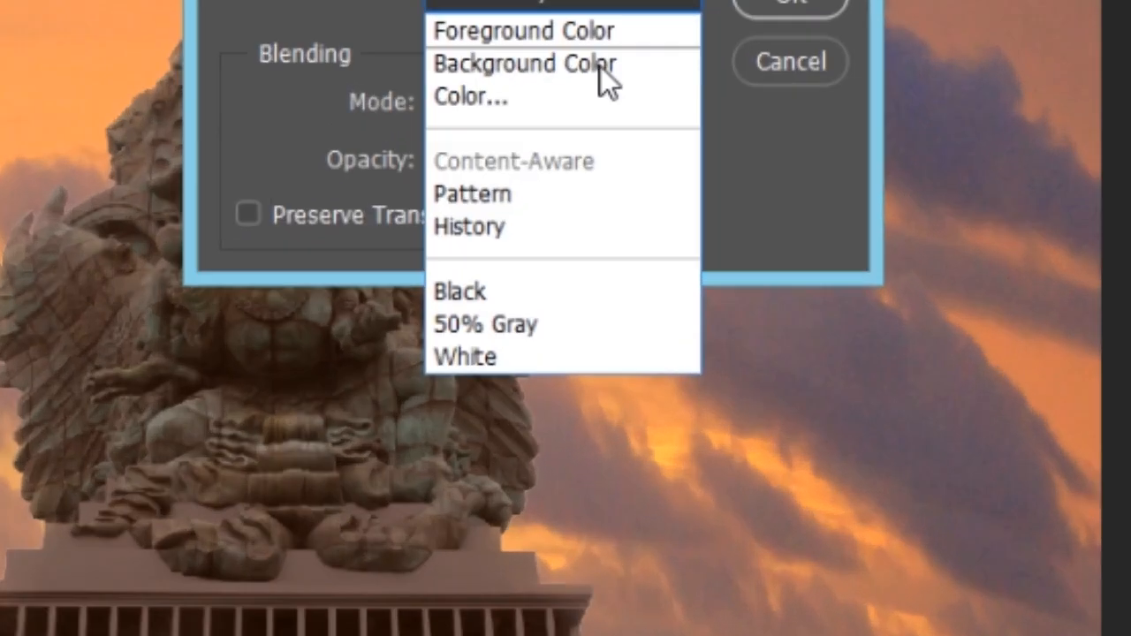
left_click(486, 324)
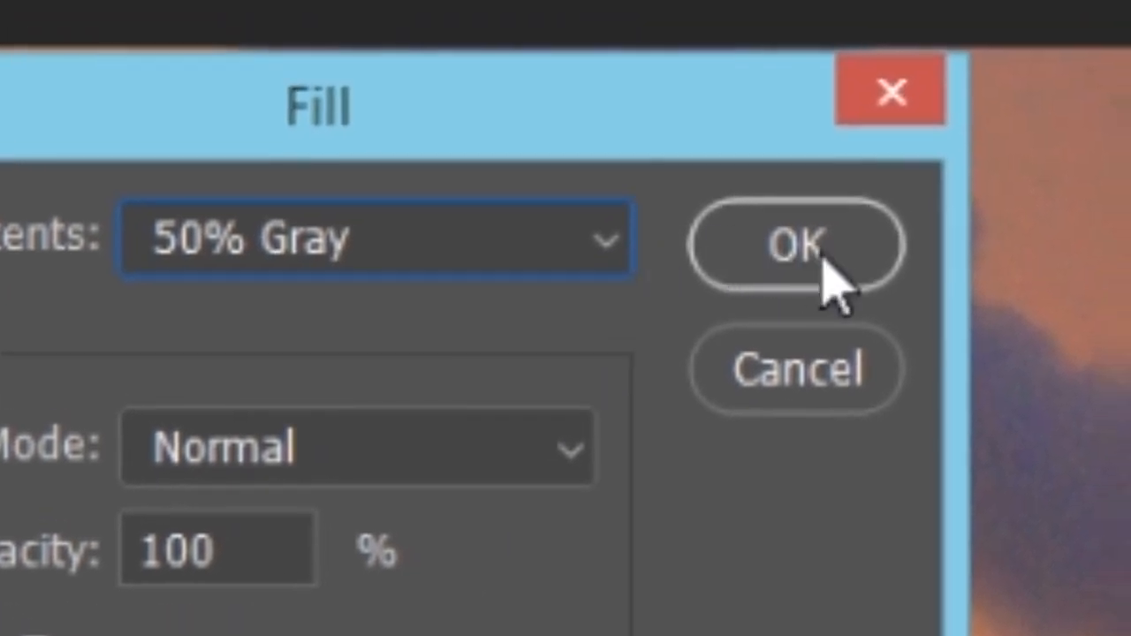
left_click(794, 244)
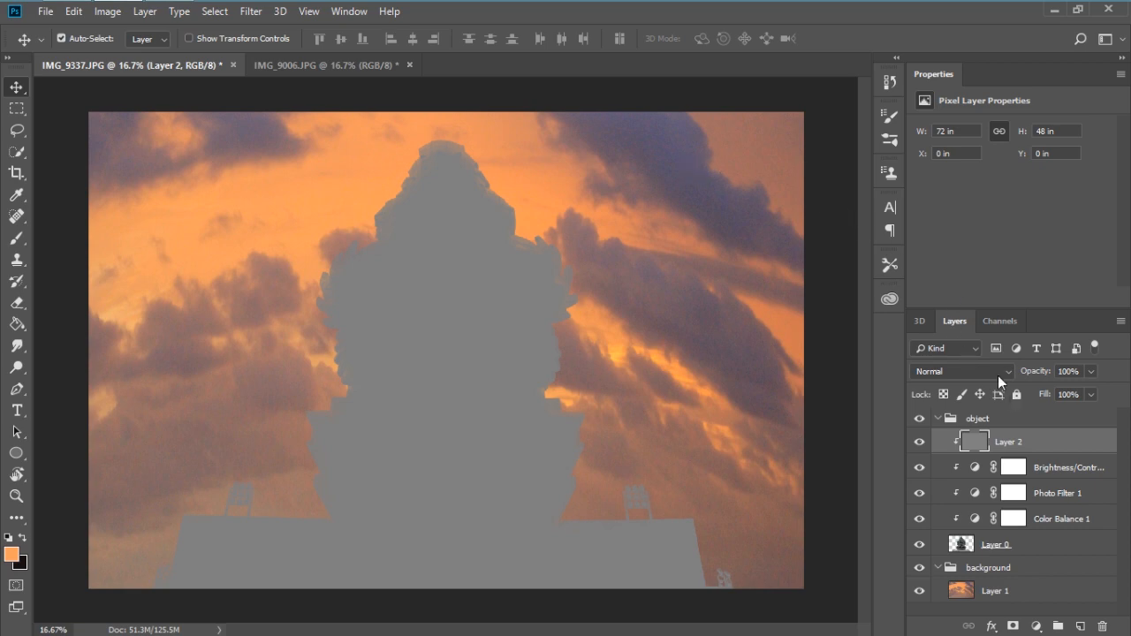
left_click(958, 371)
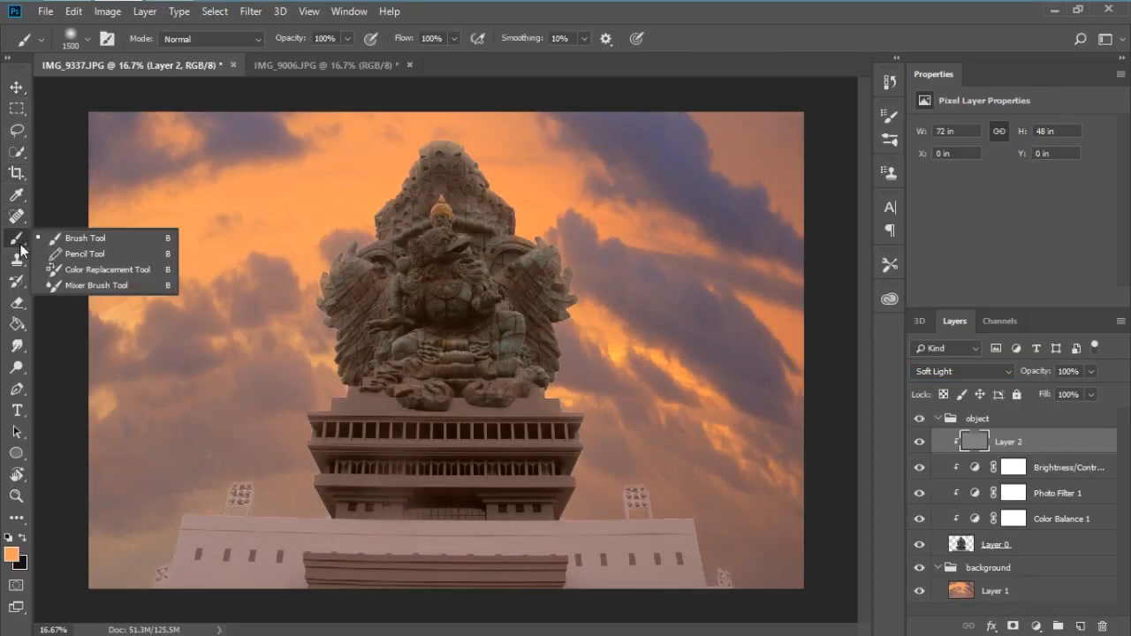
- Select the Brush tool and lower its opacity to about 16%
left_click(85, 237)
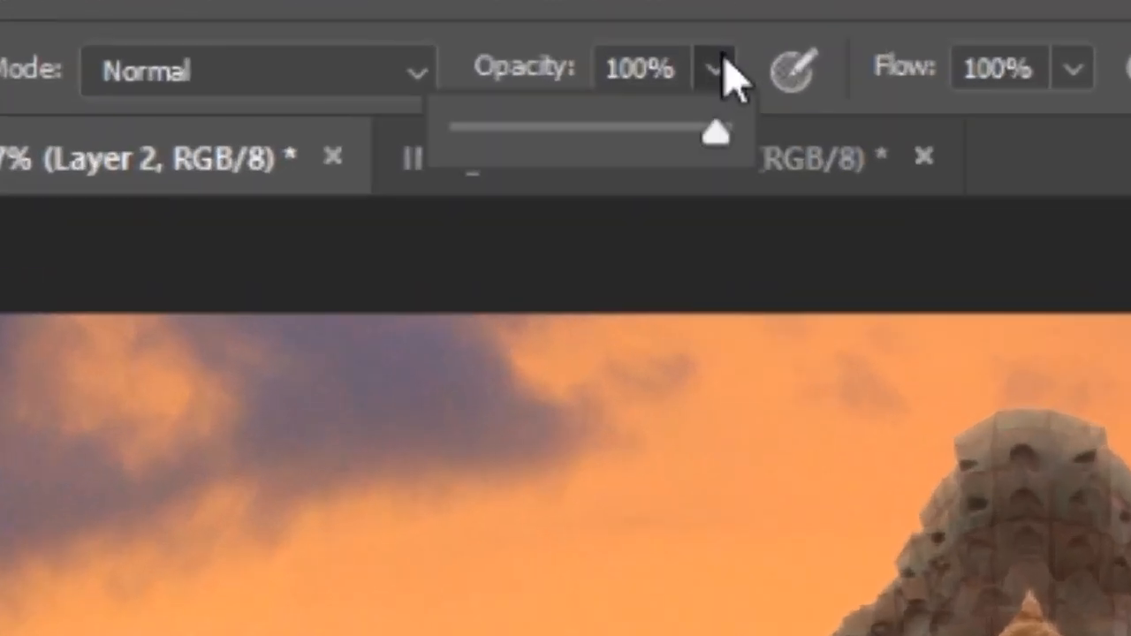
mouse_move(575, 162)
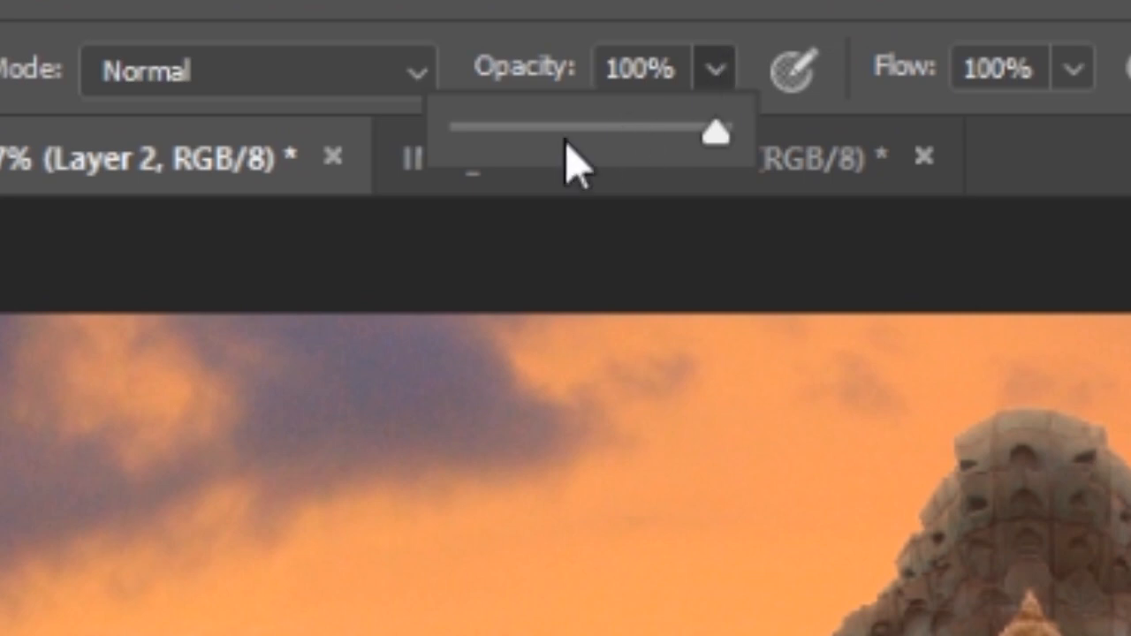
left_click_drag(715, 133, 498, 132)
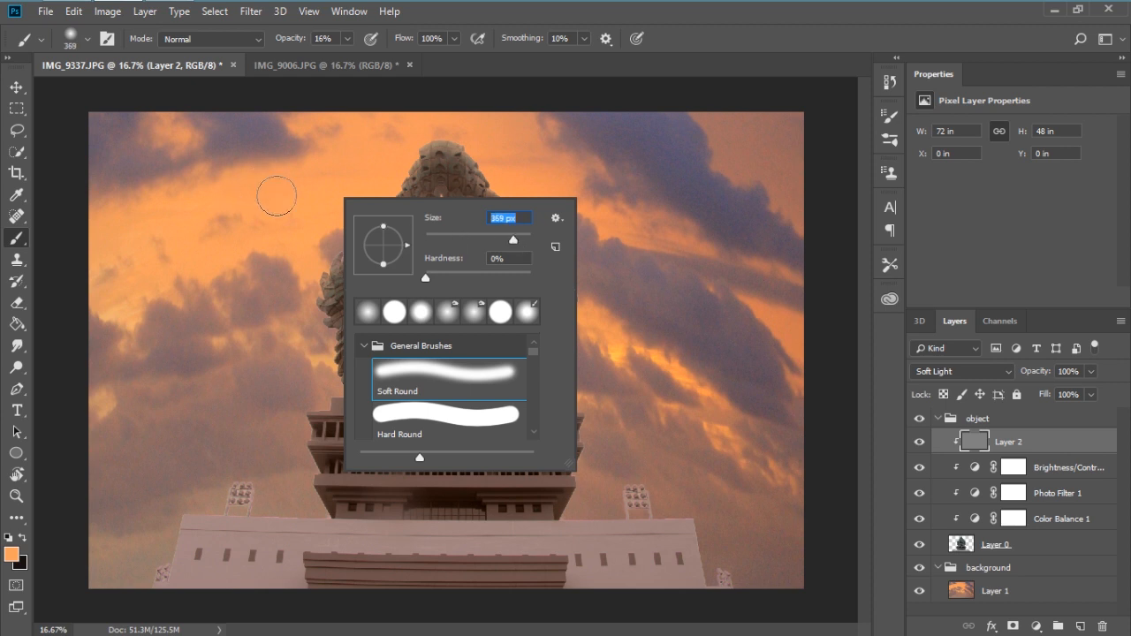
mouse_move(287, 205)
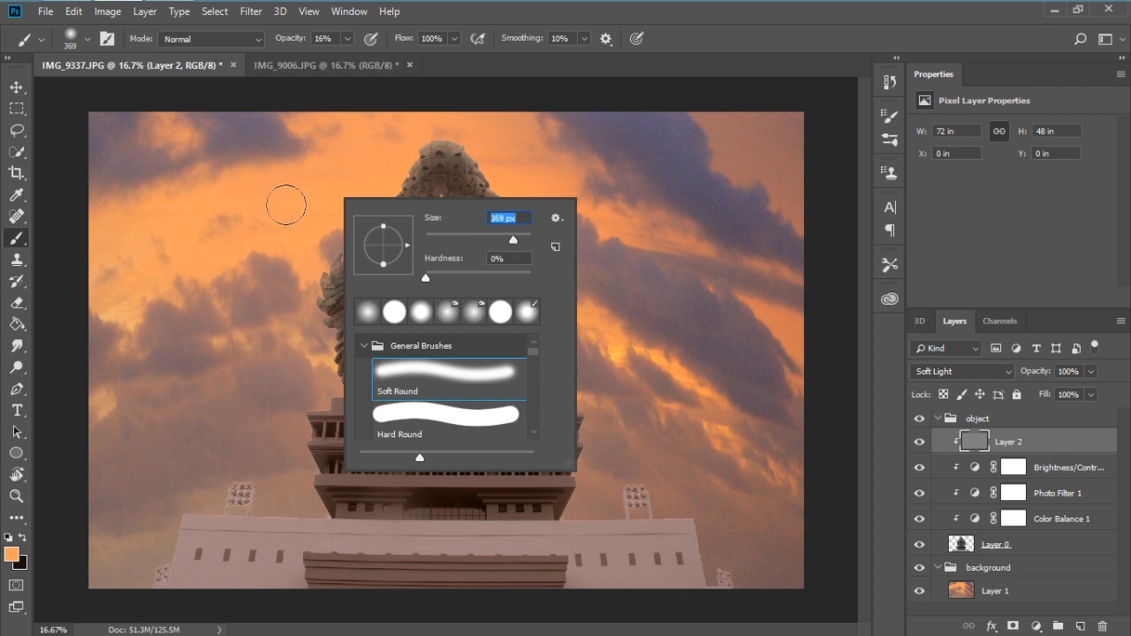
mouse_move(277, 206)
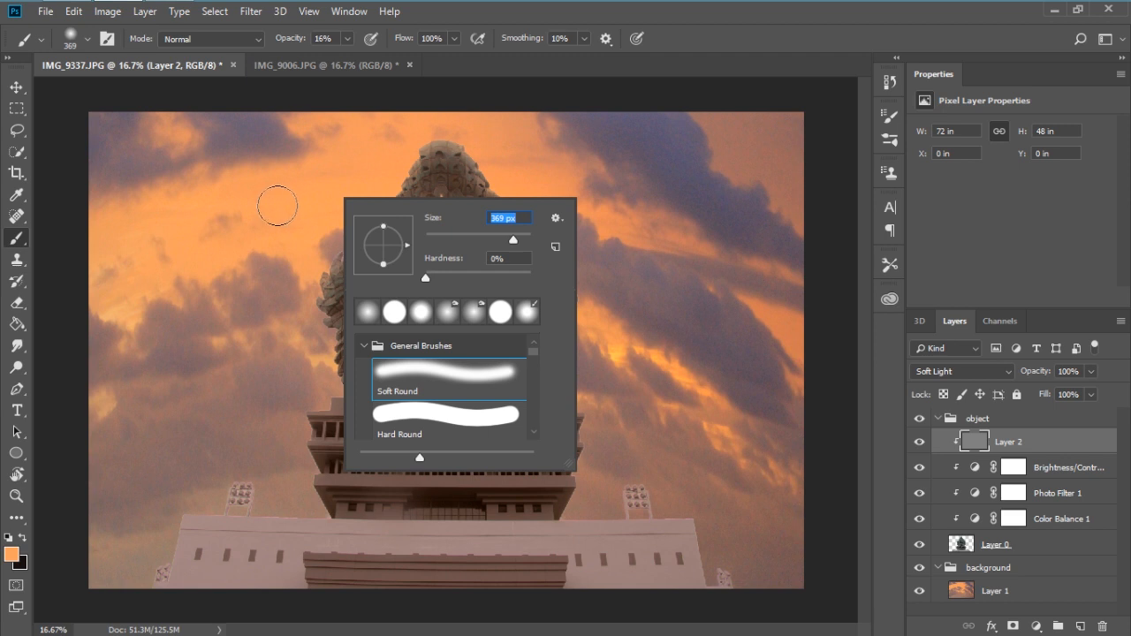
mouse_move(240, 304)
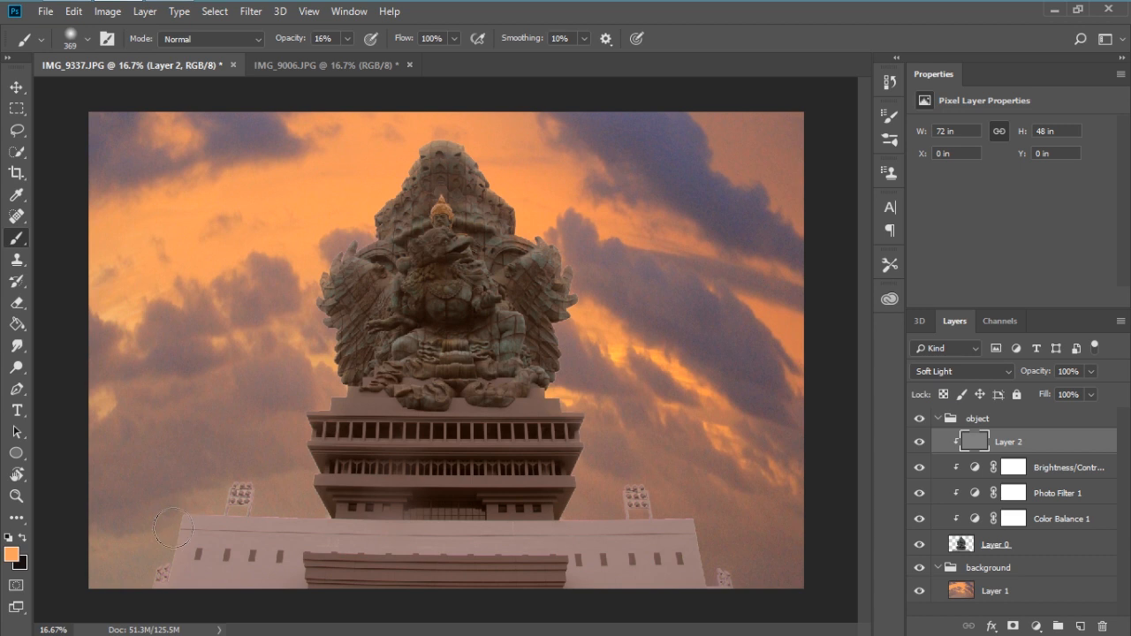
mouse_move(247, 487)
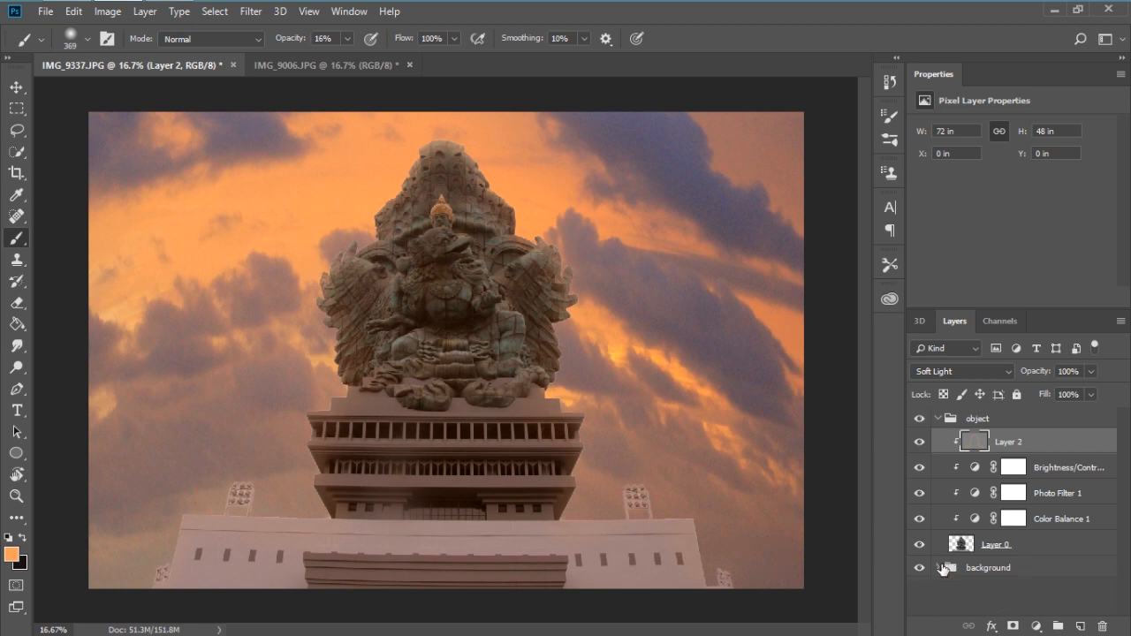
- Collapse the background group in the Layers panel
left_click(937, 417)
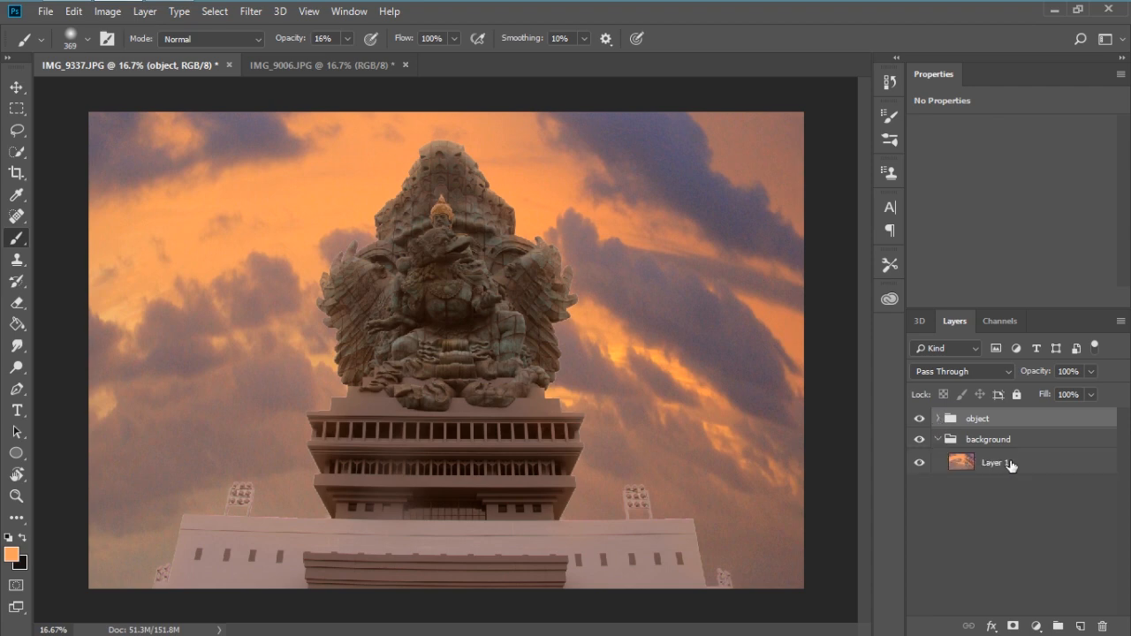
- Convert the merged composite layer into a smart object
right_click(993, 463)
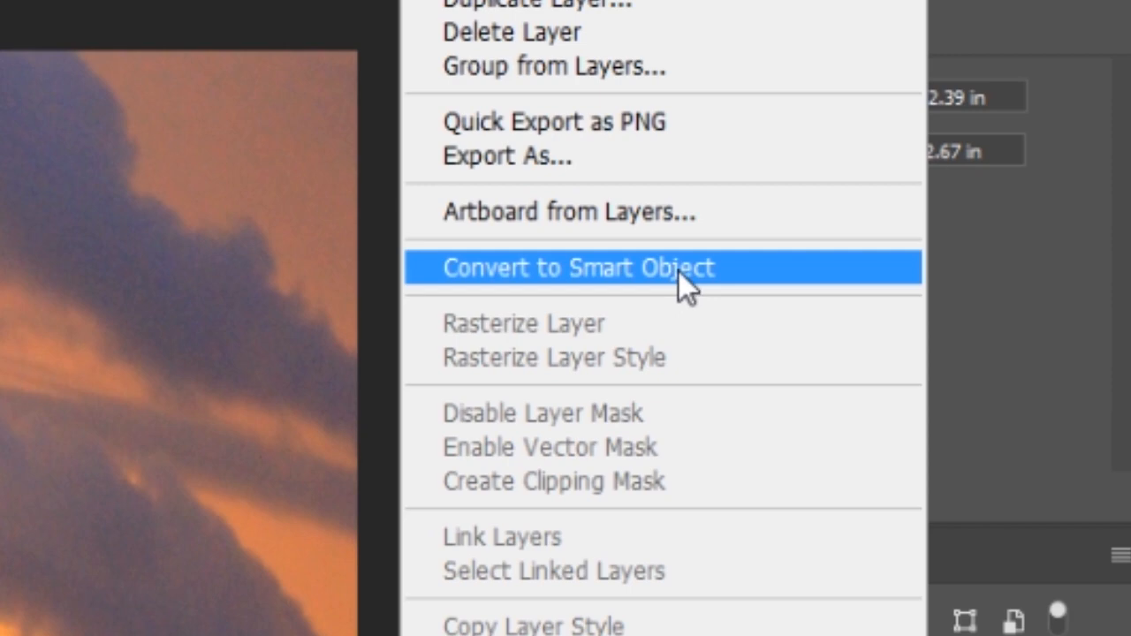
left_click(579, 267)
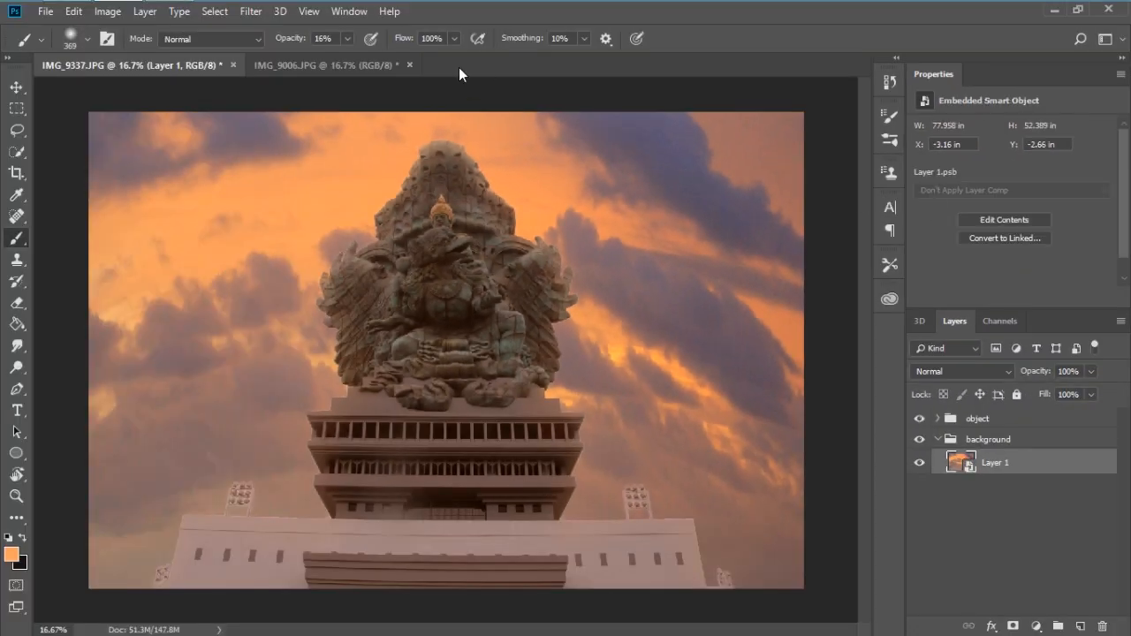
- Apply a Gaussian Blur at a moderate radius to the sky layer
left_click(251, 11)
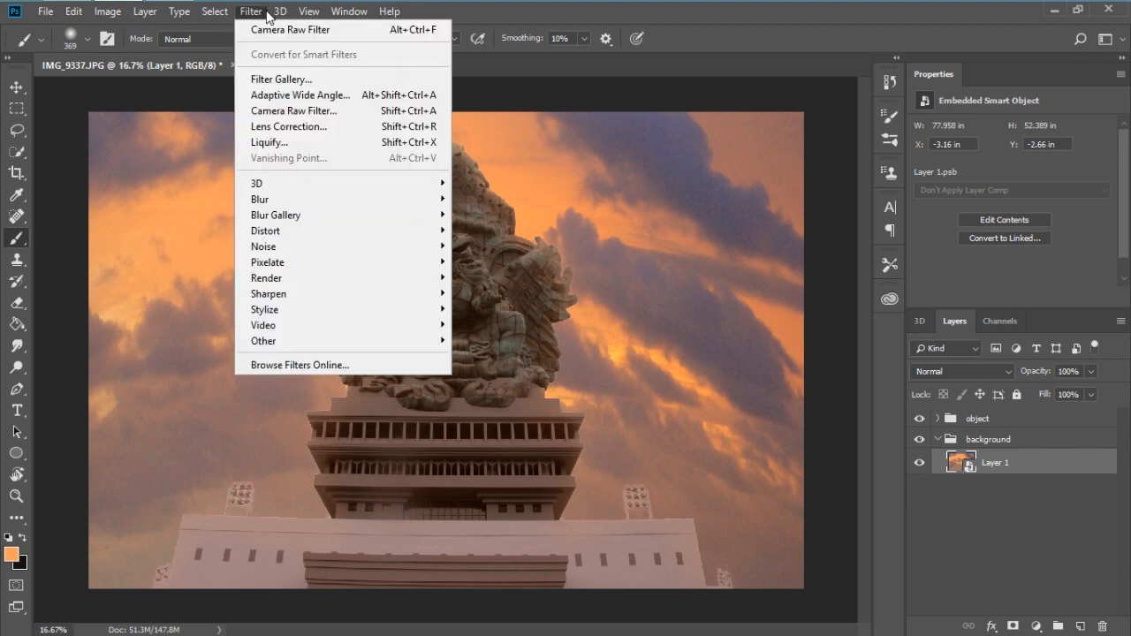
mouse_move(275, 216)
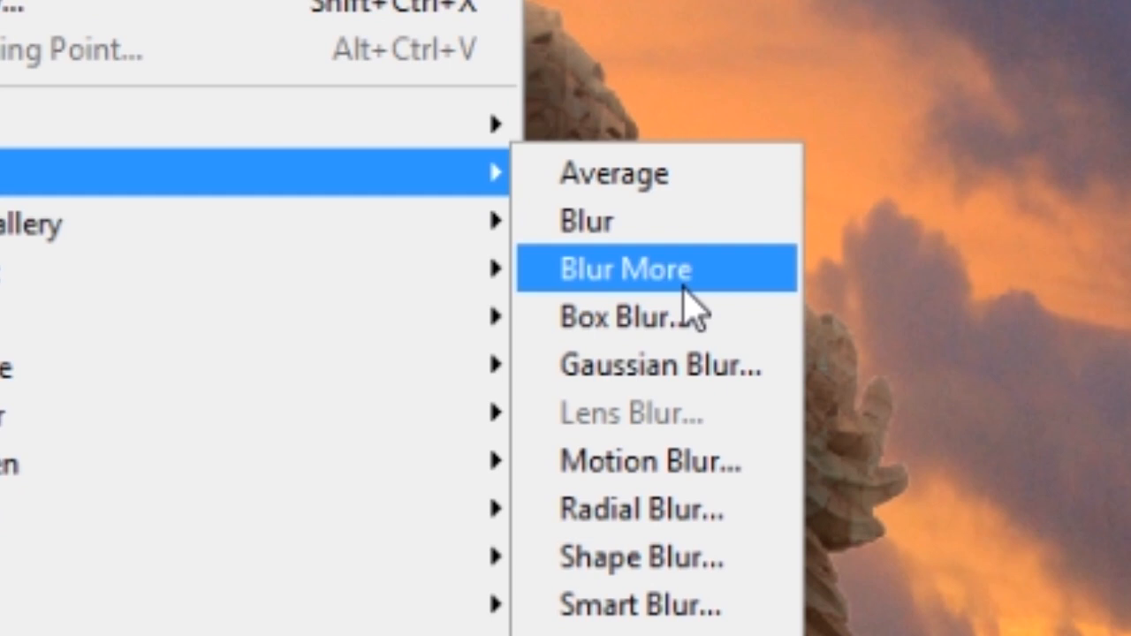
left_click(657, 365)
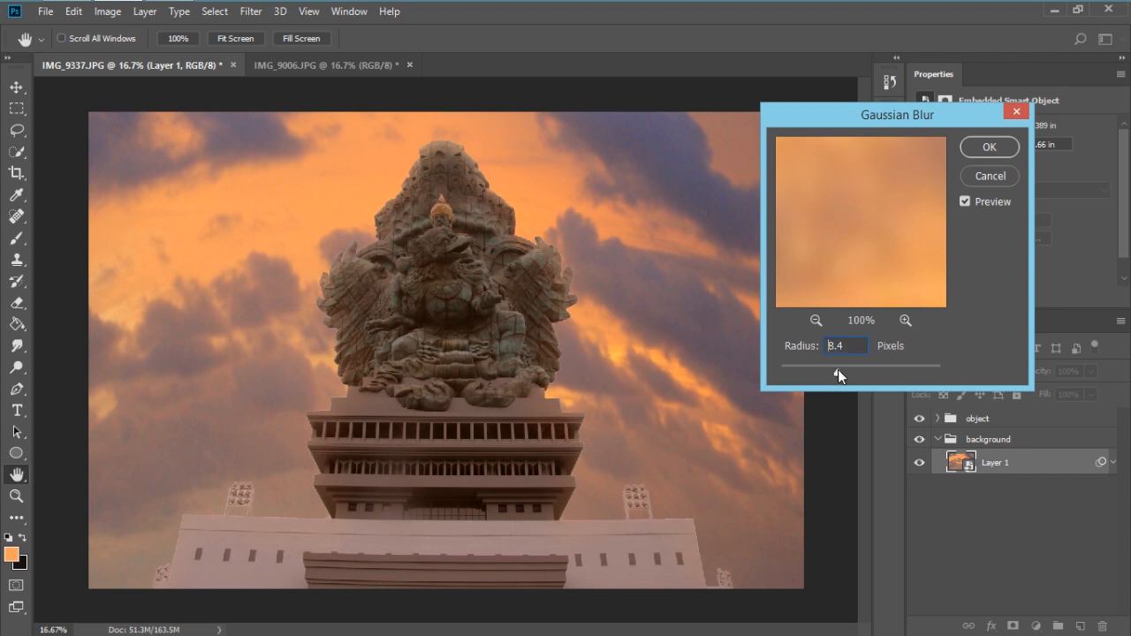
left_click_drag(831, 374, 857, 372)
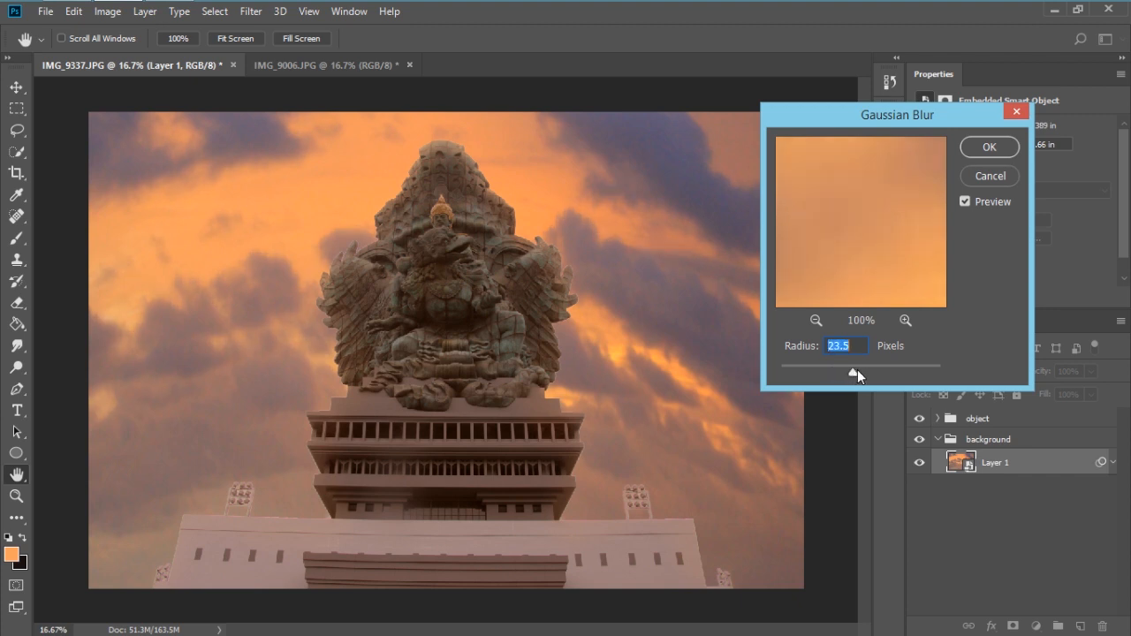
left_click_drag(858, 371, 848, 373)
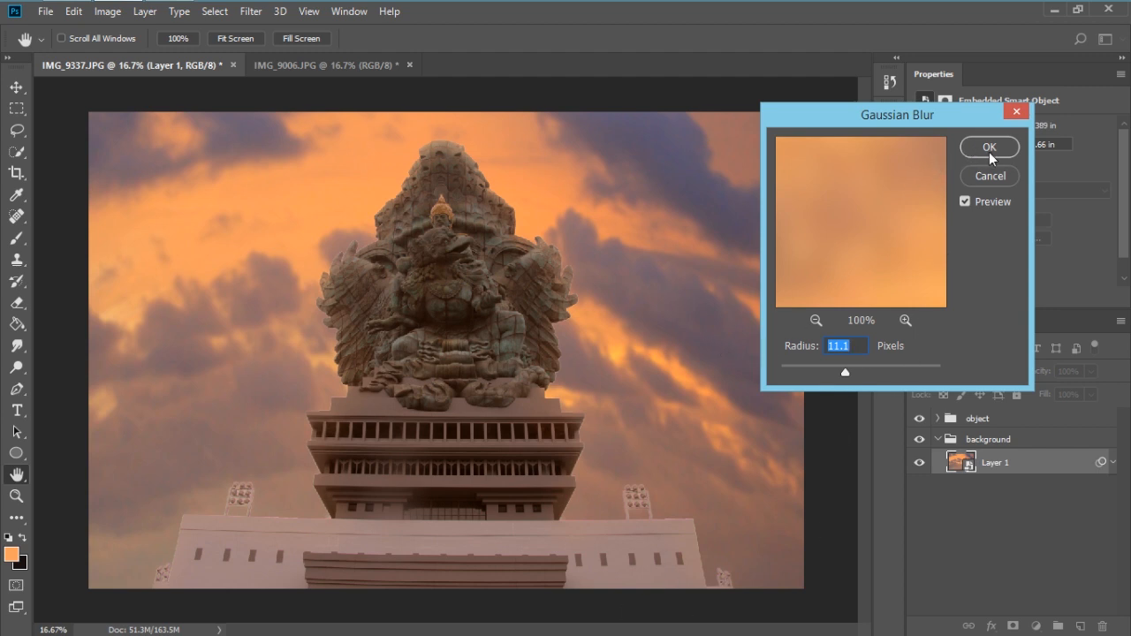
left_click(989, 147)
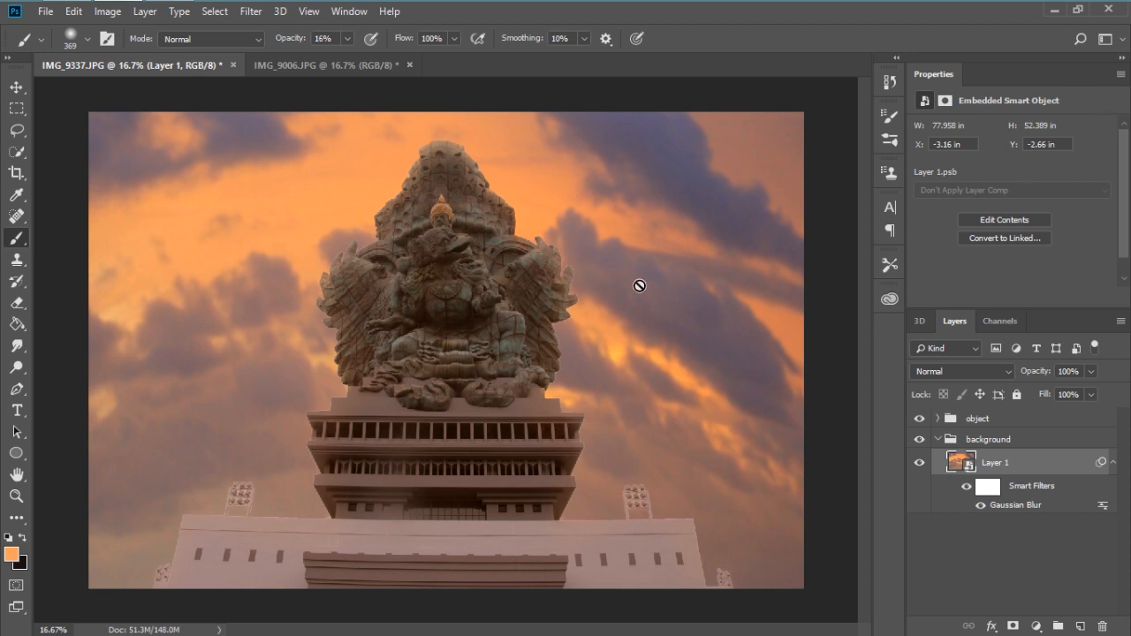
mouse_move(576, 333)
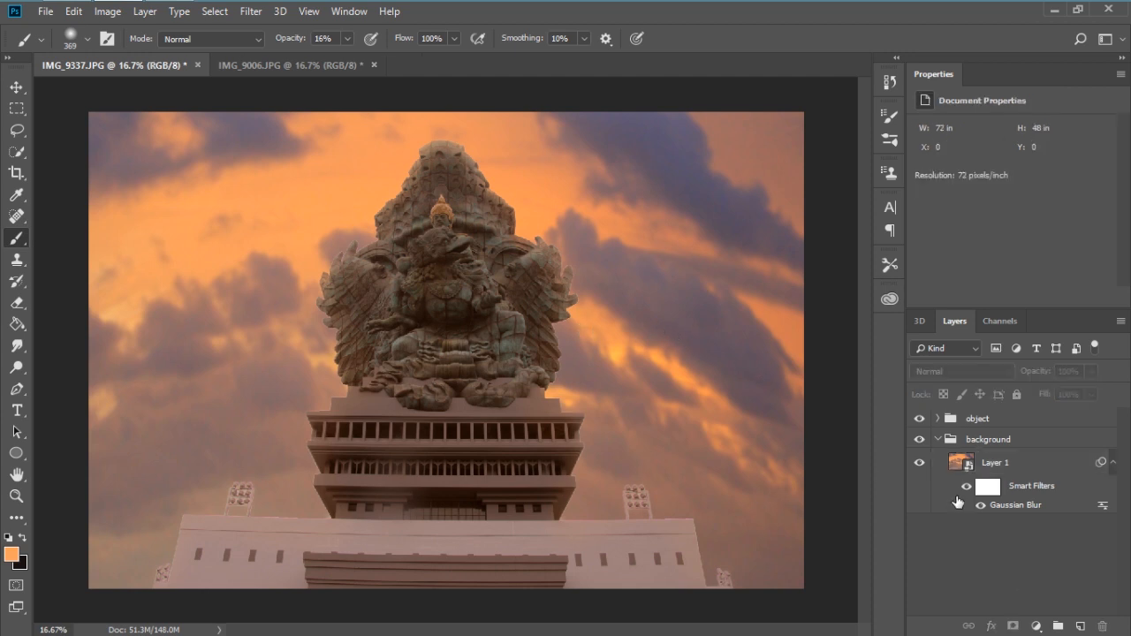
- Create a new top layer holding a merged copy of all visible layers via Apply Image and stamp visible
key("ctrl+shift+alt+e")
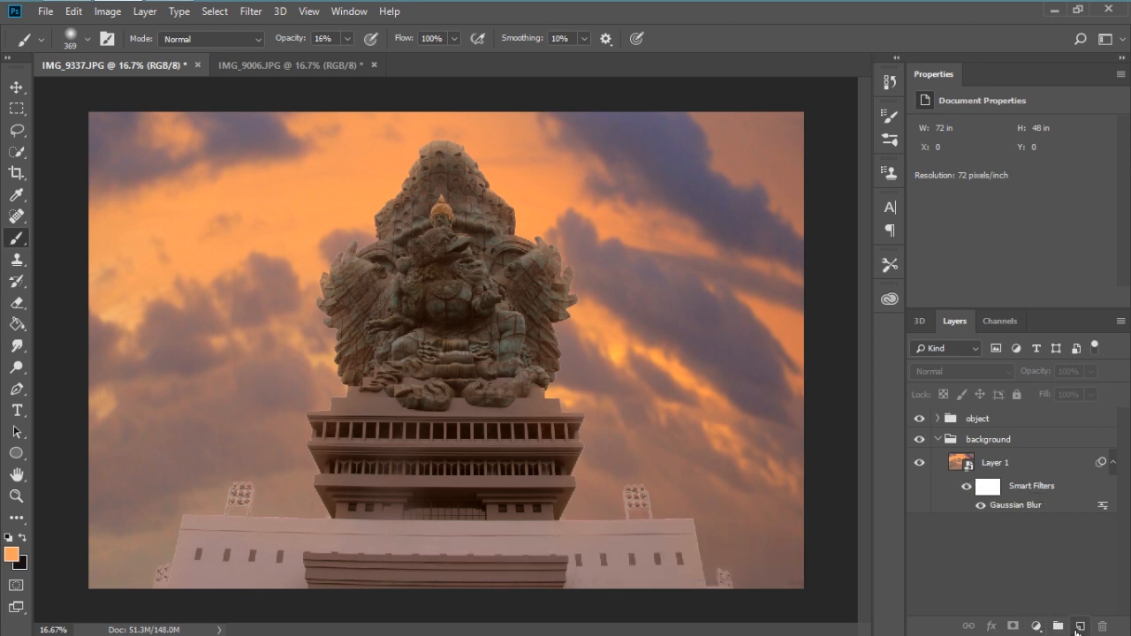
left_click(1060, 626)
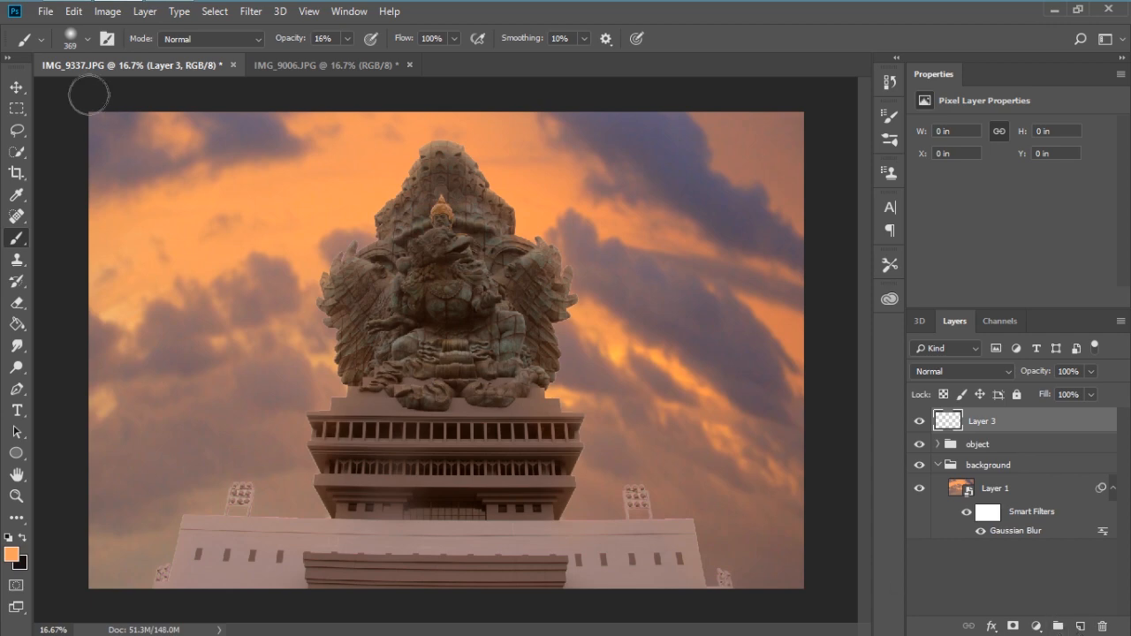
left_click(106, 11)
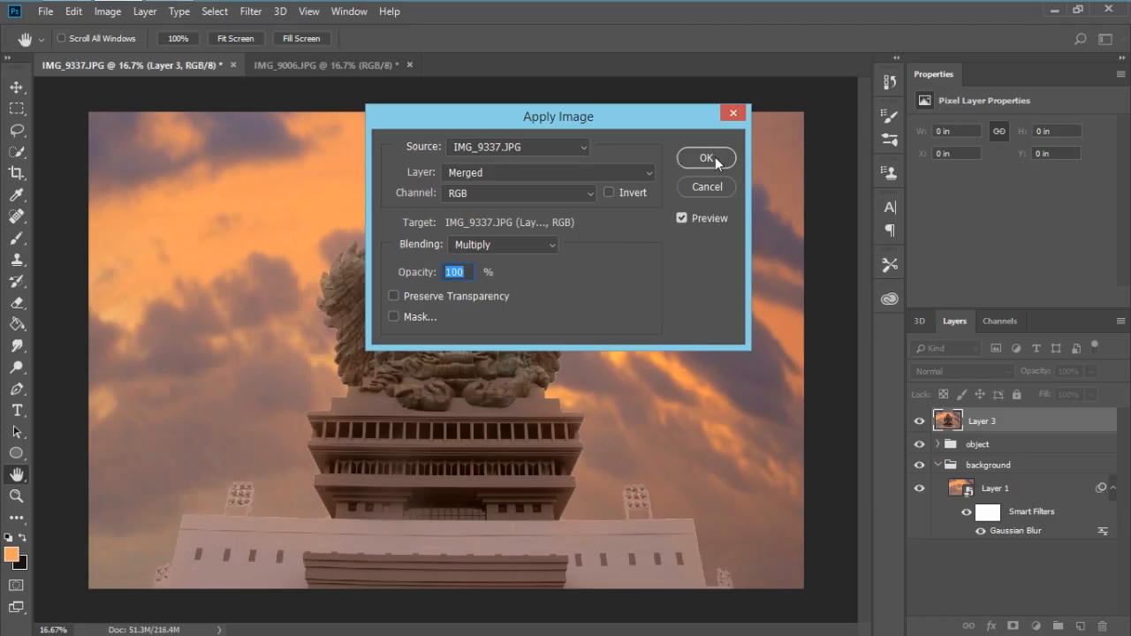
left_click(705, 157)
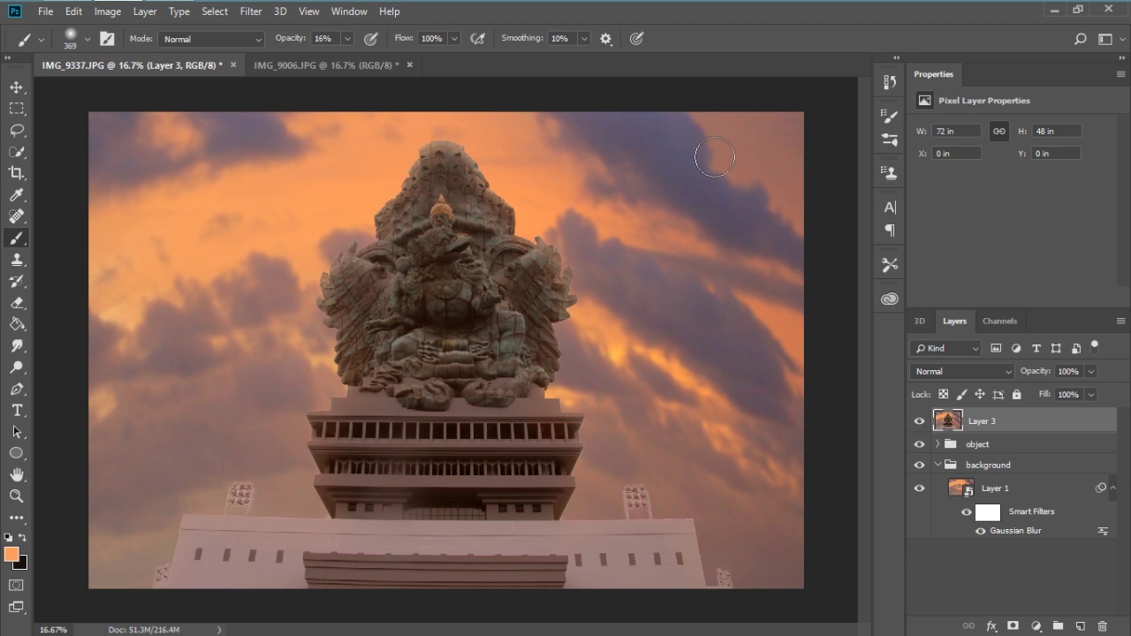
key("ctrl+shift+alt+e")
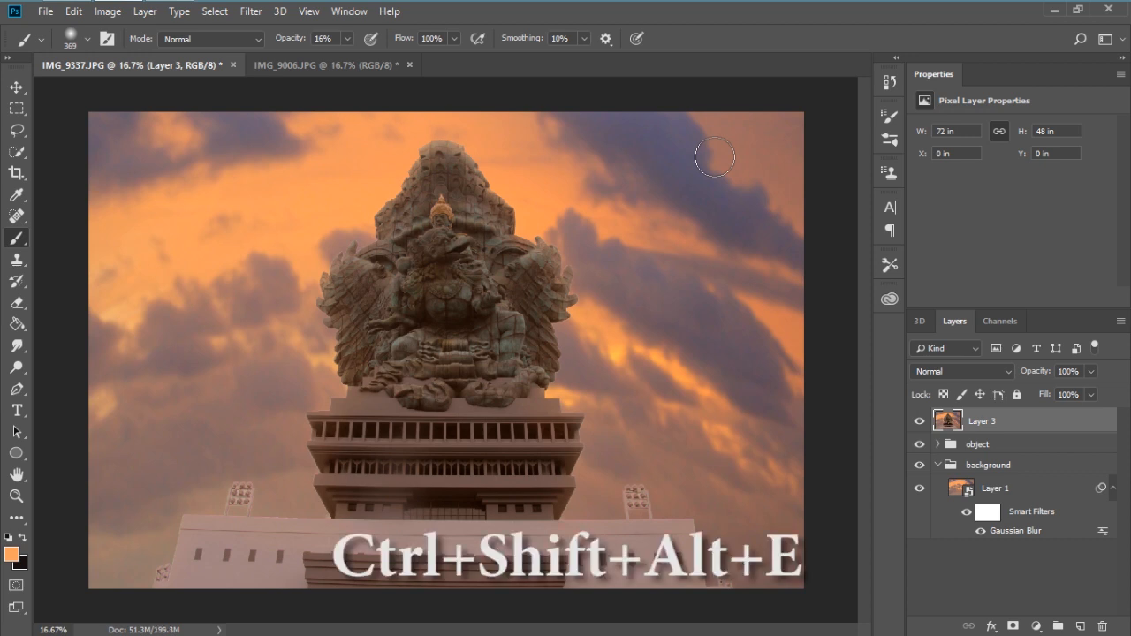
key("ctrl+shift+alt+e")
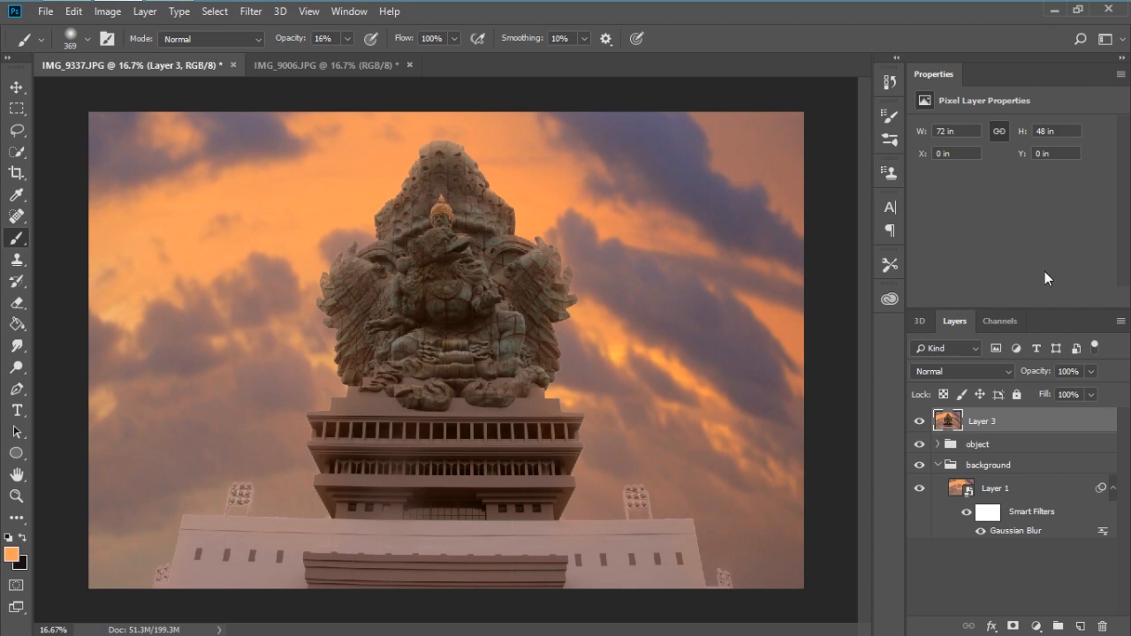
- Convert the merged top layer (Layer 3) into a smart object
right_click(981, 420)
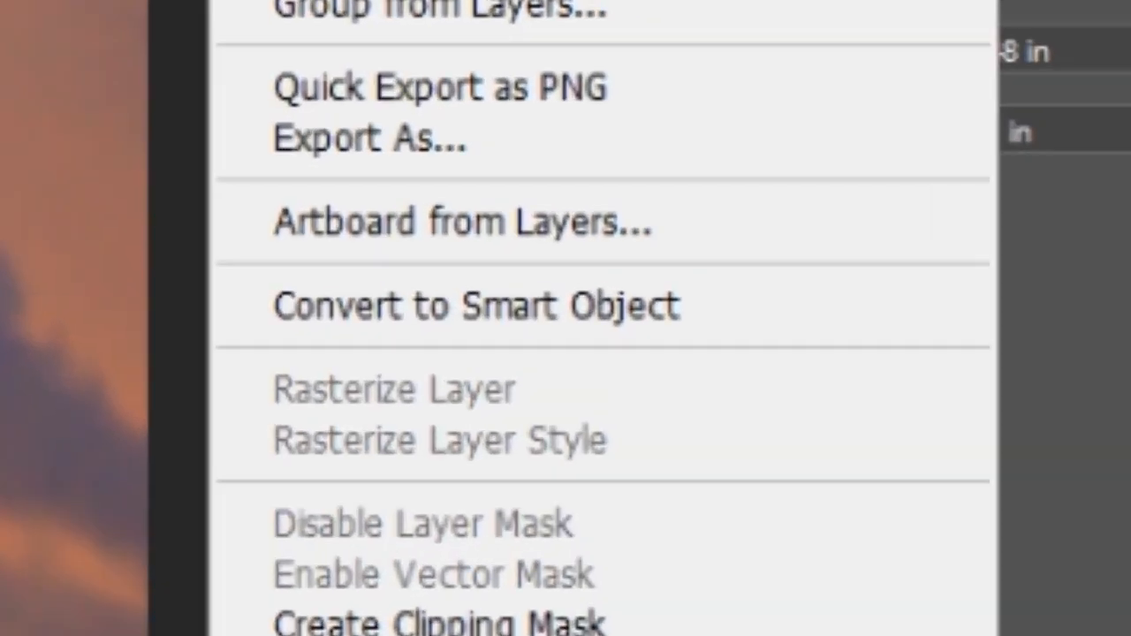
mouse_move(592, 304)
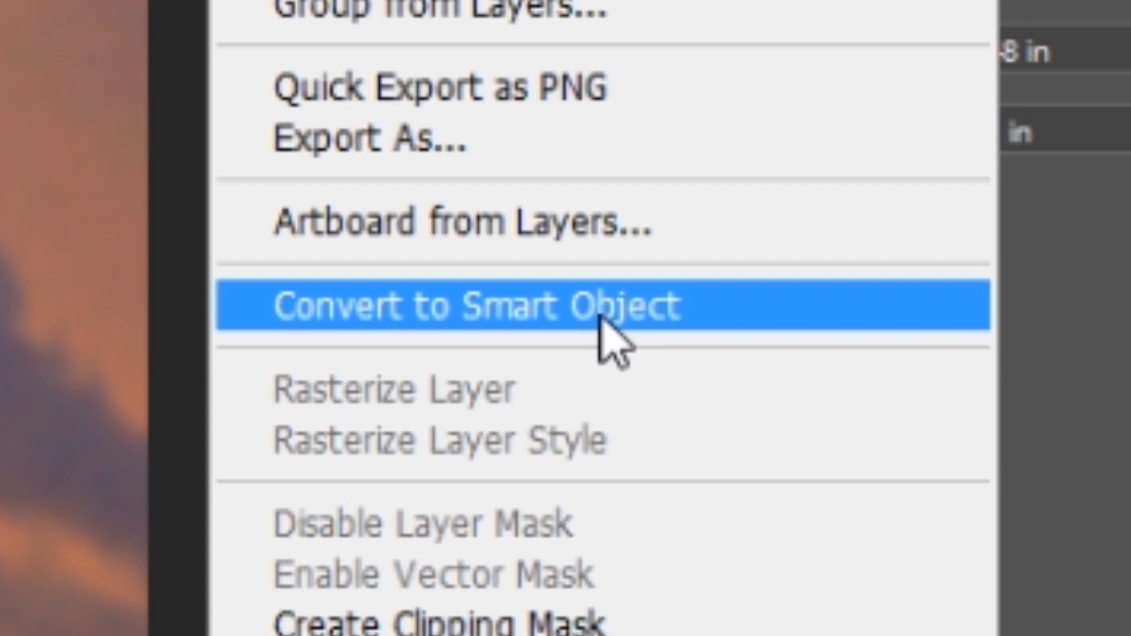
left_click(478, 308)
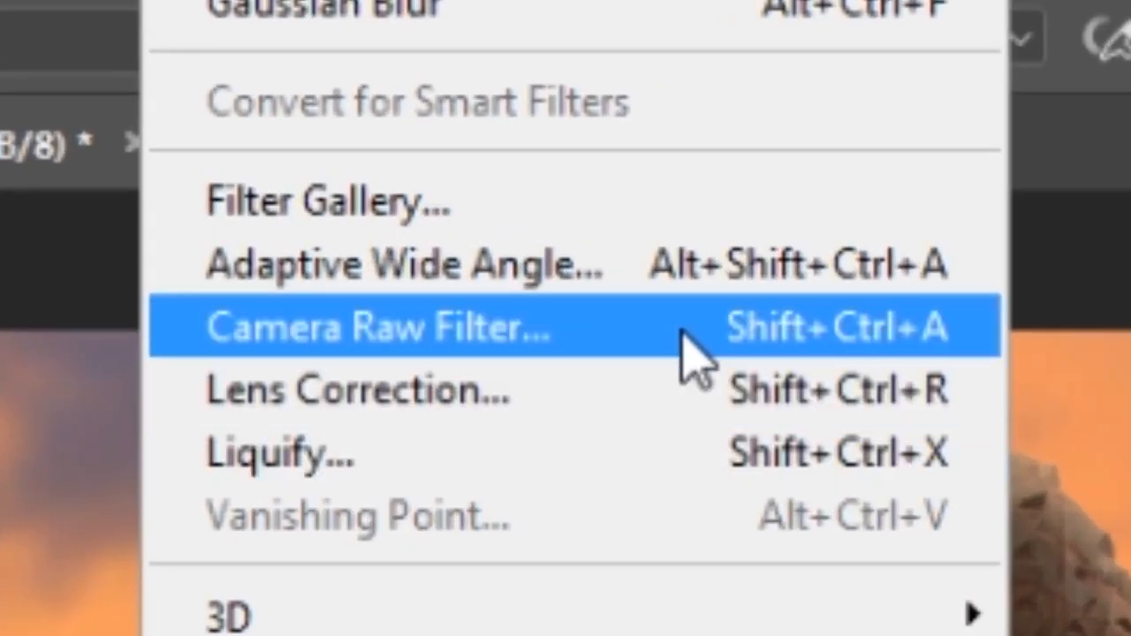
- In Camera Raw on the merged layer, set Highlights -18, Shadows -3, Whites -27, Blacks -11
left_click(380, 327)
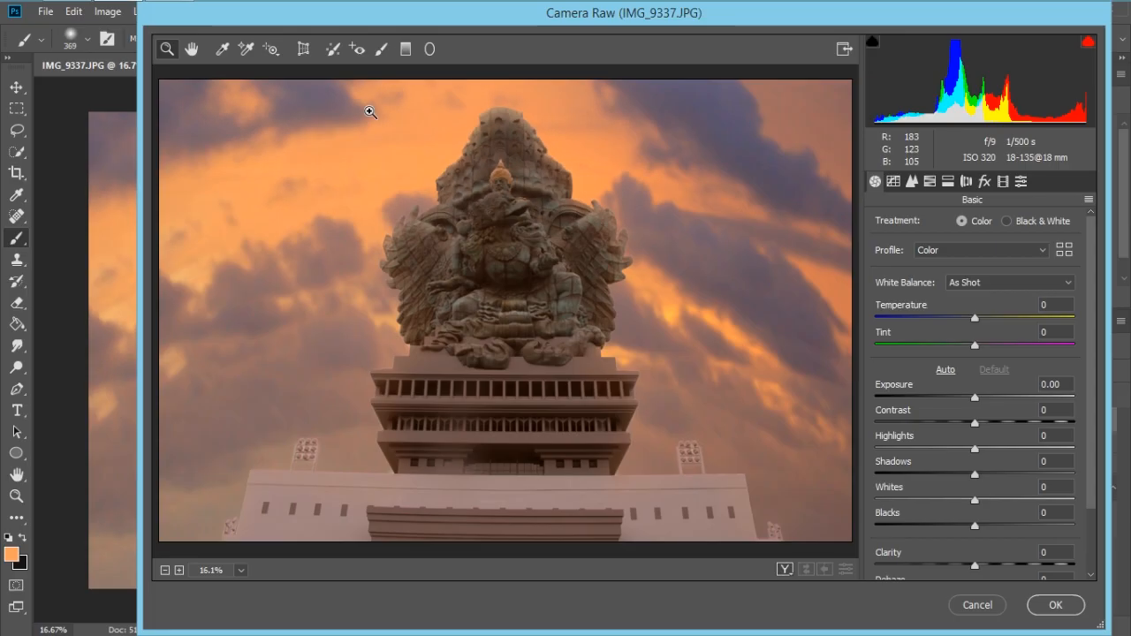
mouse_move(887, 442)
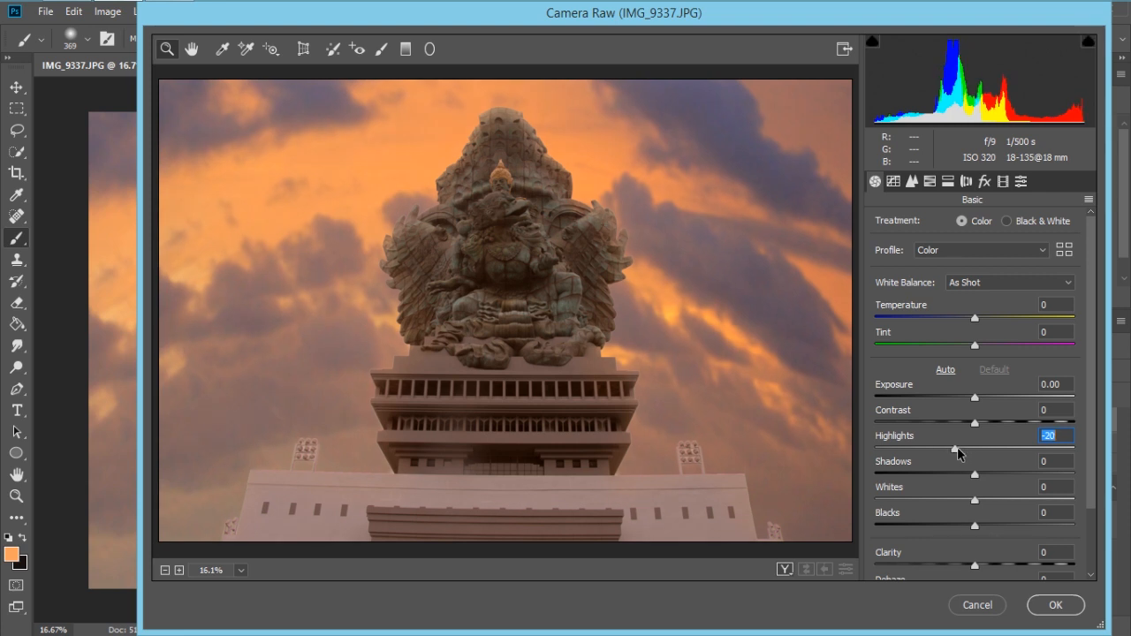
left_click_drag(954, 449, 974, 448)
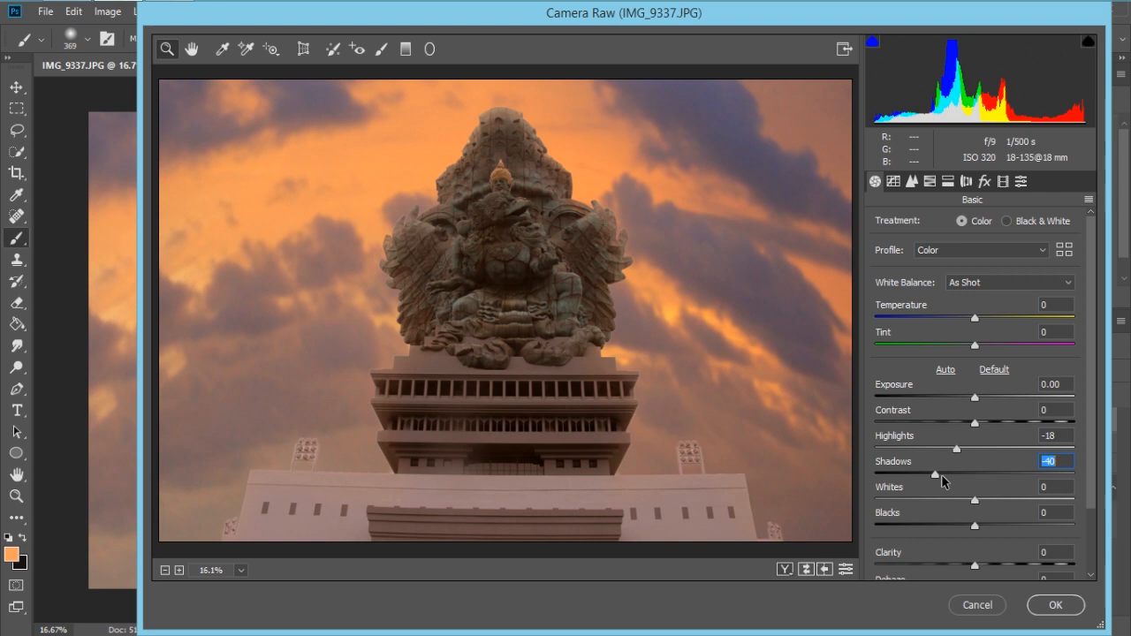
left_click_drag(943, 474, 975, 473)
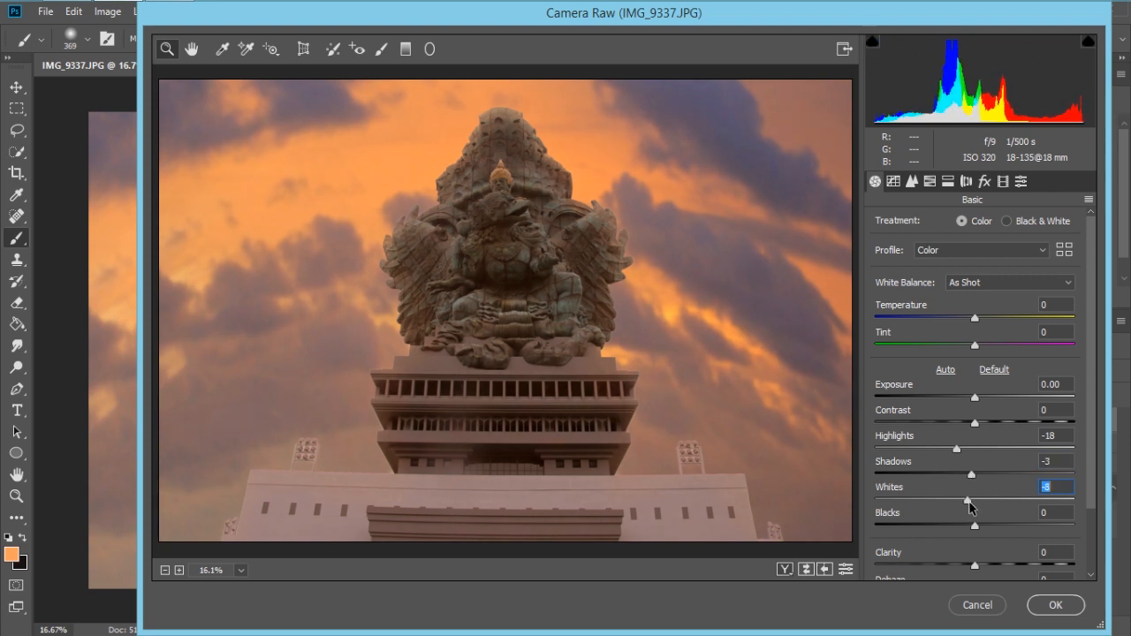
left_click_drag(974, 498, 949, 499)
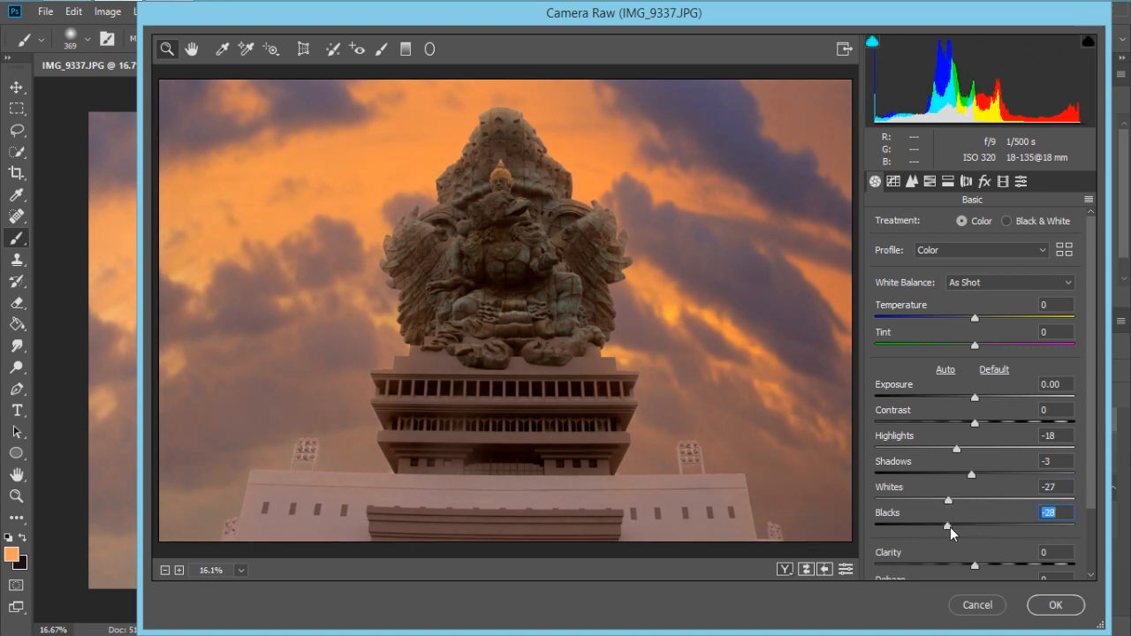
left_click_drag(948, 527, 963, 526)
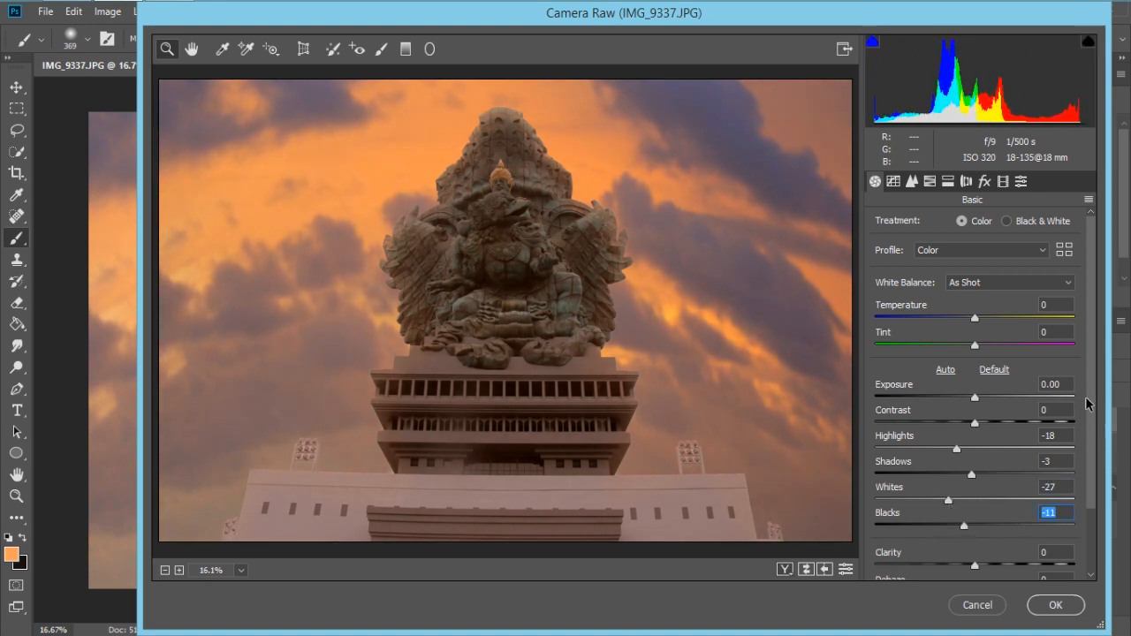
- Raise Clarity to +23 and apply the Camera Raw adjustments
scroll("down", 3)
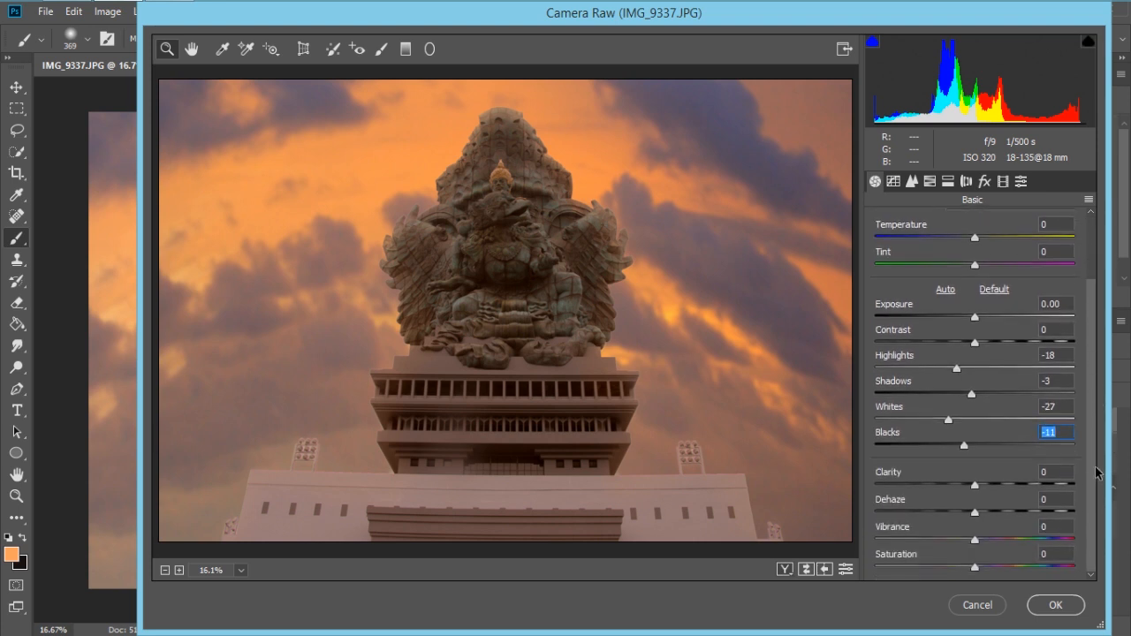
mouse_move(979, 488)
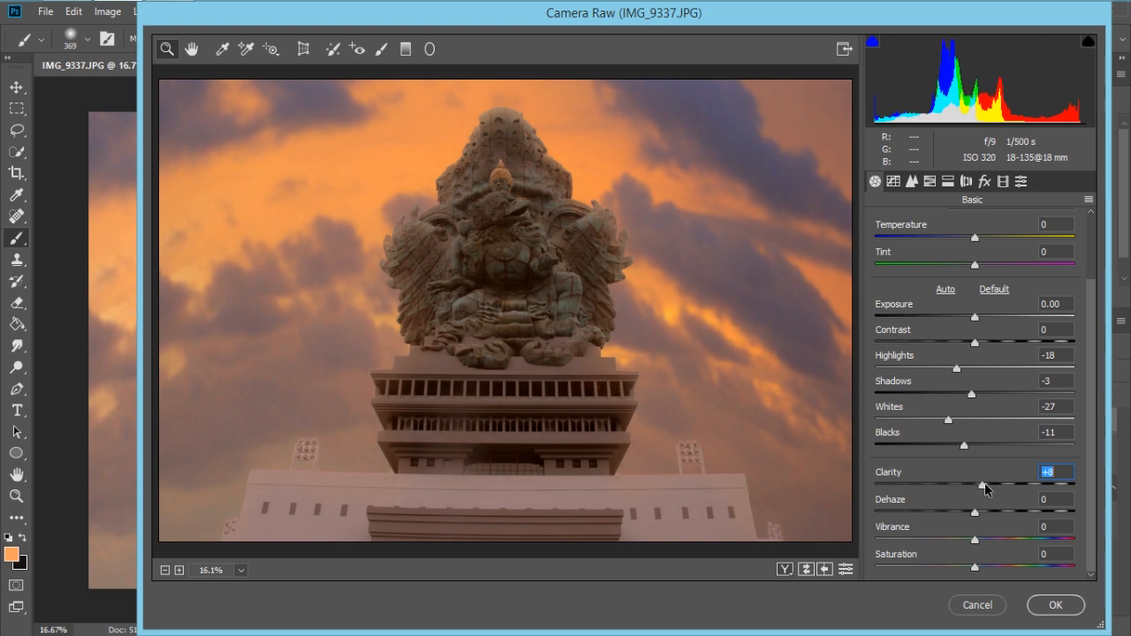
left_click_drag(976, 488, 998, 488)
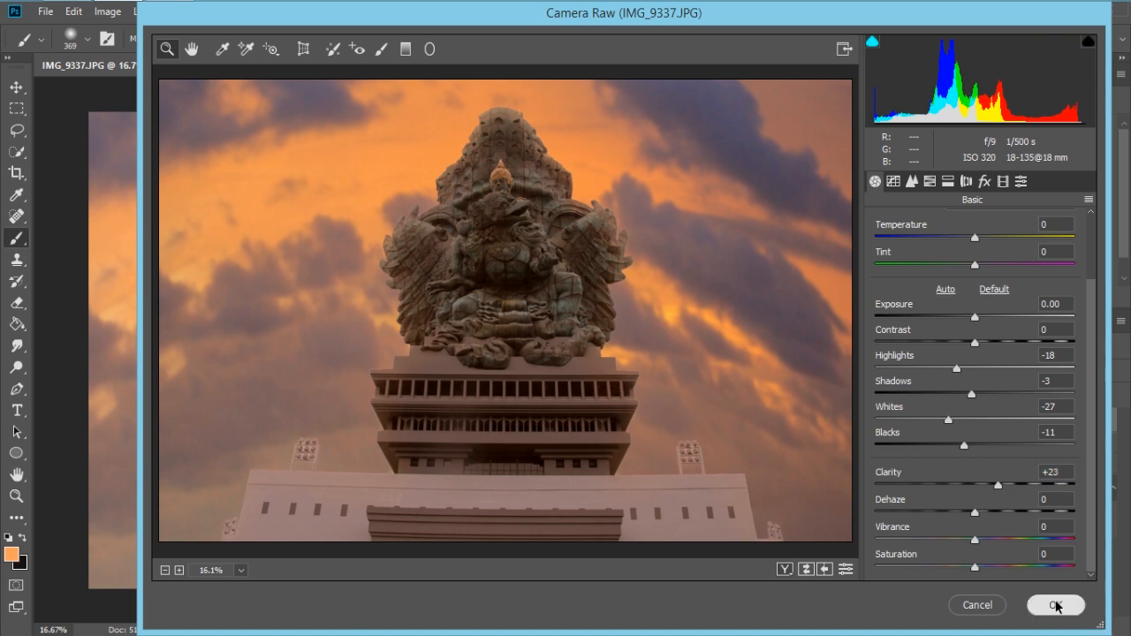
left_click(1055, 605)
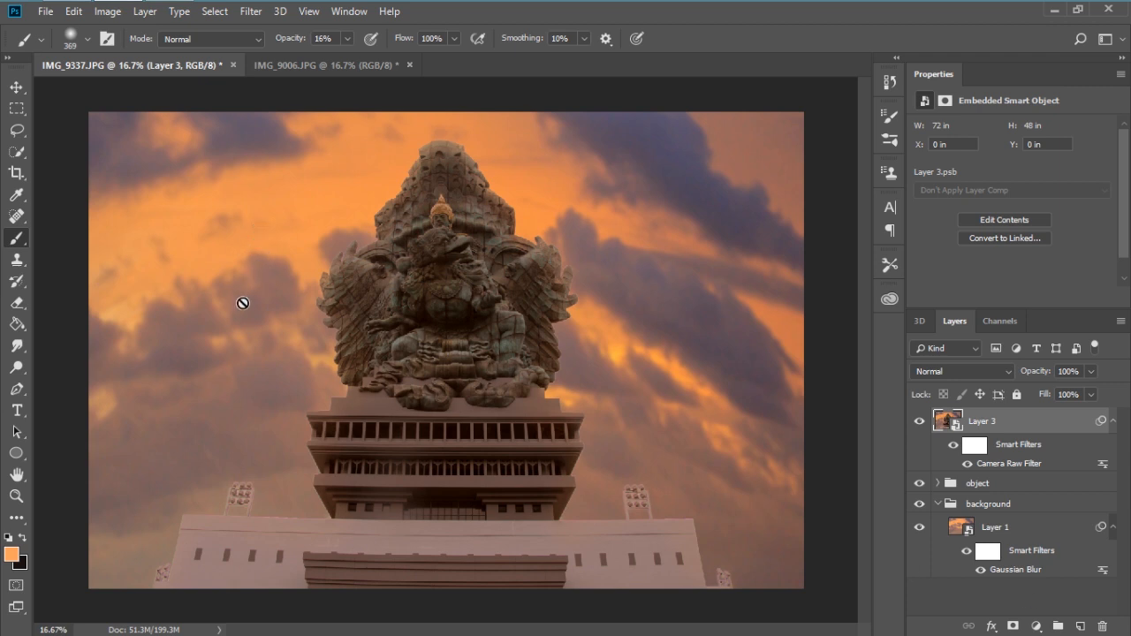
mouse_move(352, 265)
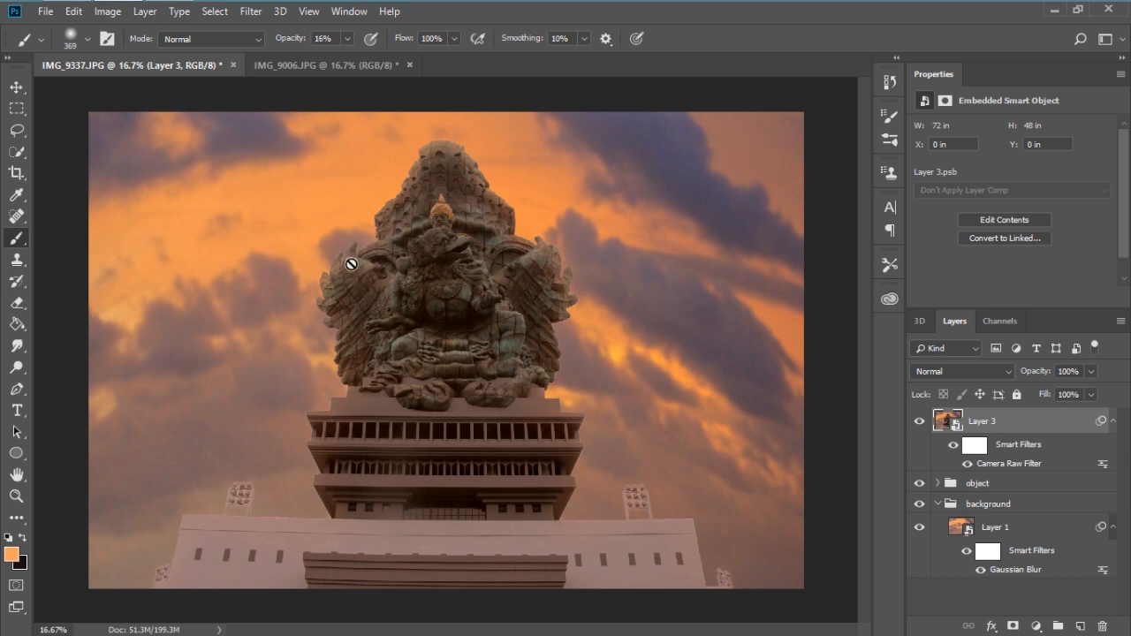
mouse_move(322, 304)
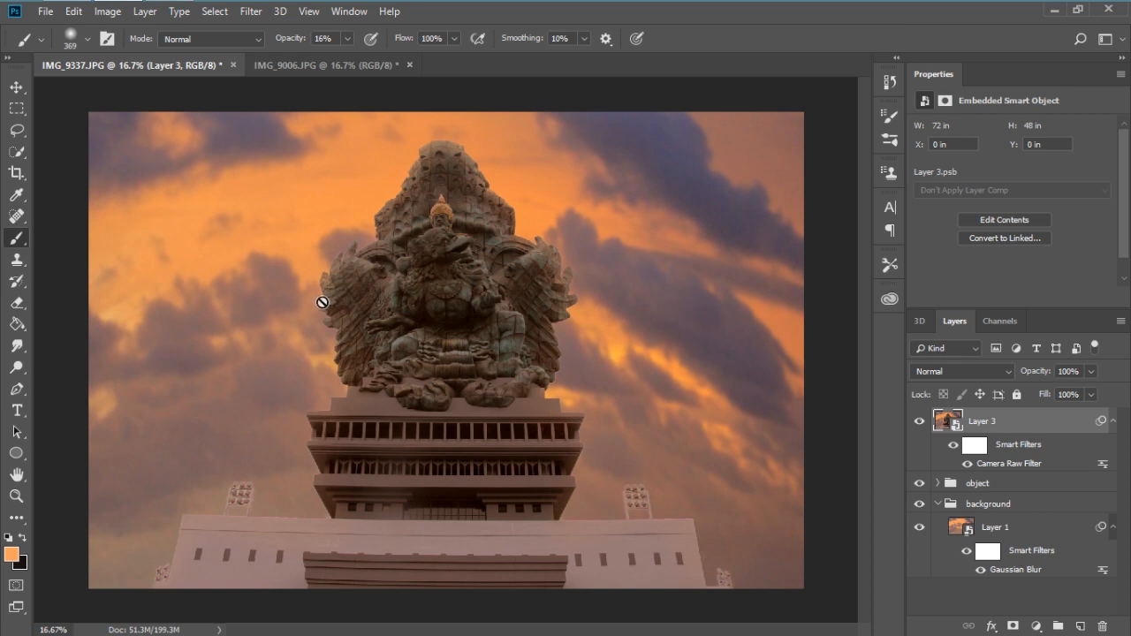
mouse_move(255, 321)
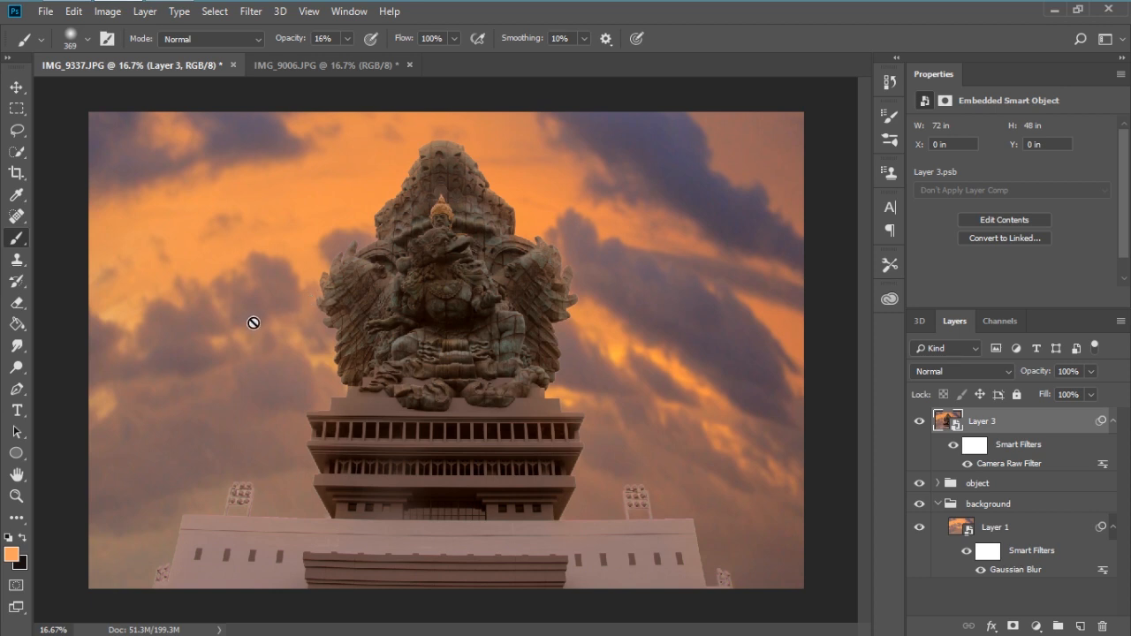
mouse_move(262, 357)
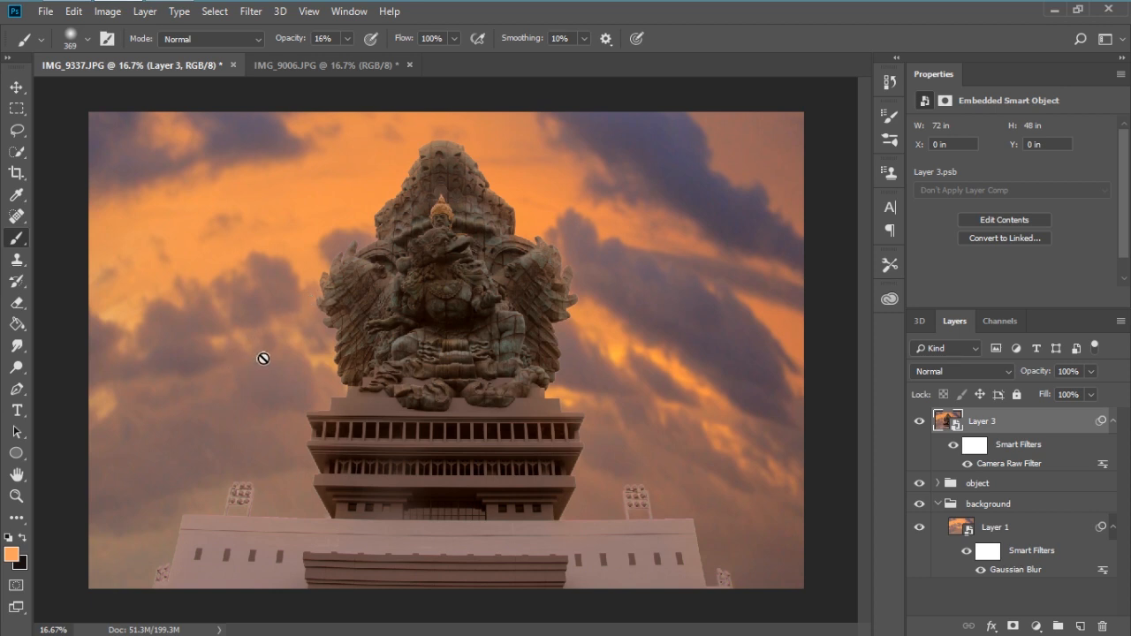
mouse_move(272, 357)
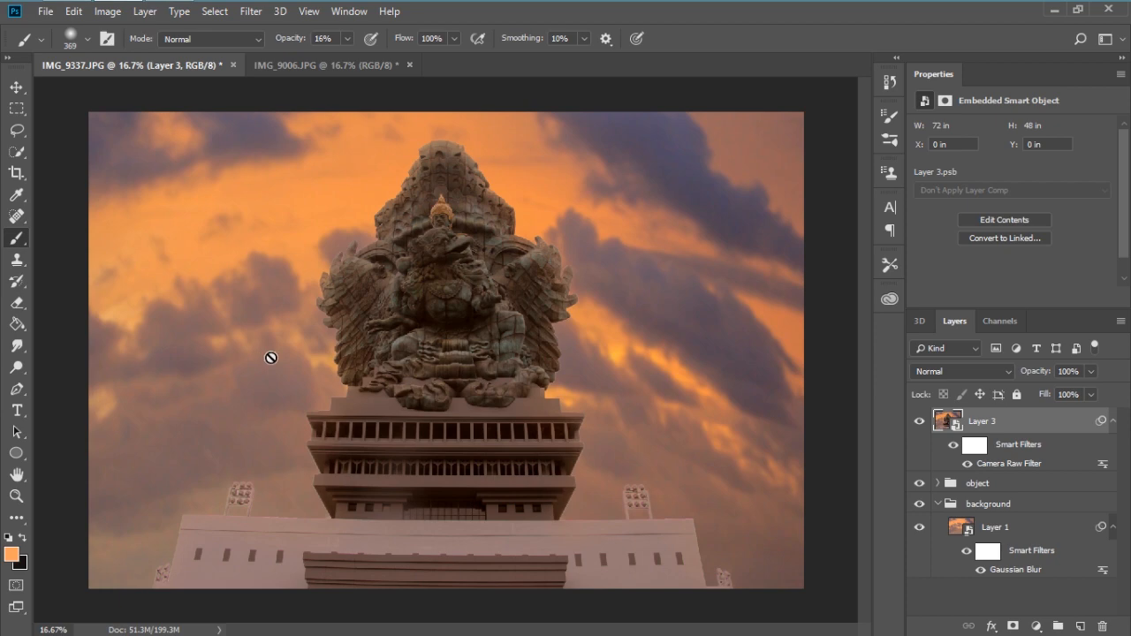